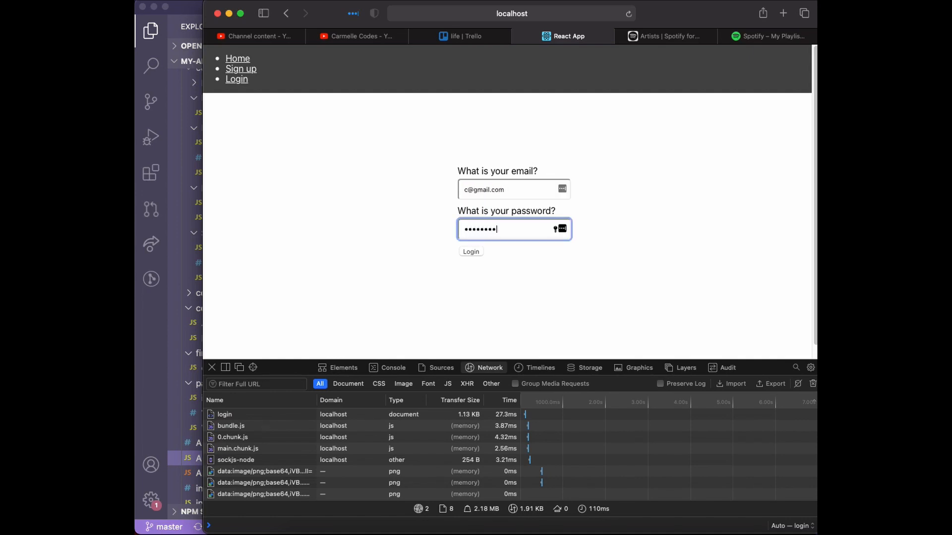
# Log into the local app, connect Spotify and fetch the account's playlists, listing playlist 2 and My Playlist #1
pyautogui.click(470, 252)
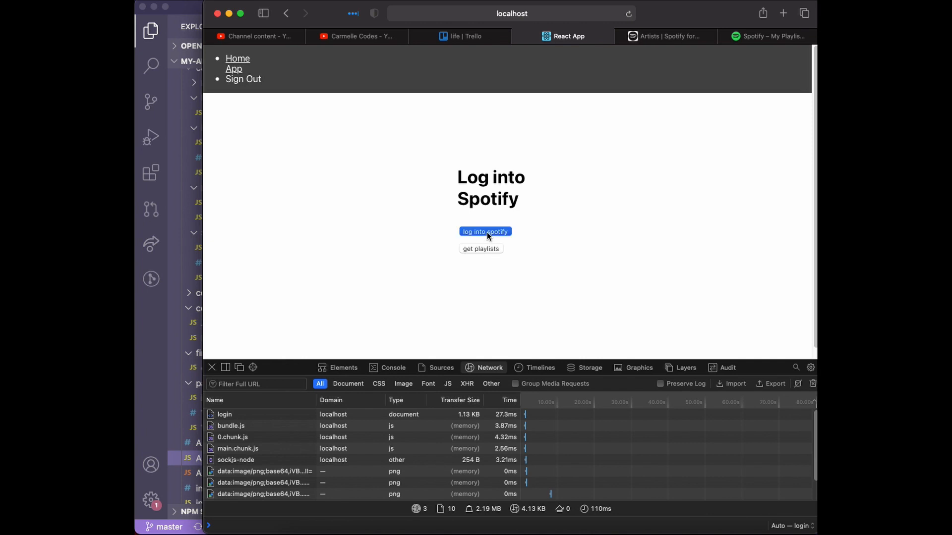
pyautogui.click(484, 231)
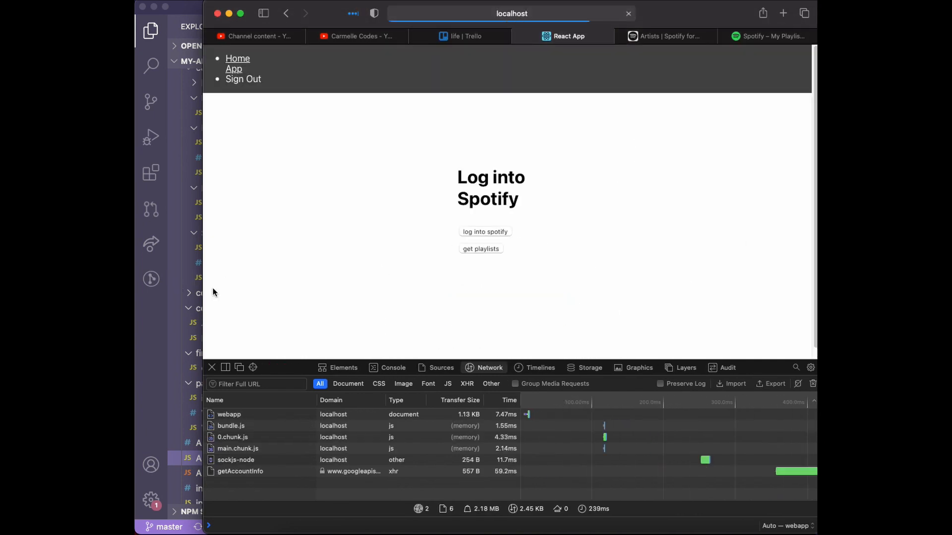
pyautogui.click(480, 248)
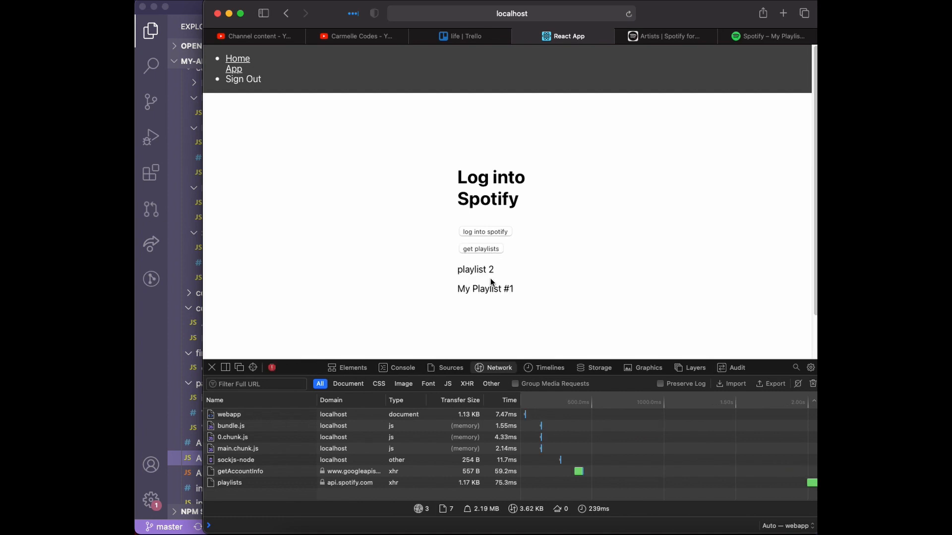
pyautogui.moveTo(766, 58)
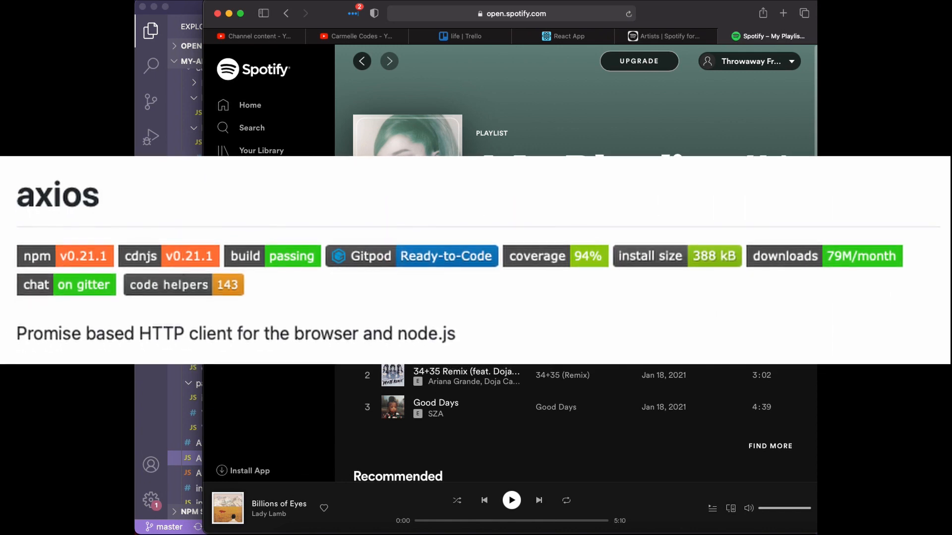
# Scroll through the Spotify web player playlist page to review its three songs
pyautogui.scroll(3)
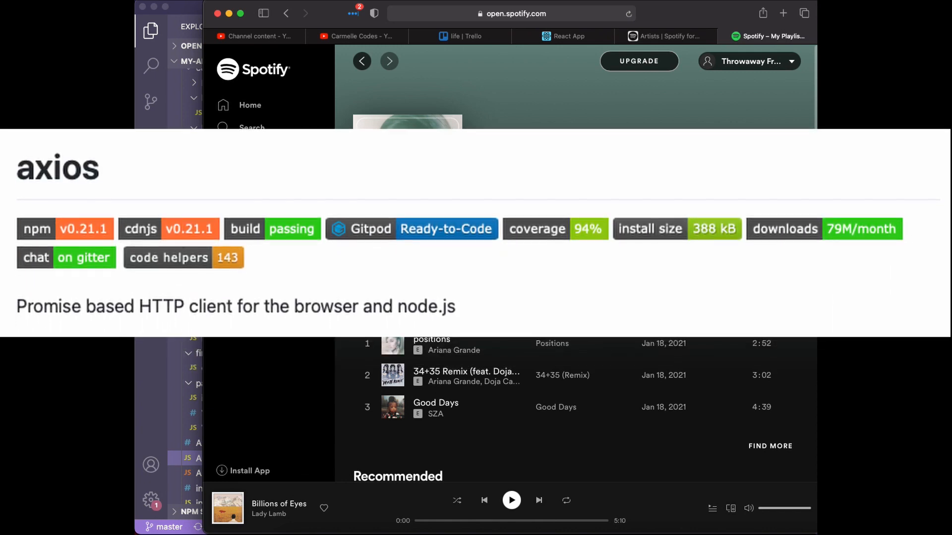
pyautogui.scroll(3)
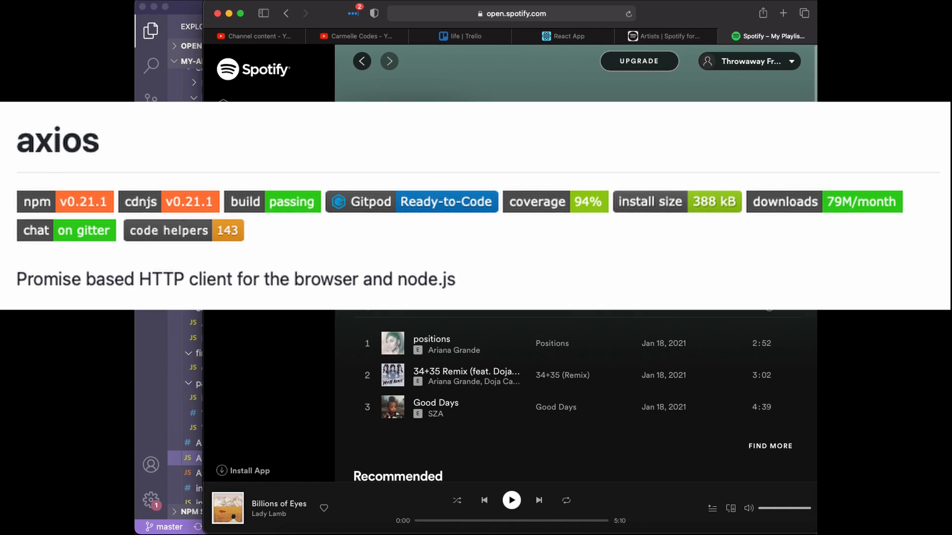
pyautogui.scroll(3)
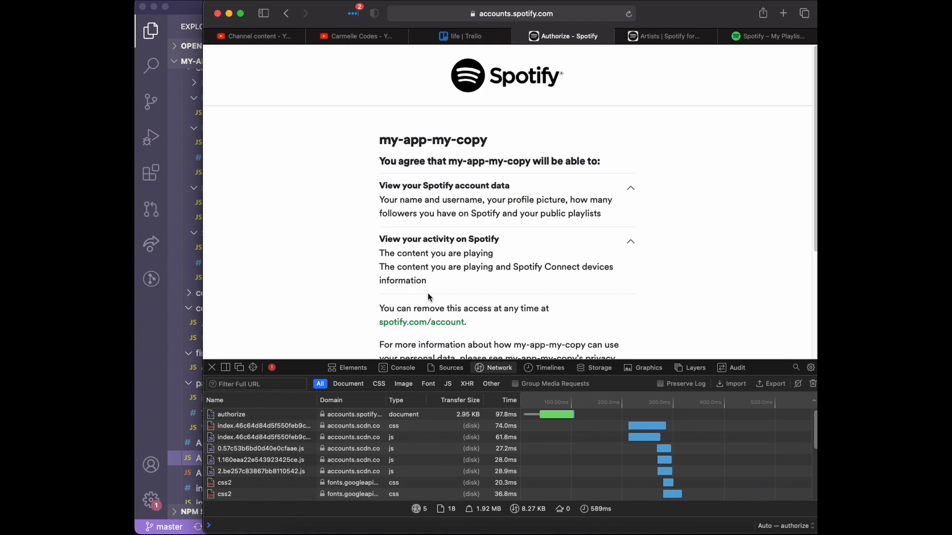
# Agree to the my-app-my-copy authorization, reconnect Spotify on the local page and fetch both playlists
pyautogui.scroll(-3)
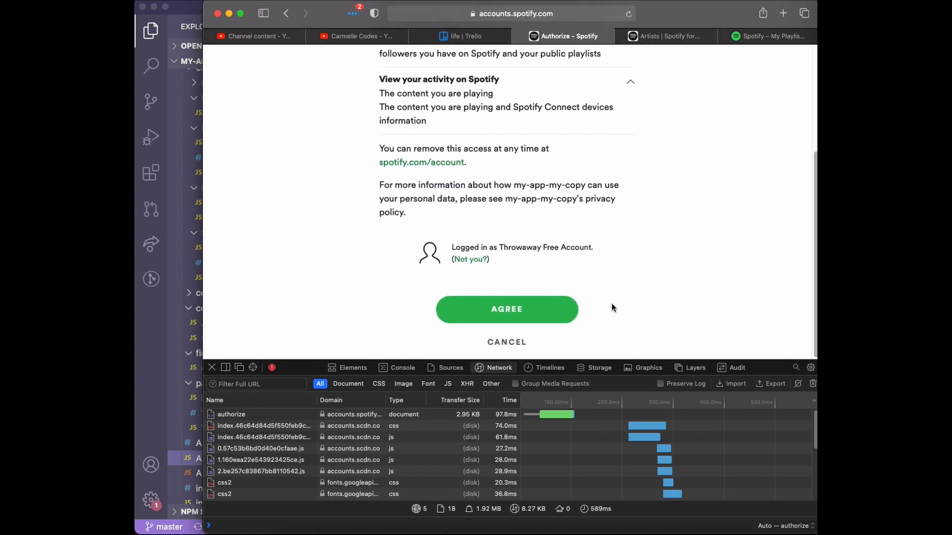
pyautogui.click(507, 309)
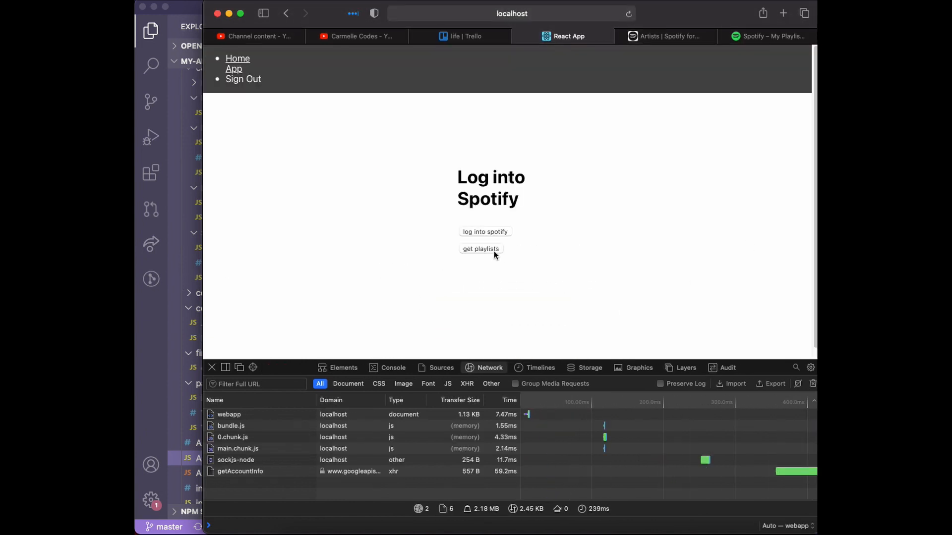
pyautogui.click(480, 248)
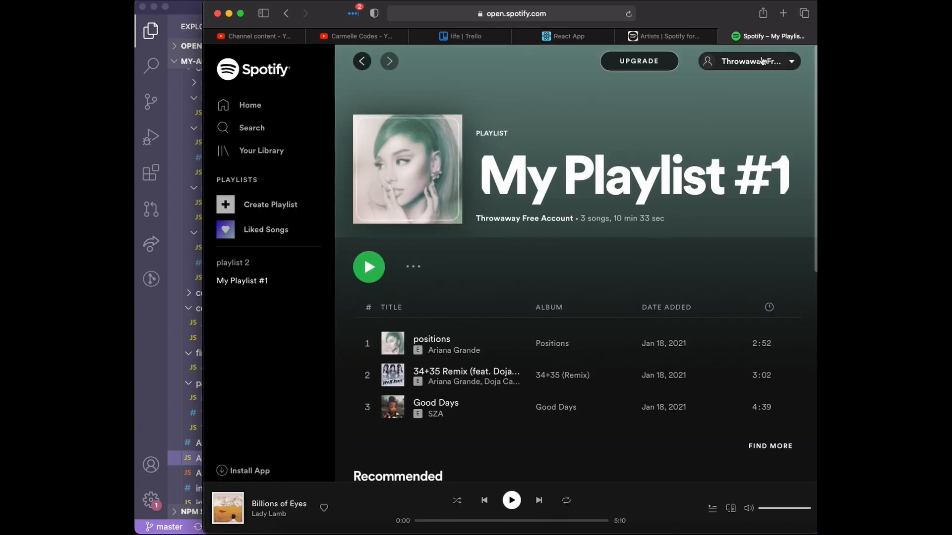
pyautogui.click(563, 36)
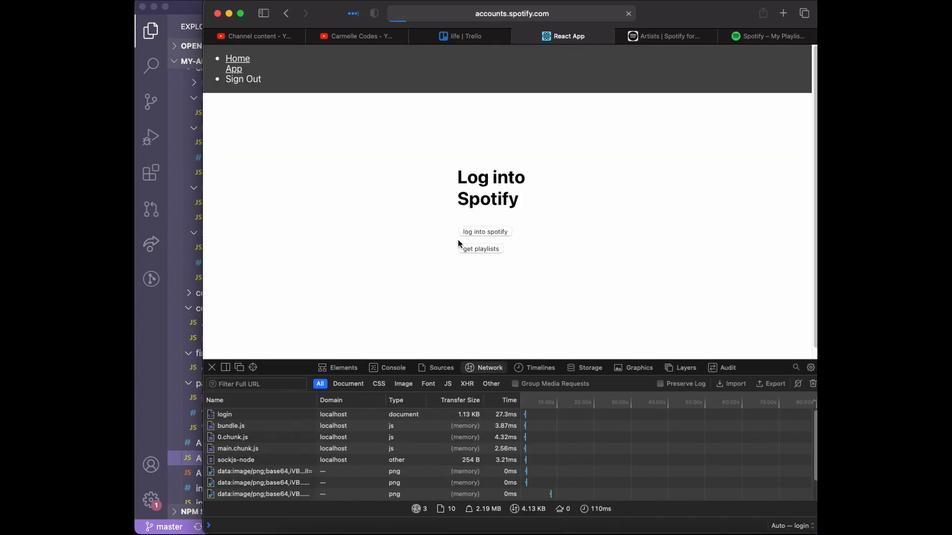
pyautogui.click(485, 231)
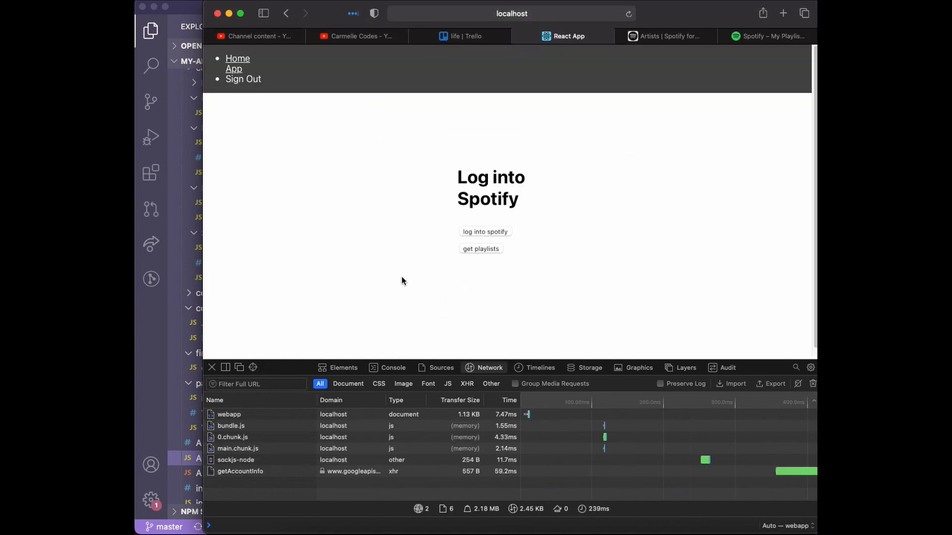
pyautogui.click(480, 247)
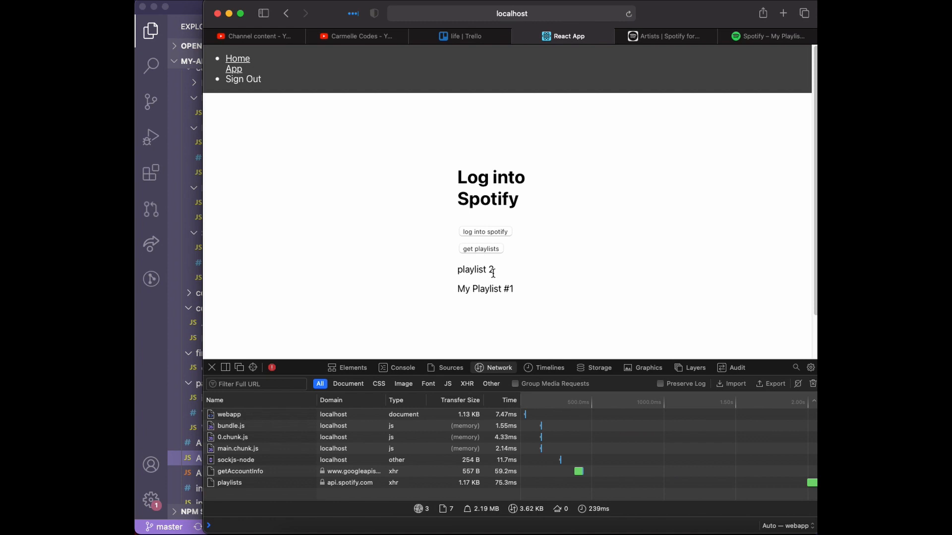
pyautogui.moveTo(767, 54)
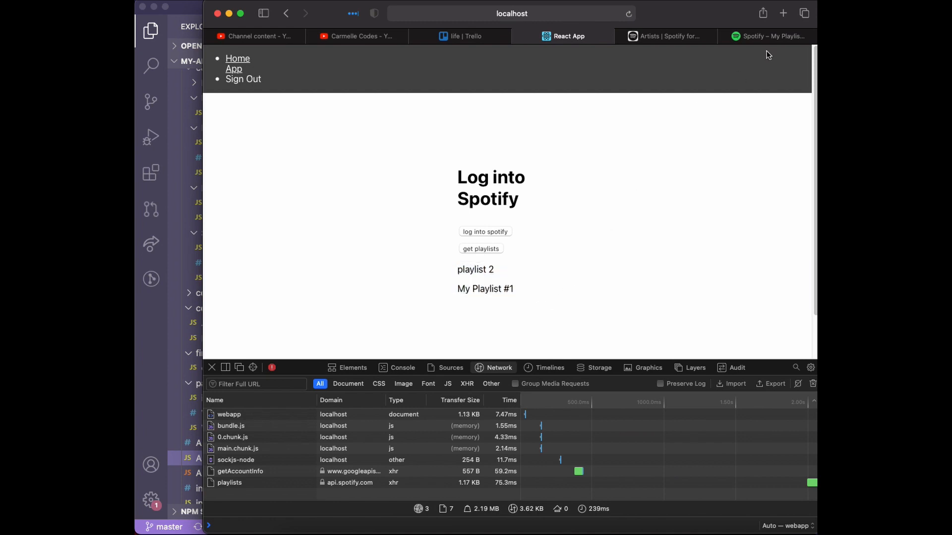
# Compare against the Spotify web player, re-authorize and fetch the playlists once more
pyautogui.click(767, 36)
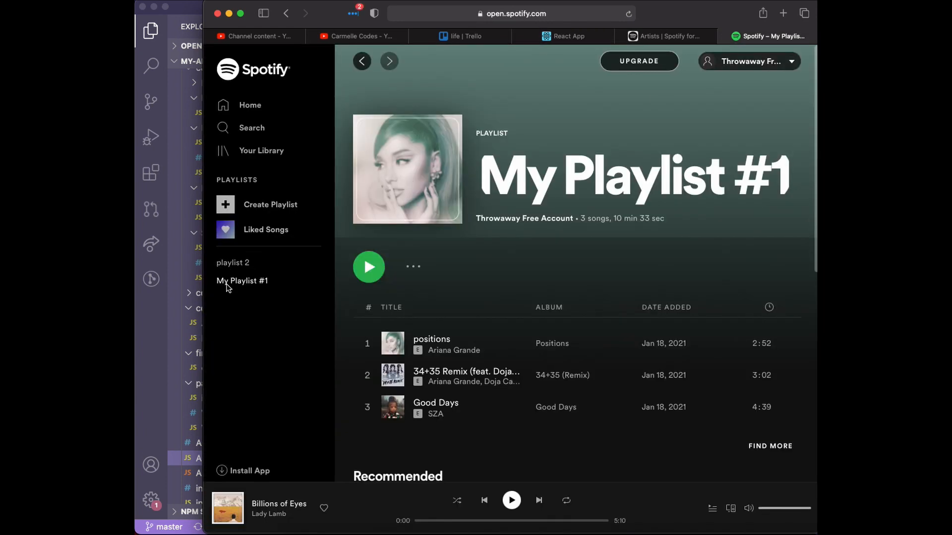
pyautogui.click(562, 36)
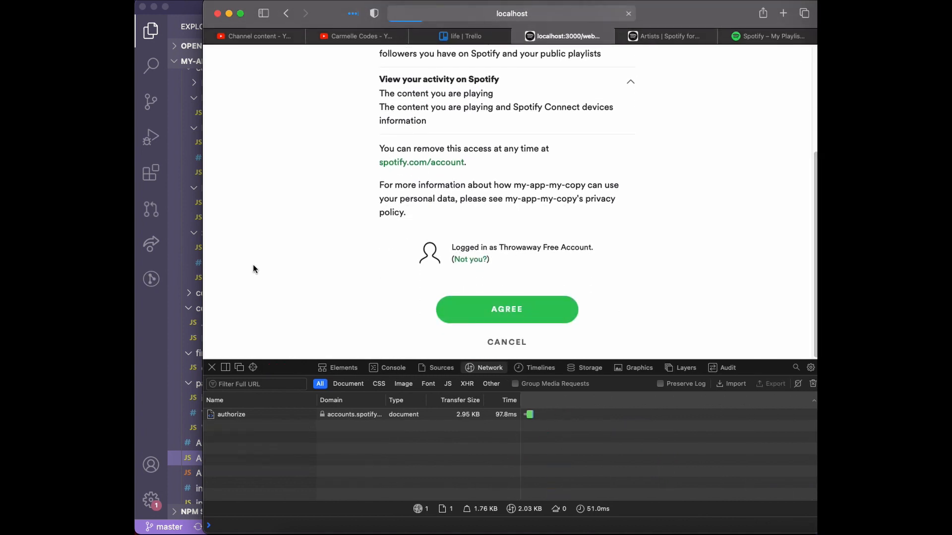
pyautogui.click(505, 310)
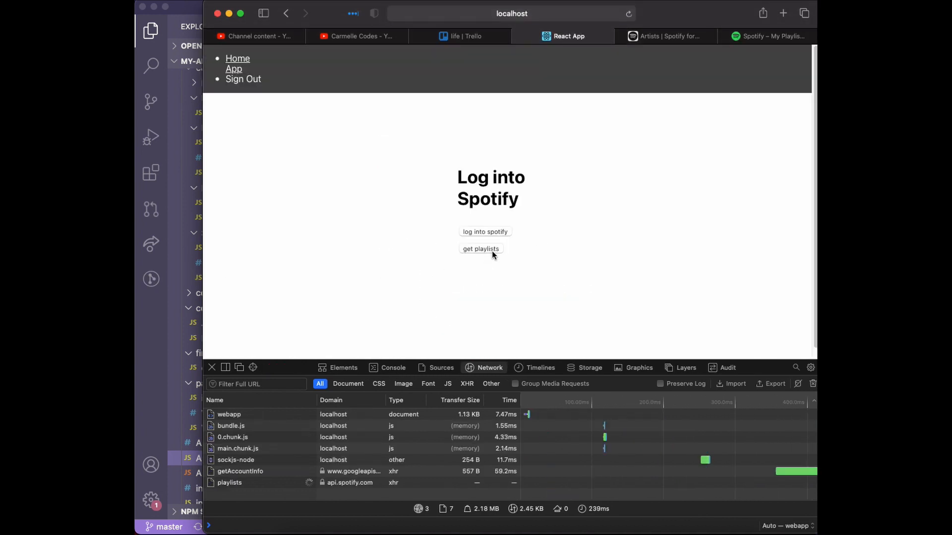
pyautogui.click(480, 248)
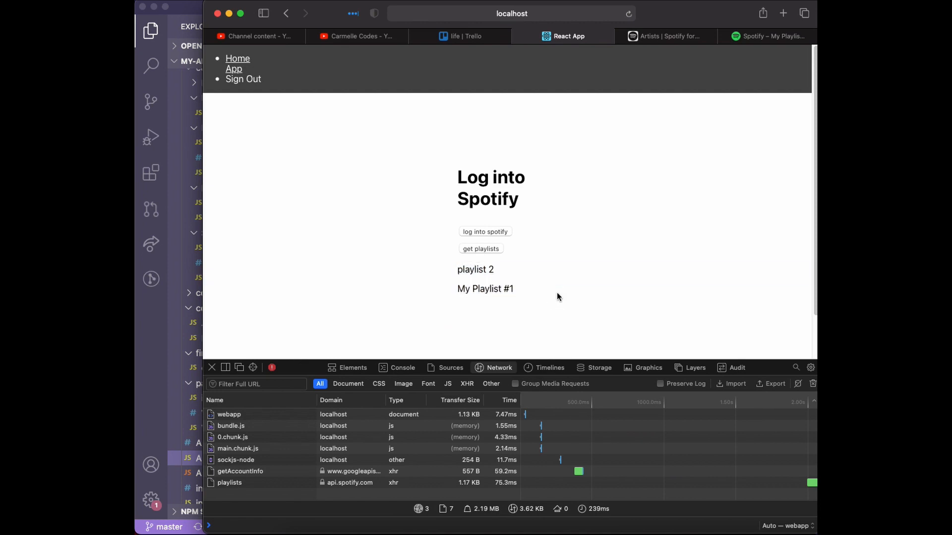
pyautogui.click(665, 36)
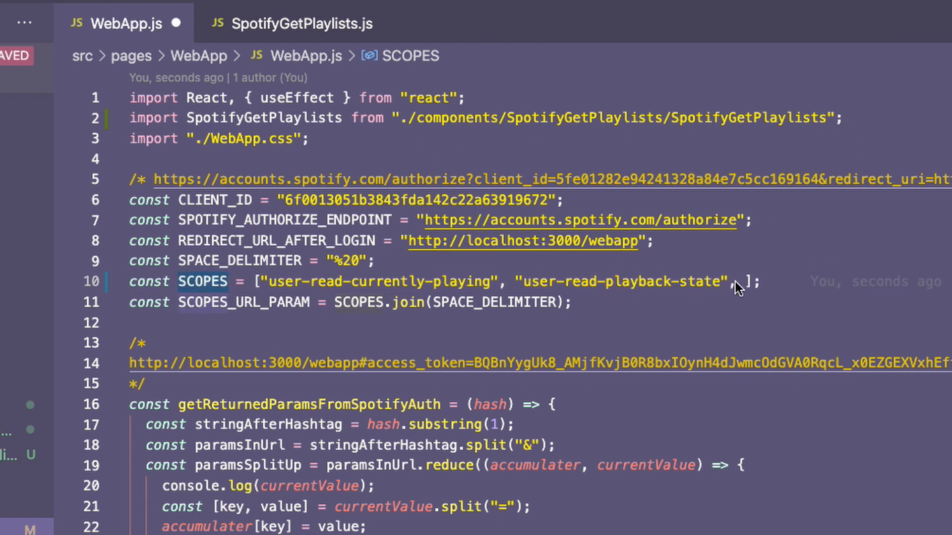
# Add "playlist-read-private" as a third entry in the SCOPES array of WebApp.js
pyautogui.write(', "pla')
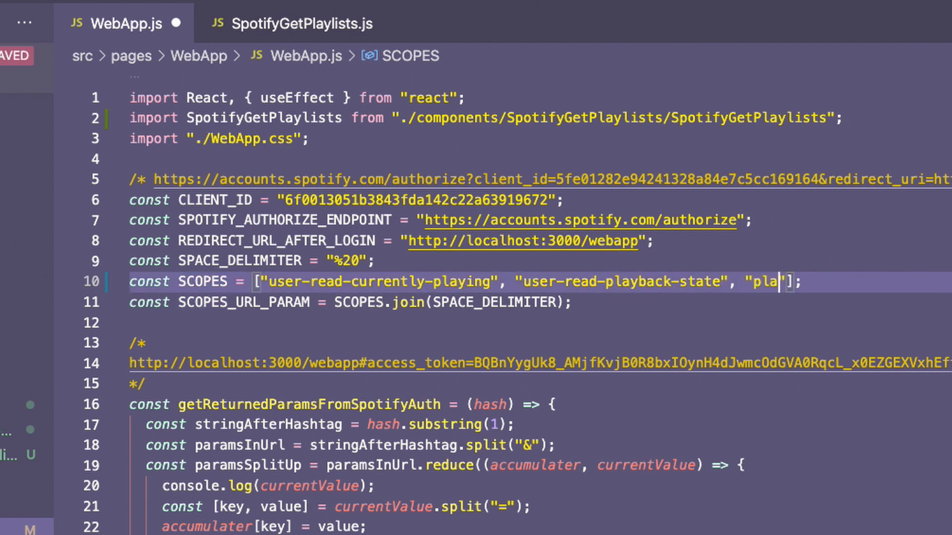
pyautogui.write('ylist-read-privat')
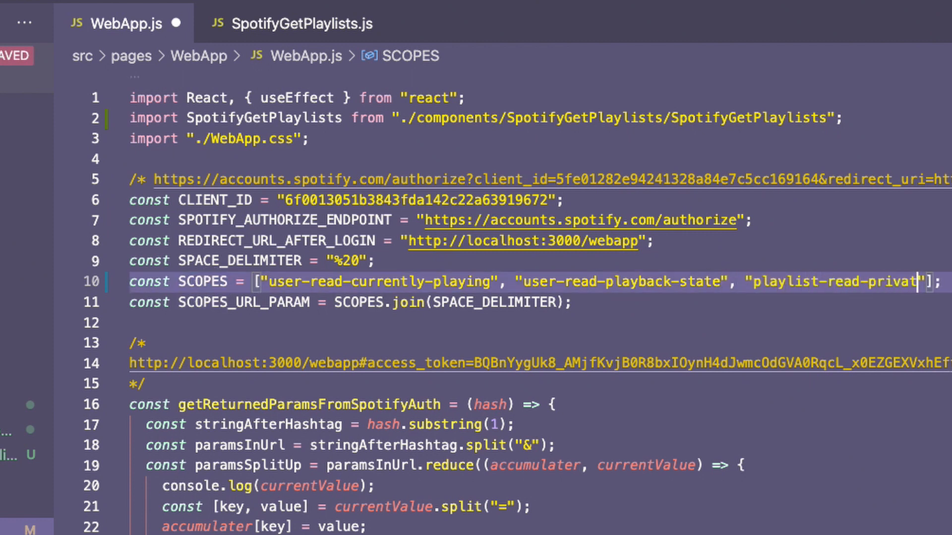
pyautogui.click(739, 466)
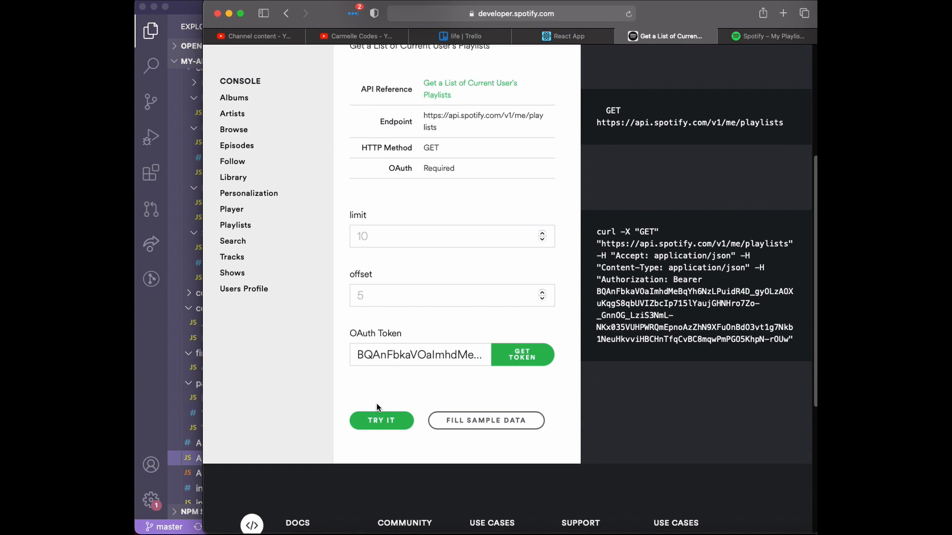
# Run Try It on the Get a List of Current User's Playlists console and look through the returned JSON
pyautogui.click(381, 420)
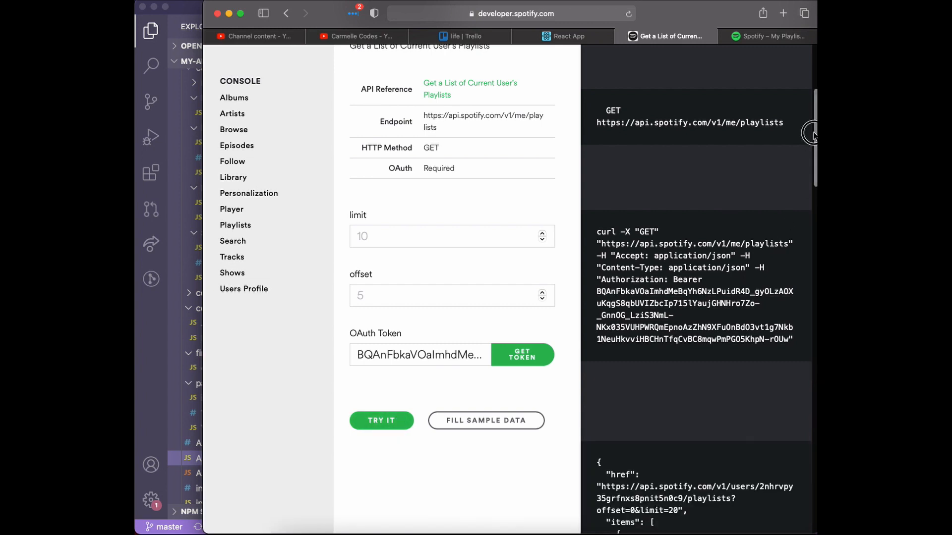
pyautogui.scroll(-3)
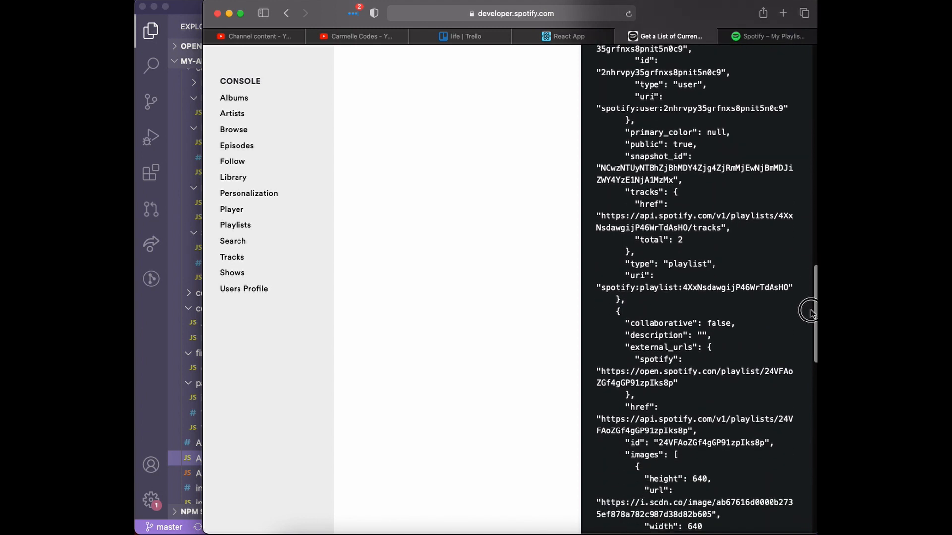
pyautogui.scroll(-3)
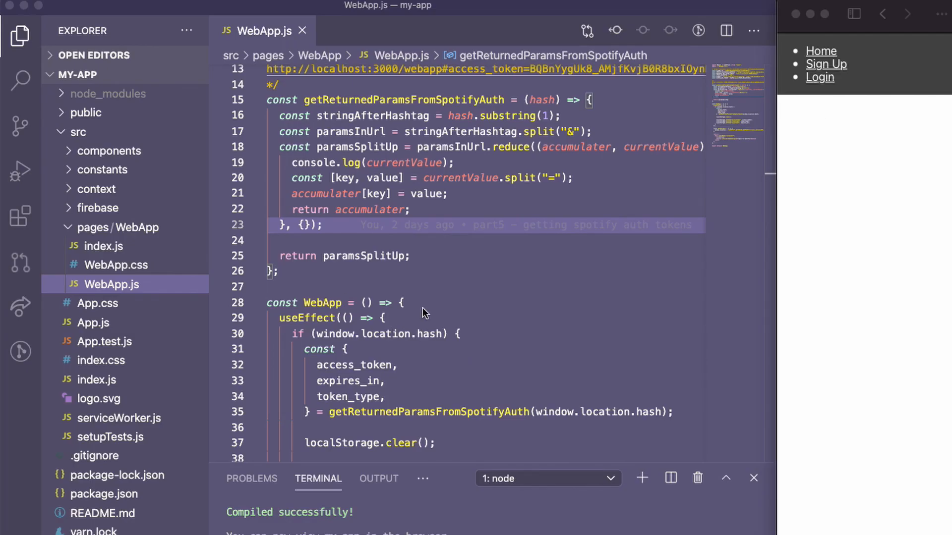
# Create a components folder under src/pages/WebApp and reveal it in the Explorer
pyautogui.scroll(3)
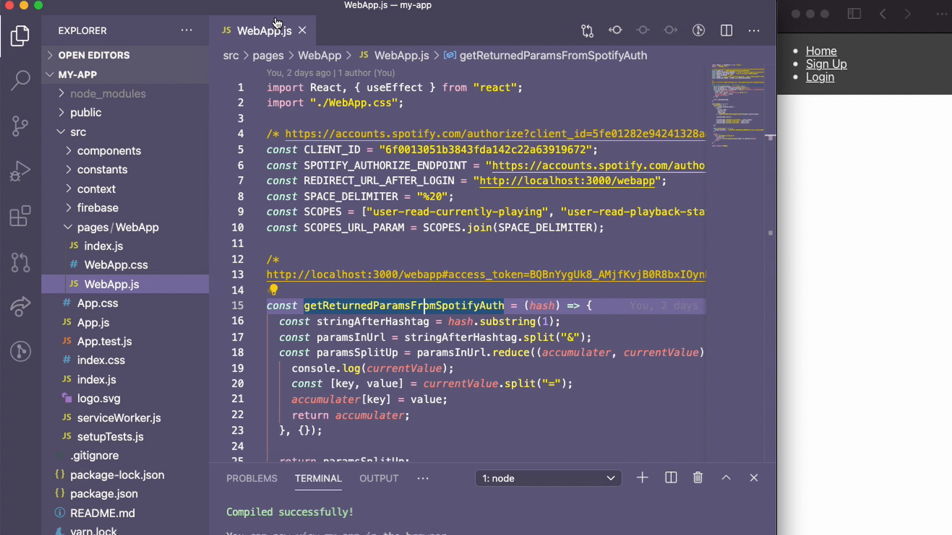
pyautogui.scroll(-3)
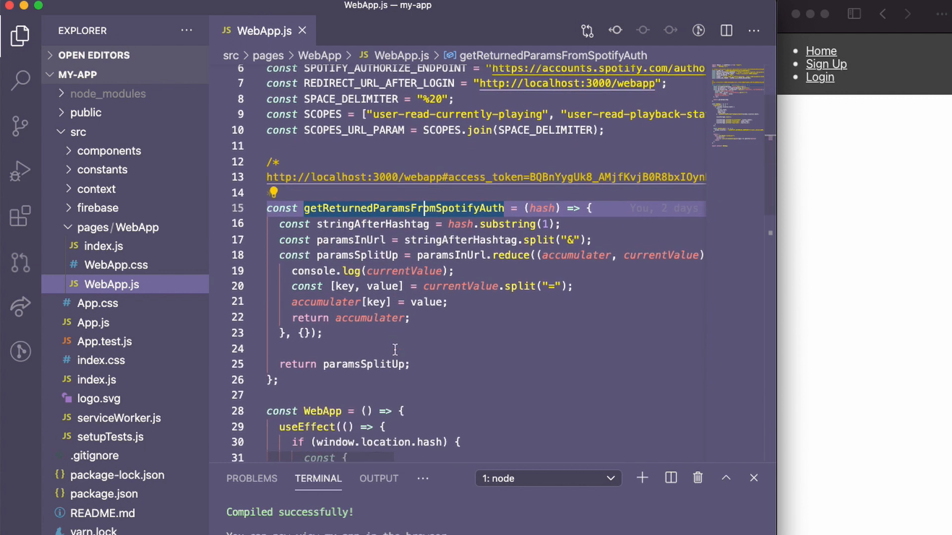
pyautogui.scroll(3)
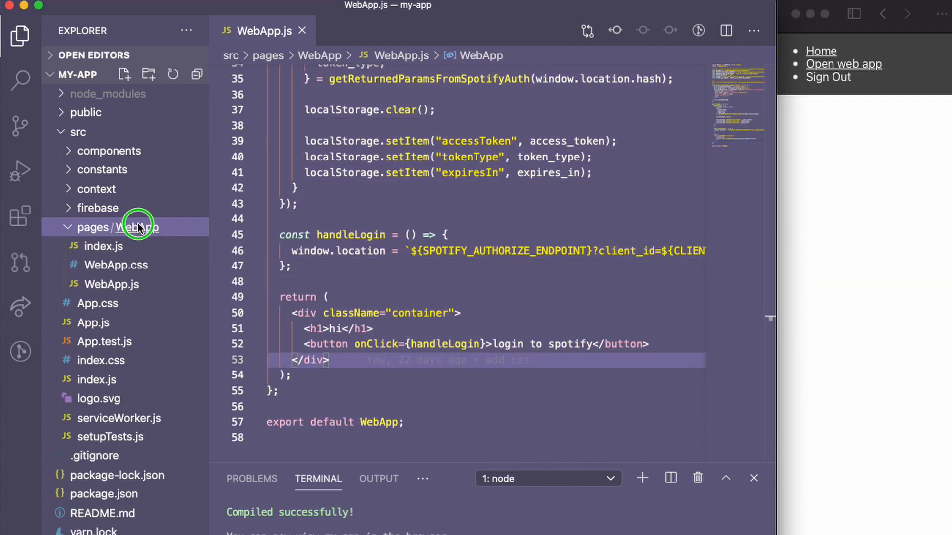
pyautogui.click(125, 74)
pyautogui.write('components')
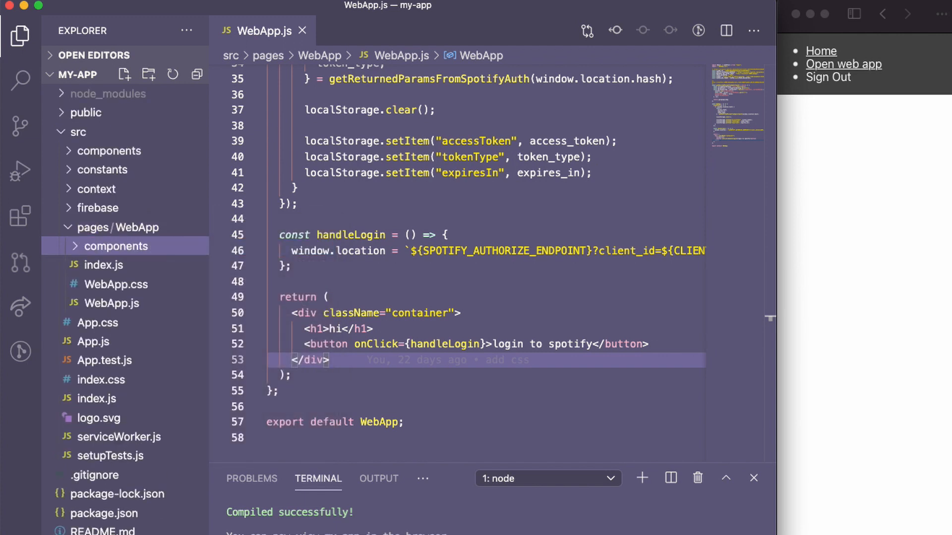
# Create a SpotifyGetPlaylists folder in components containing a new empty SpotifyGetPlaylists.js file
pyautogui.rightClick(117, 245)
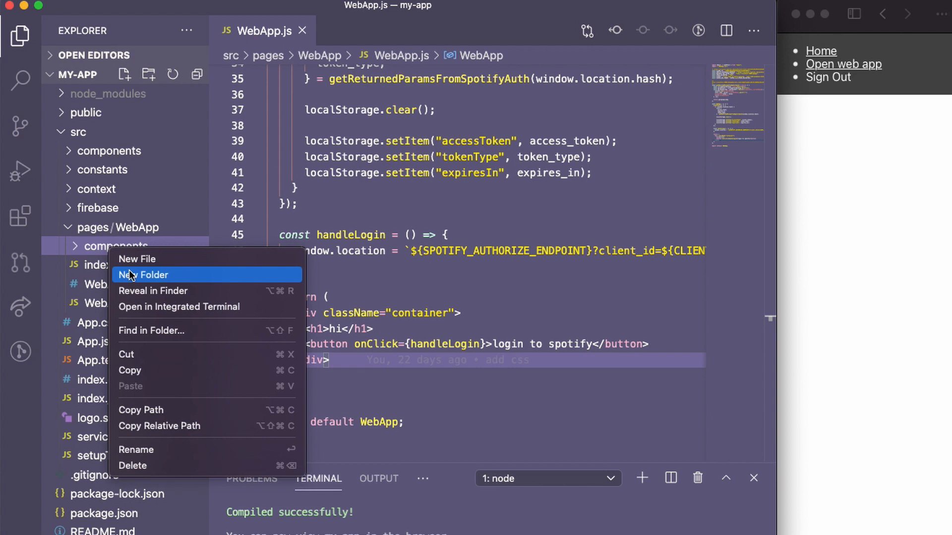
pyautogui.click(142, 275)
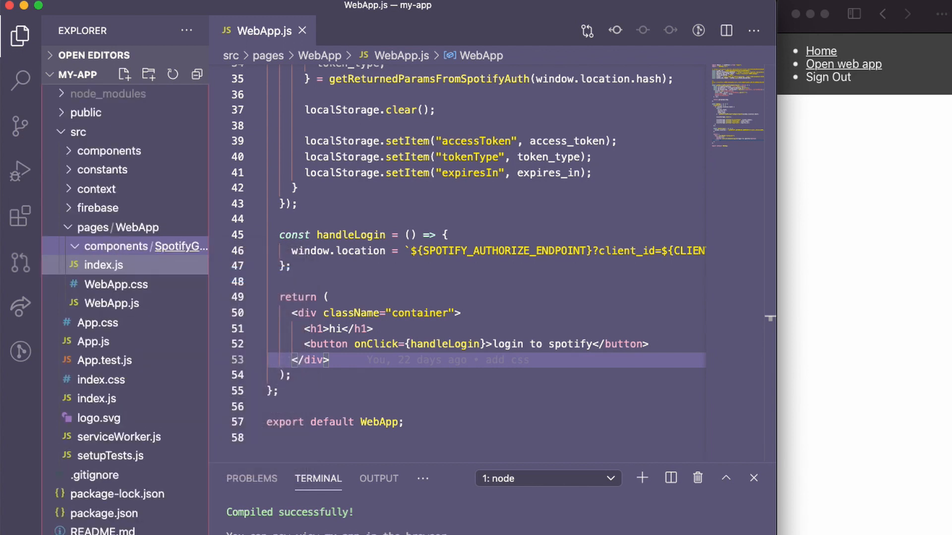
pyautogui.rightClick(146, 246)
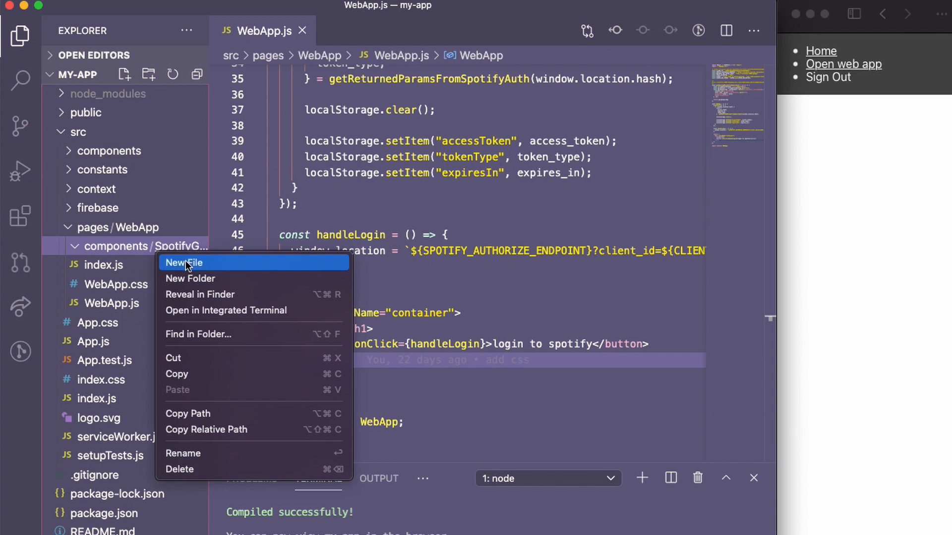
pyautogui.click(185, 262)
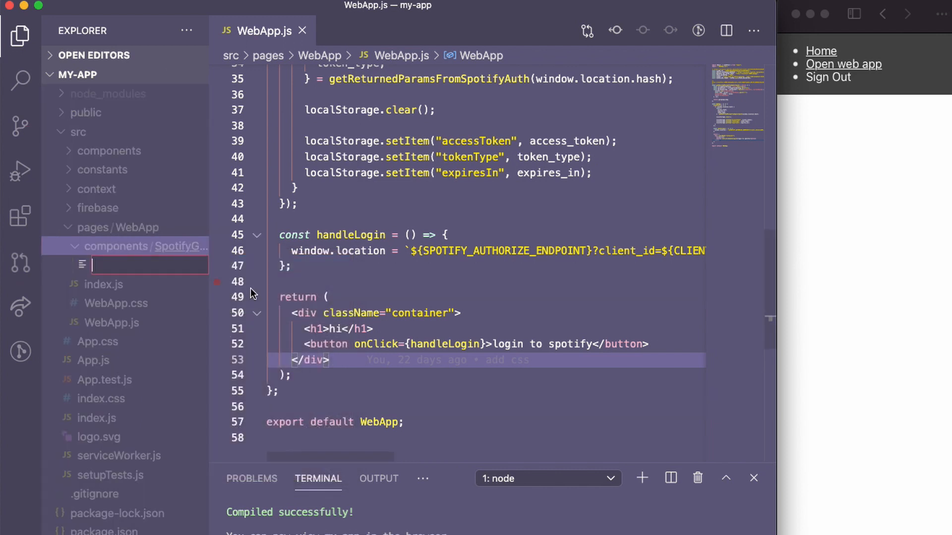
pyautogui.write('SpotifyGetPlayl')
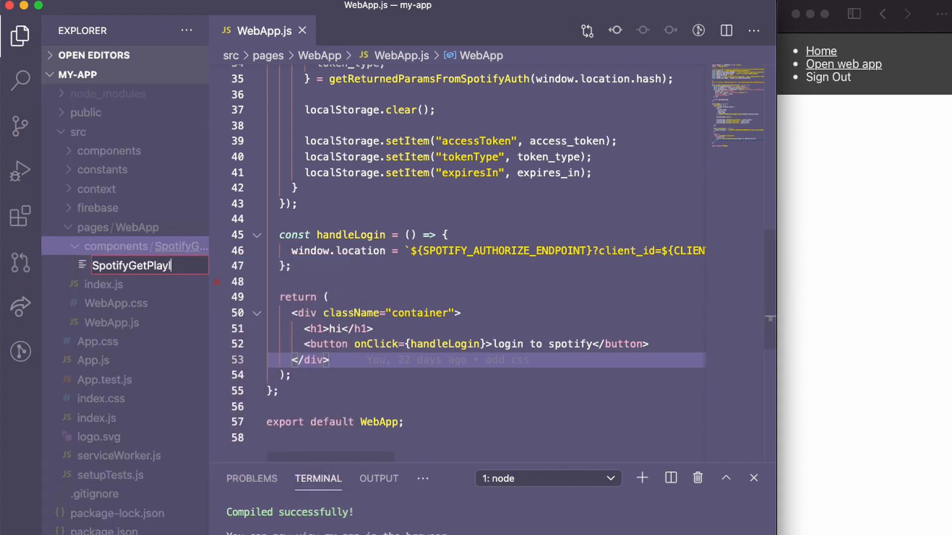
pyautogui.write('ists.j')
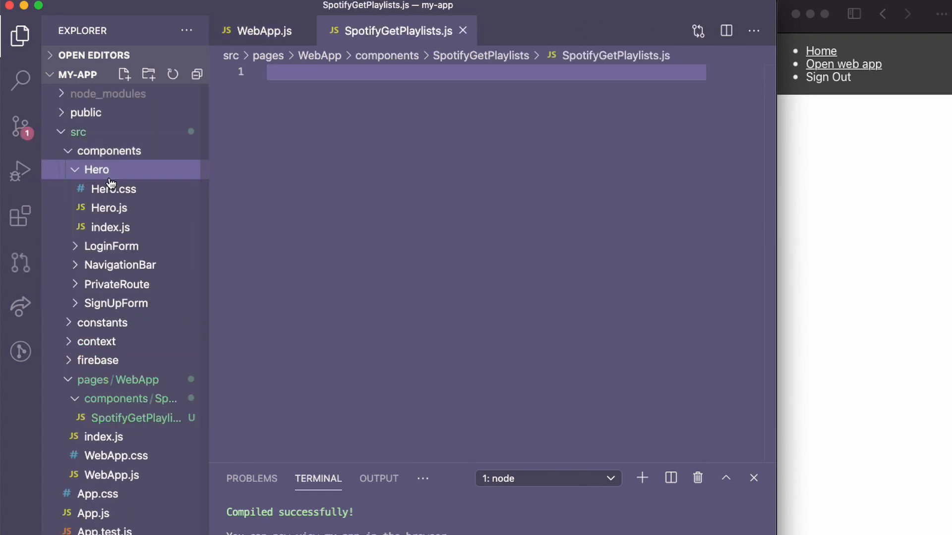
# Copy Hero.js into SpotifyGetPlaylists.js as a renamed component returning a Get Playlists button
pyautogui.click(108, 207)
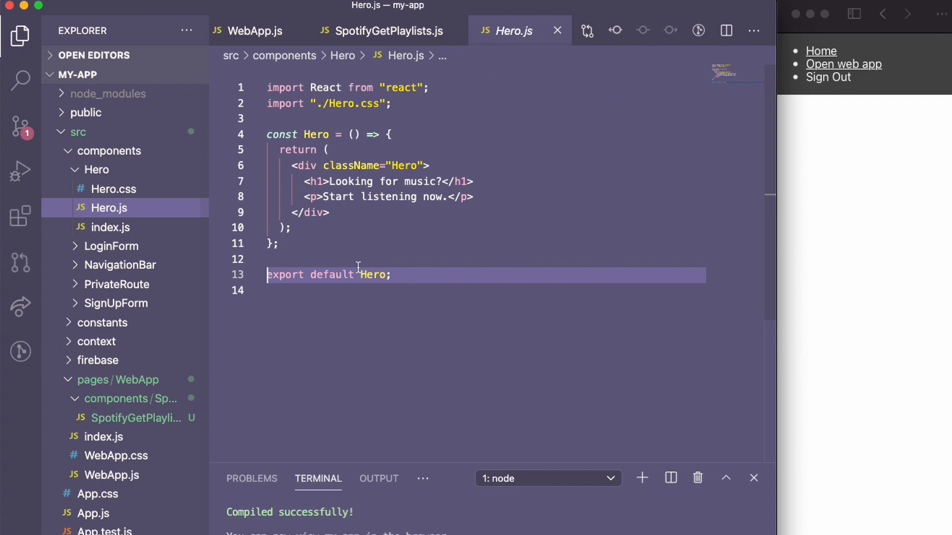
pyautogui.click(384, 31)
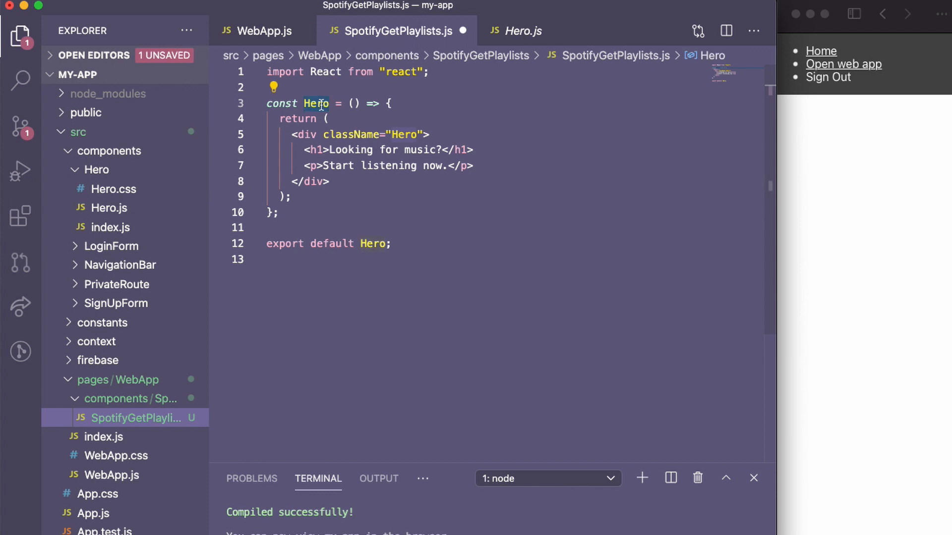
pyautogui.write('SpotifyGetPlaylists')
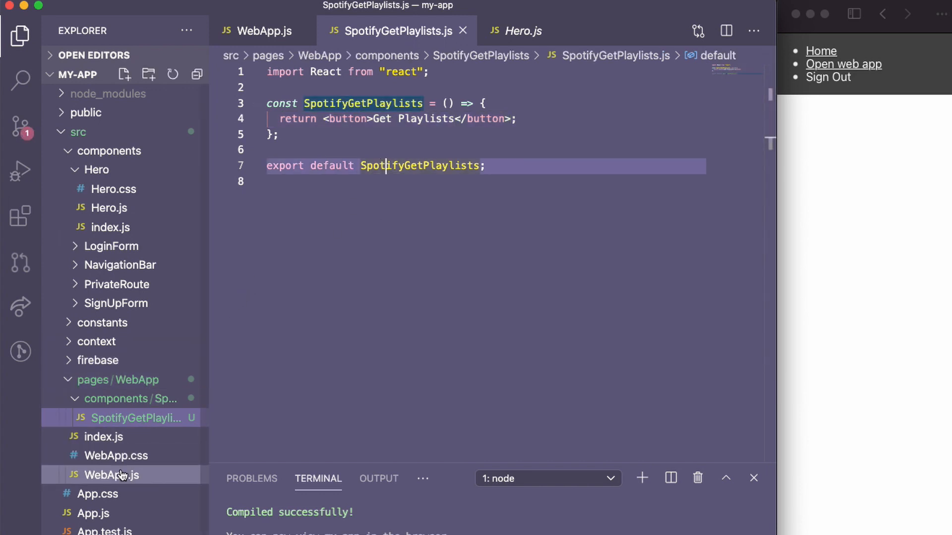
# Start rendering <SpotifyGetPlaylists in WebApp.js
pyautogui.click(112, 475)
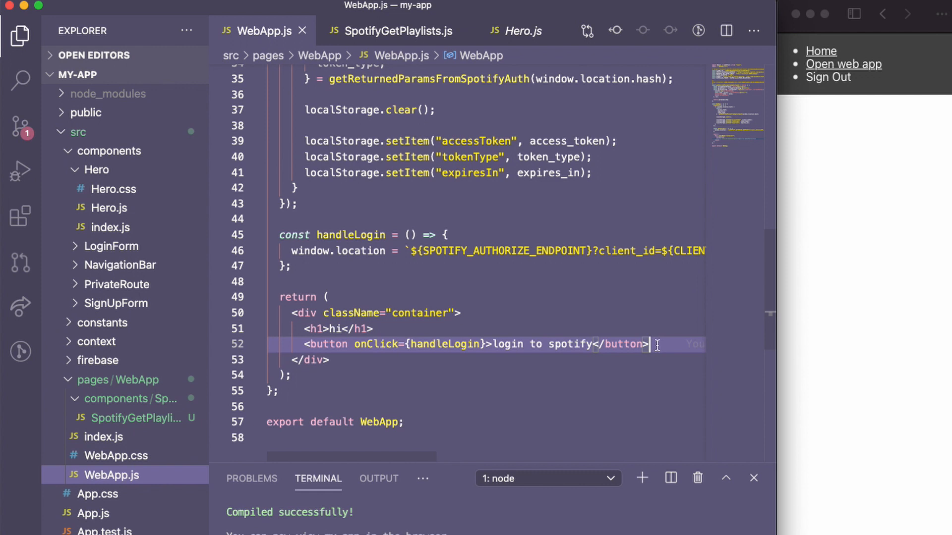
pyautogui.write('<SpotifyGetPlaylists />')
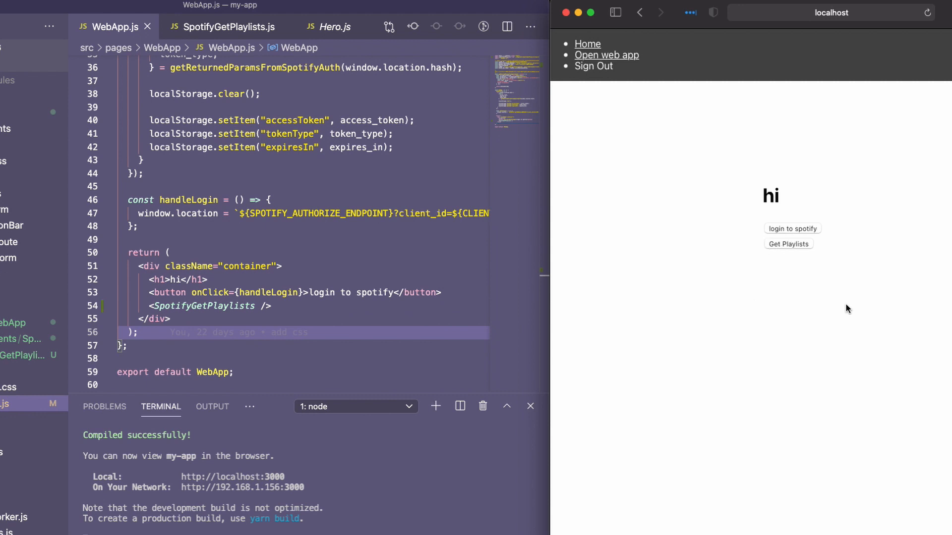
pyautogui.moveTo(868, 328)
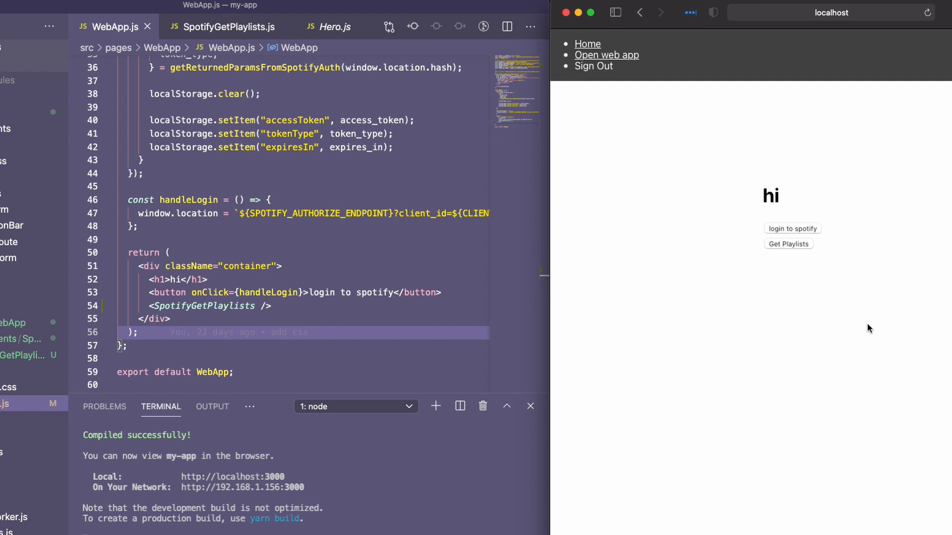
pyautogui.moveTo(718, 334)
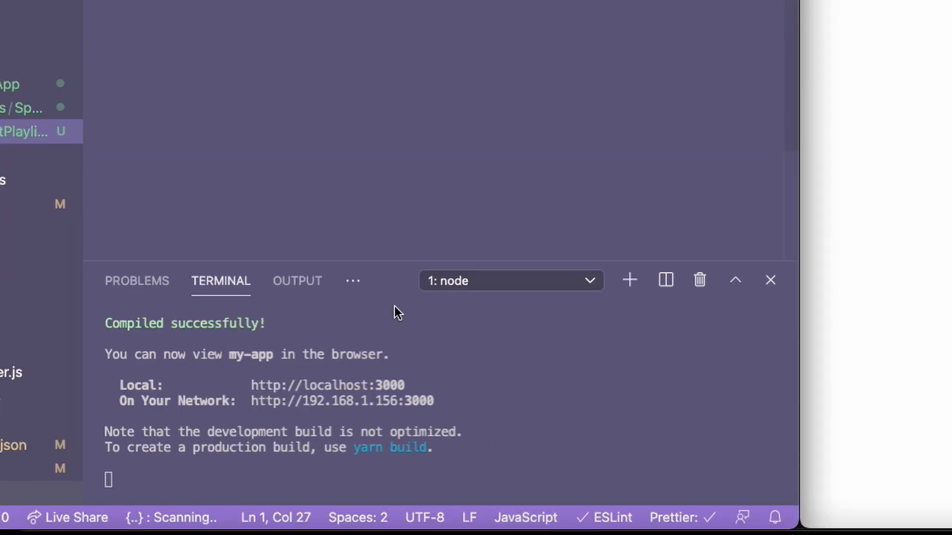
pyautogui.moveTo(624, 280)
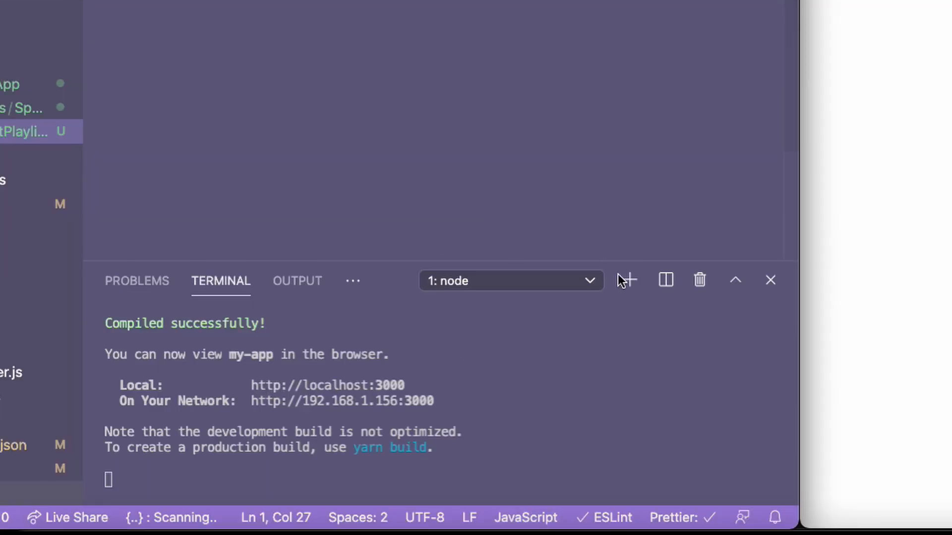
pyautogui.moveTo(555, 306)
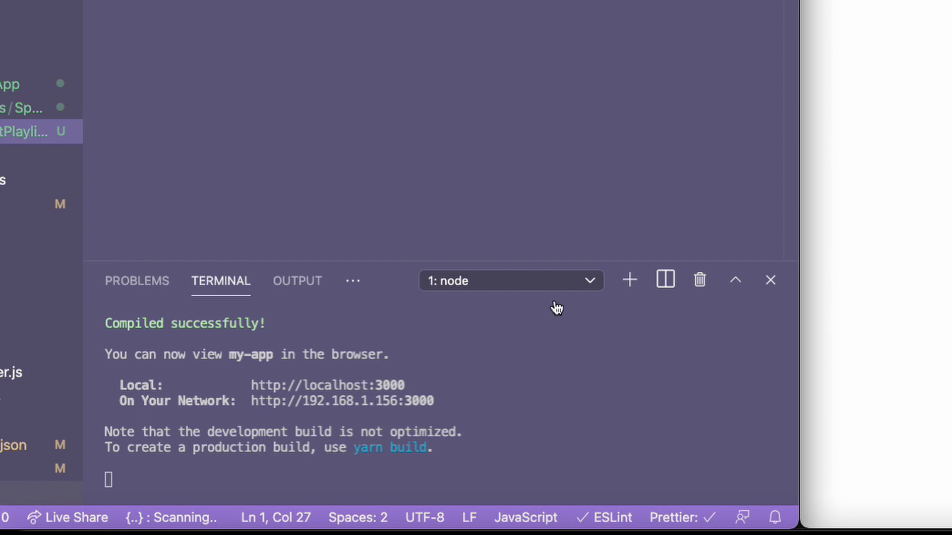
# Run npm i axios in a second split terminal beside the dev server
pyautogui.click(664, 280)
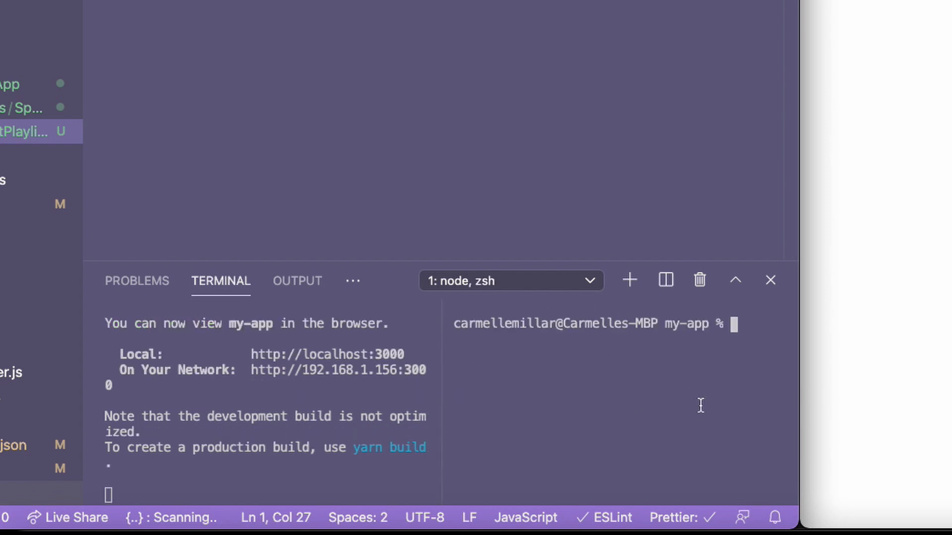
pyautogui.write('npm i axios')
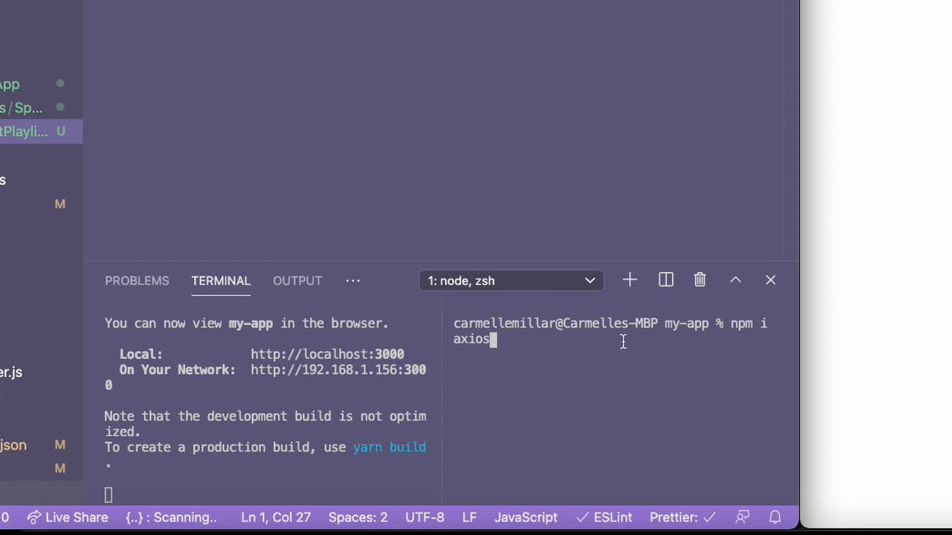
pyautogui.press('Return')
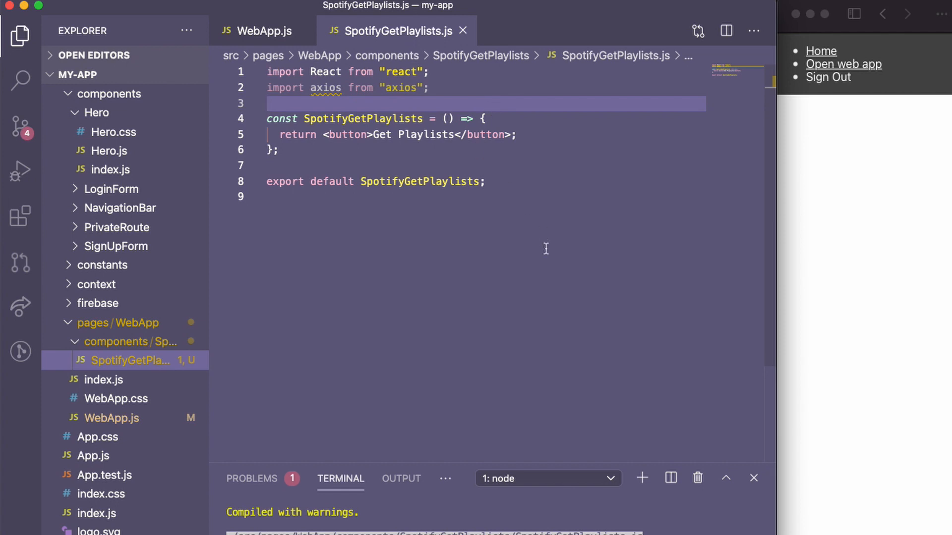
# Declare const [token, setToken] = useState('') at the start of the component body
pyautogui.click(486, 118)
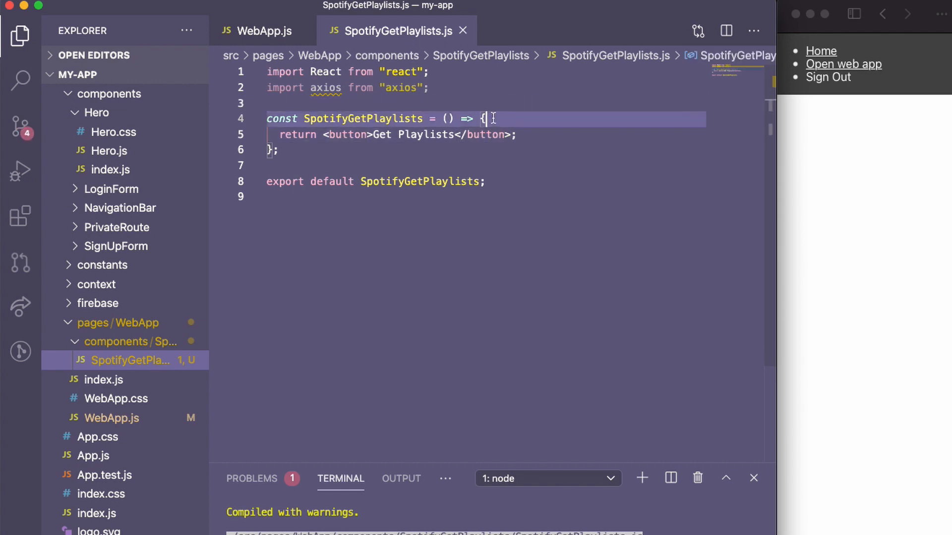
pyautogui.press('enter')
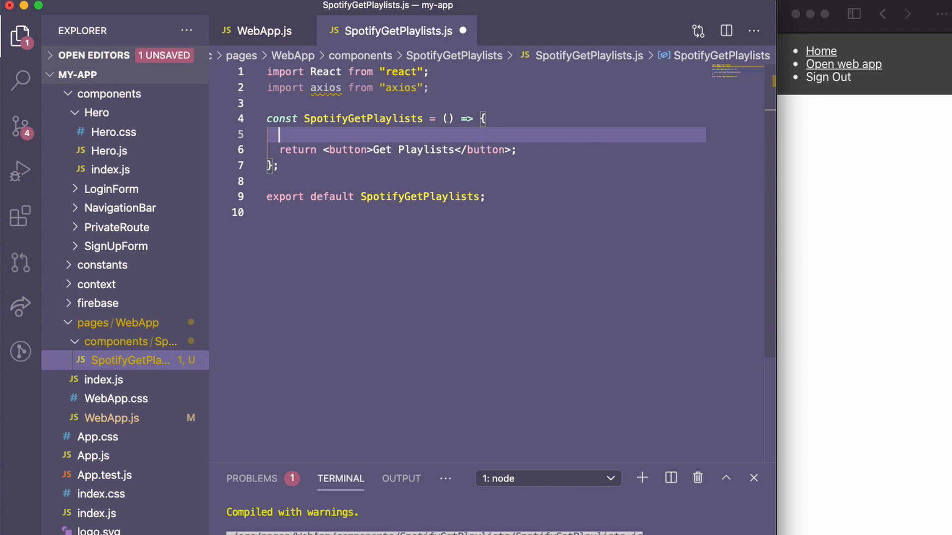
pyautogui.moveTo(888, 185)
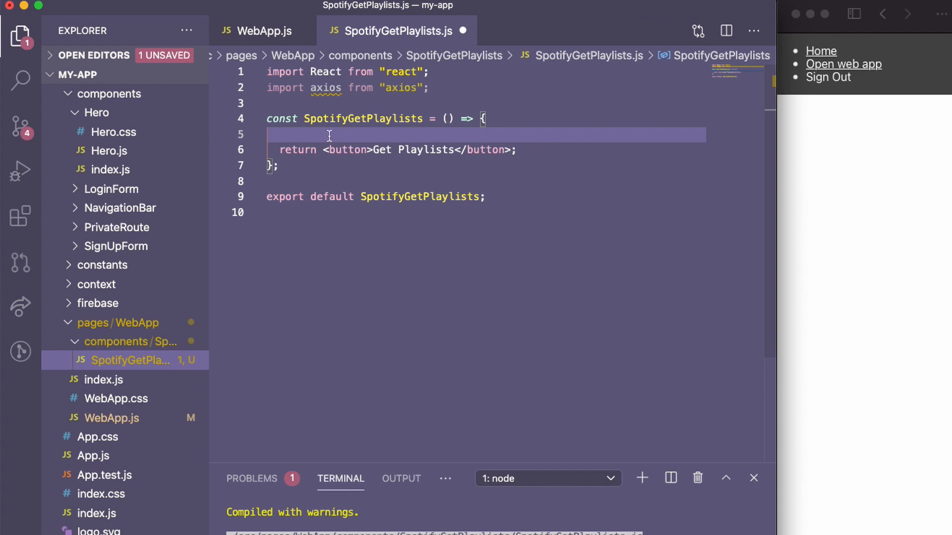
pyautogui.write('const [token, se')
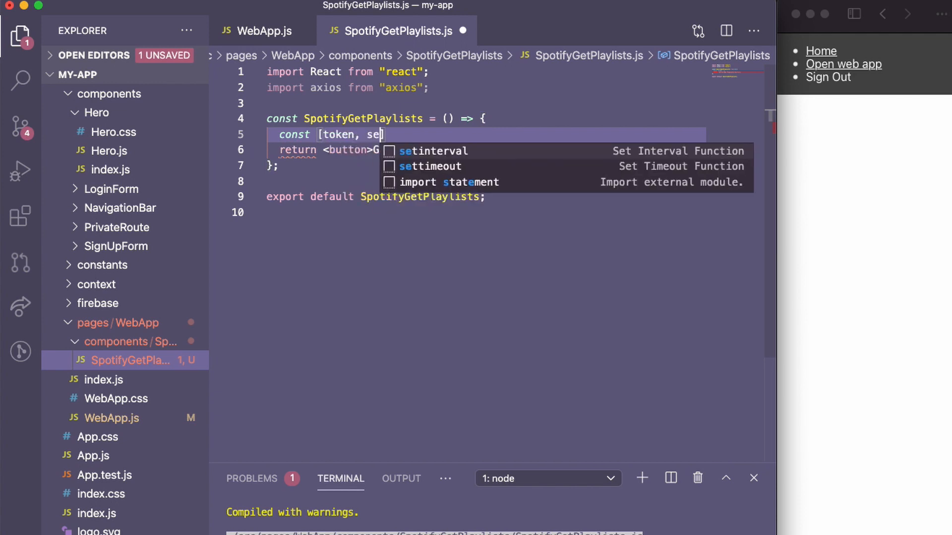
pyautogui.write('tToken]')
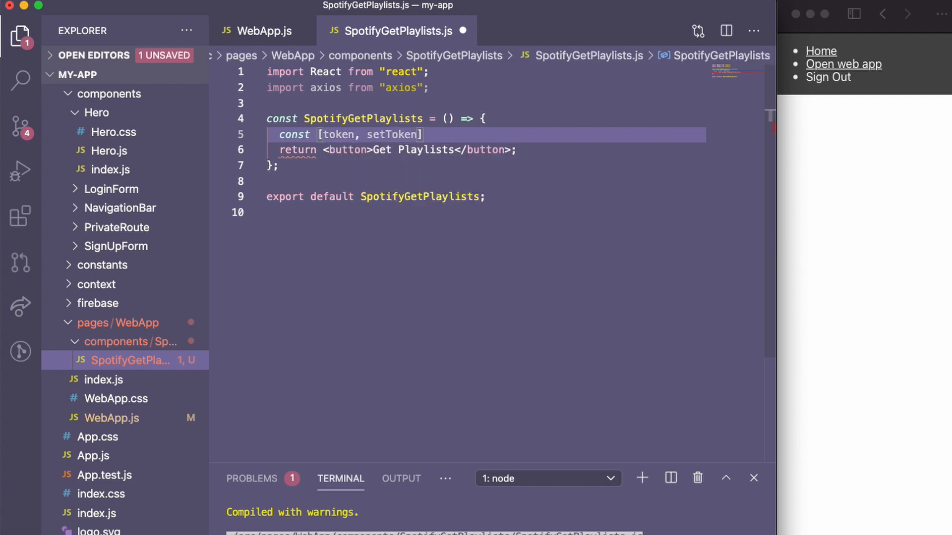
pyautogui.write('= u')
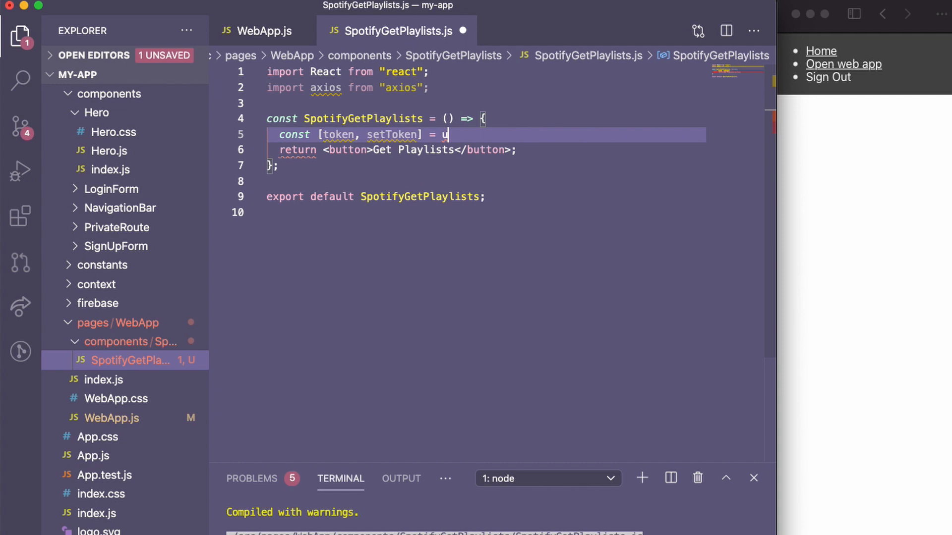
pyautogui.write("seState9'")
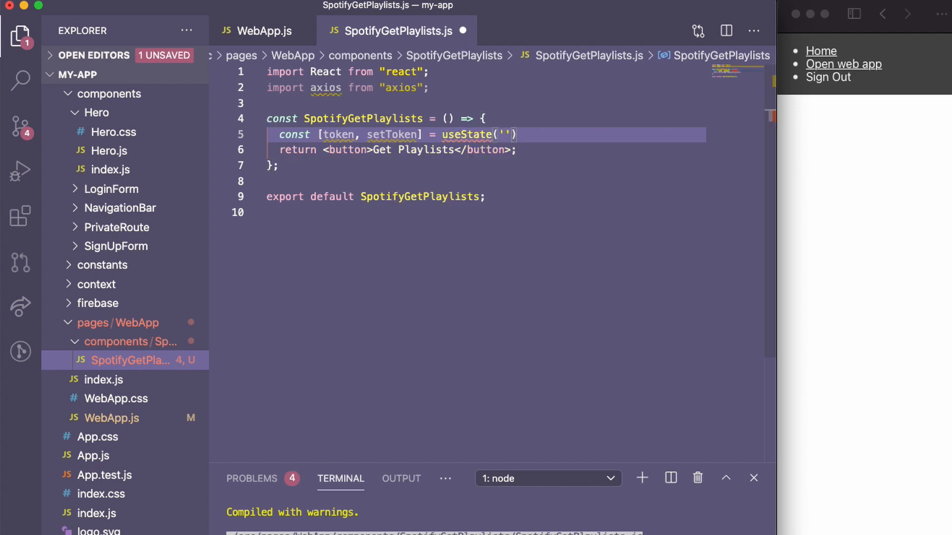
# Declare const [data, setData] = useState({}) and import useState from React via Quick Fix
pyautogui.write('const []')
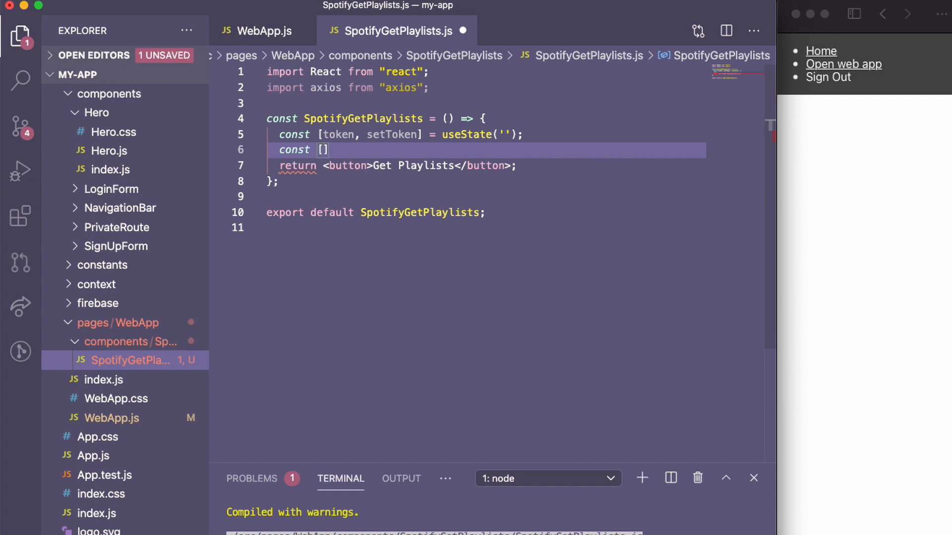
pyautogui.write('data, set')
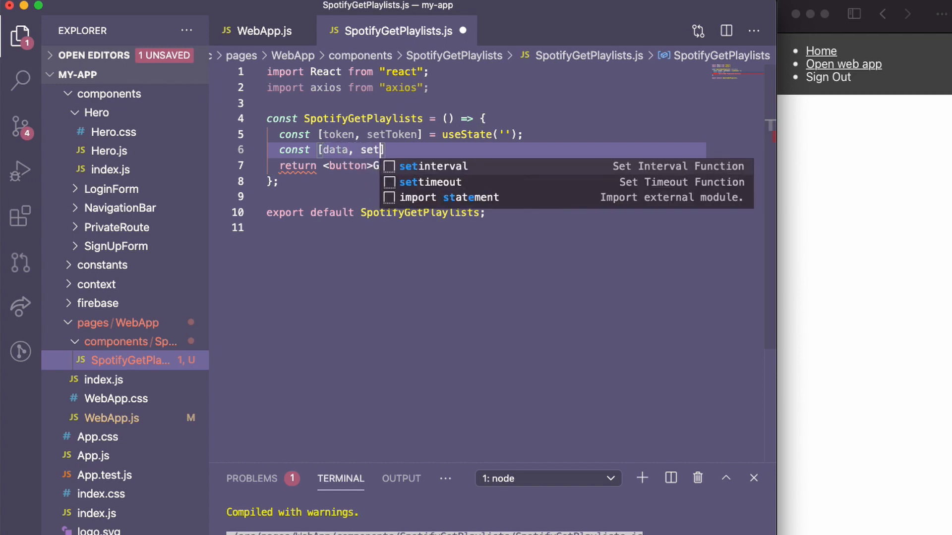
pyautogui.write('Data]')
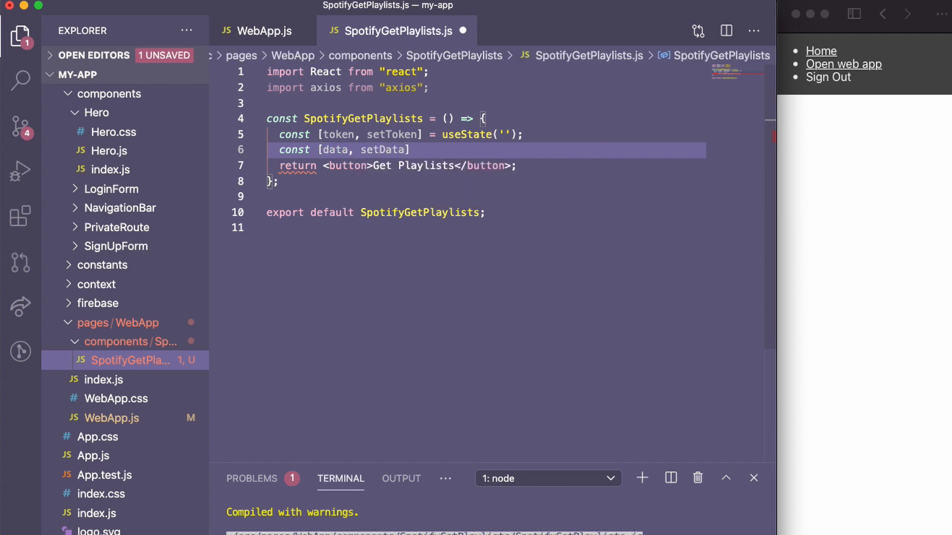
pyautogui.write('= useState({});')
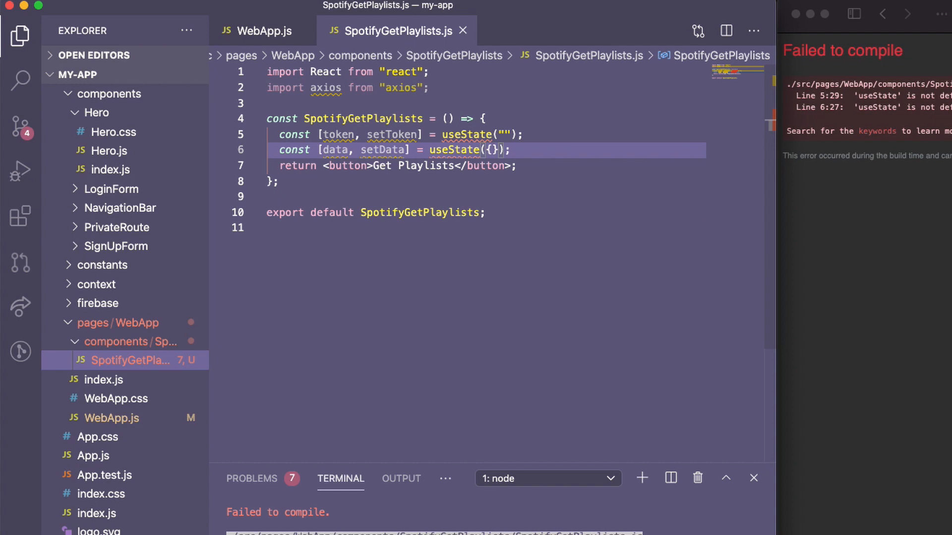
pyautogui.click(453, 134)
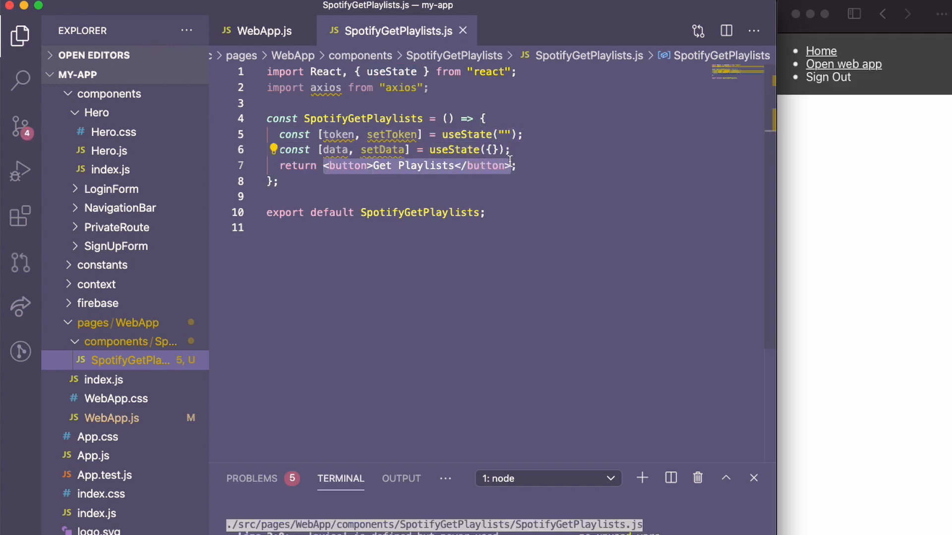
pyautogui.click(524, 150)
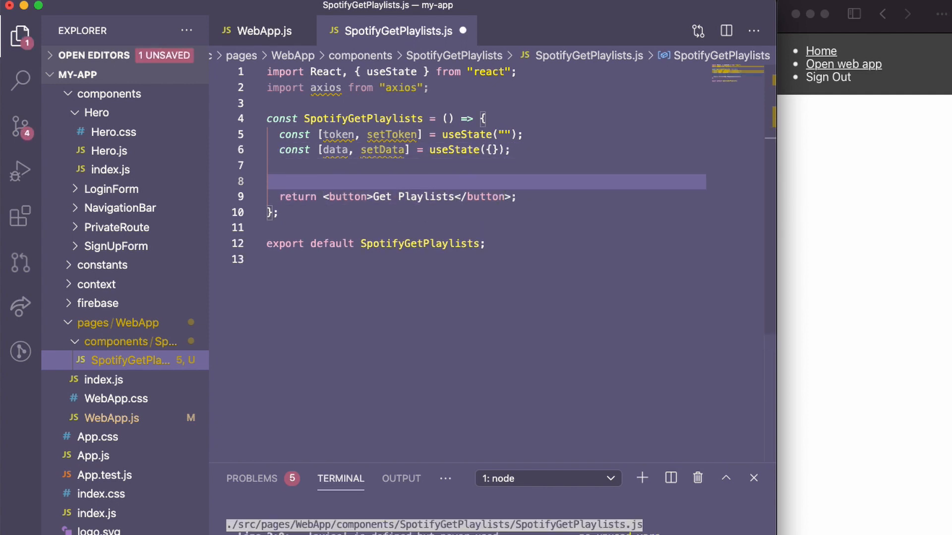
# Start a useEffect that checks localStorage.getItem("accessToken") exists
pyautogui.press('enter')
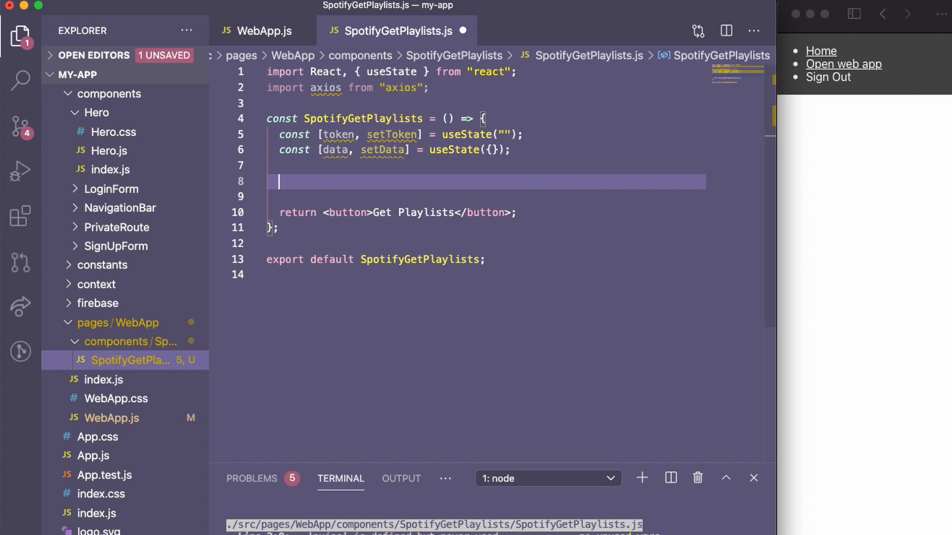
pyautogui.write('use')
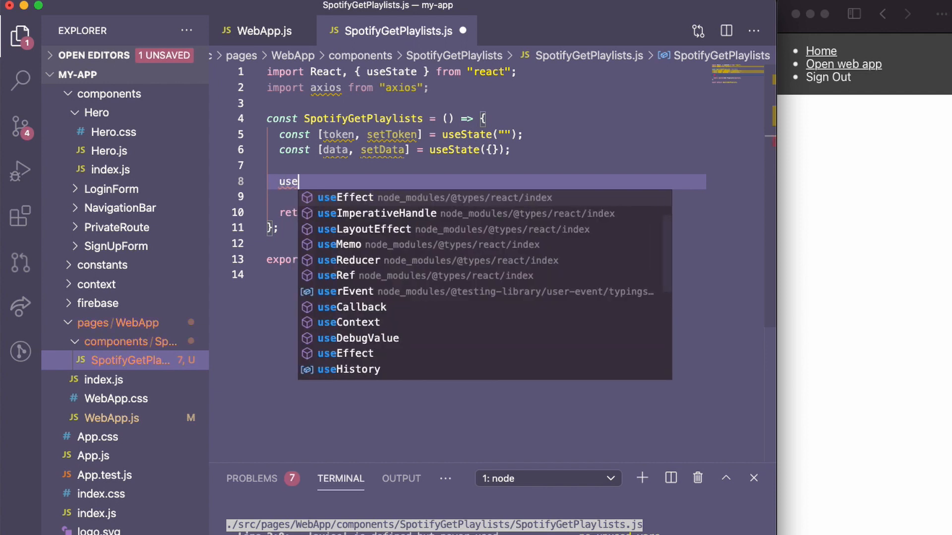
pyautogui.click(345, 198)
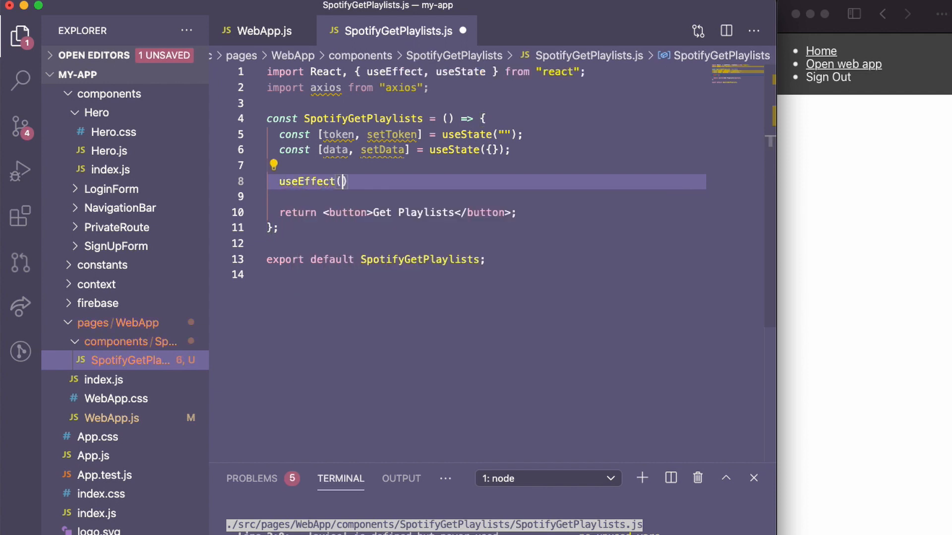
pyautogui.write('() => {')
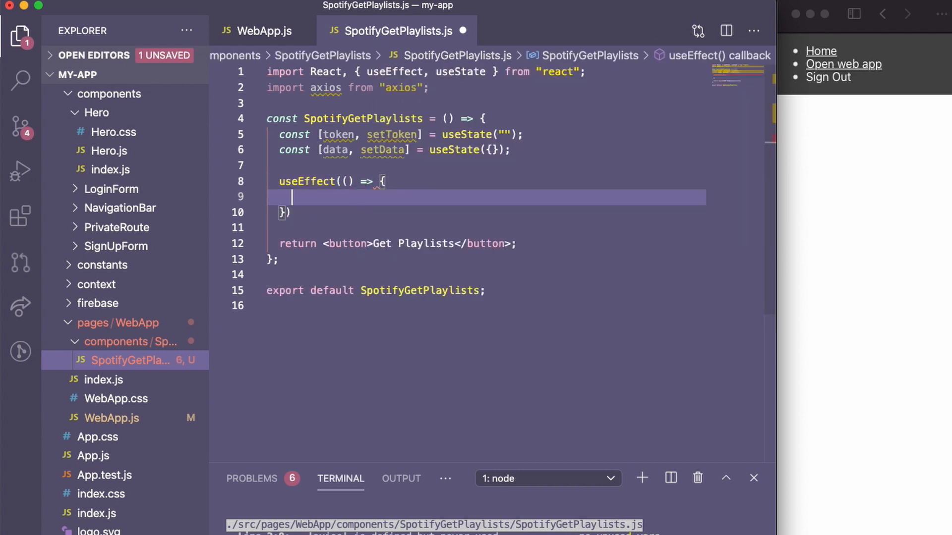
pyautogui.write('if (localStorage')
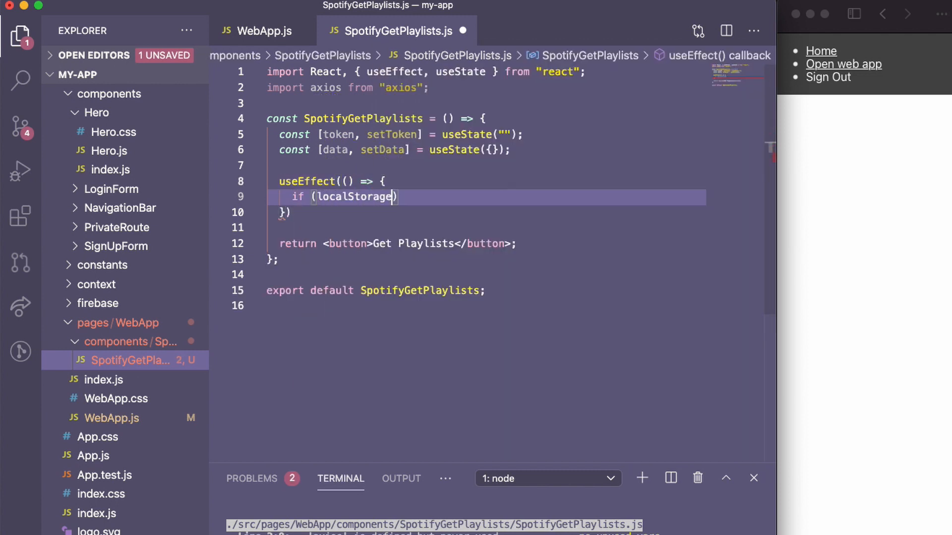
pyautogui.write(".getItem('a")
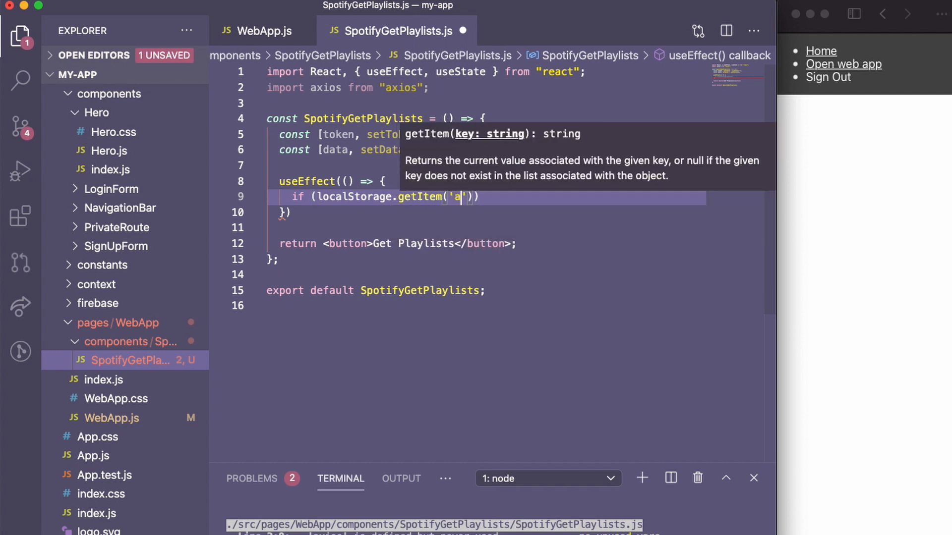
pyautogui.write('ccessToken')
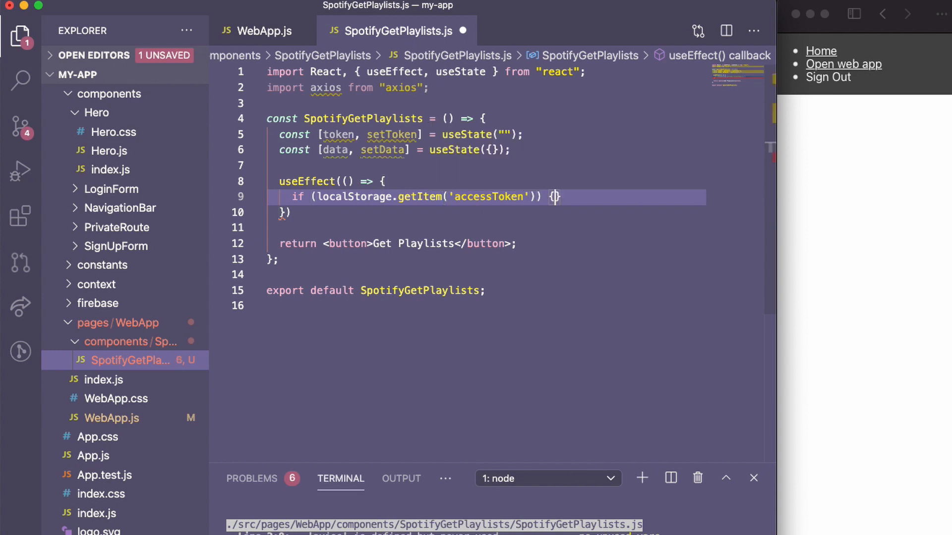
# Call setToken with the stored accessToken and give the effect an empty dependency array
pyautogui.write('setToken')
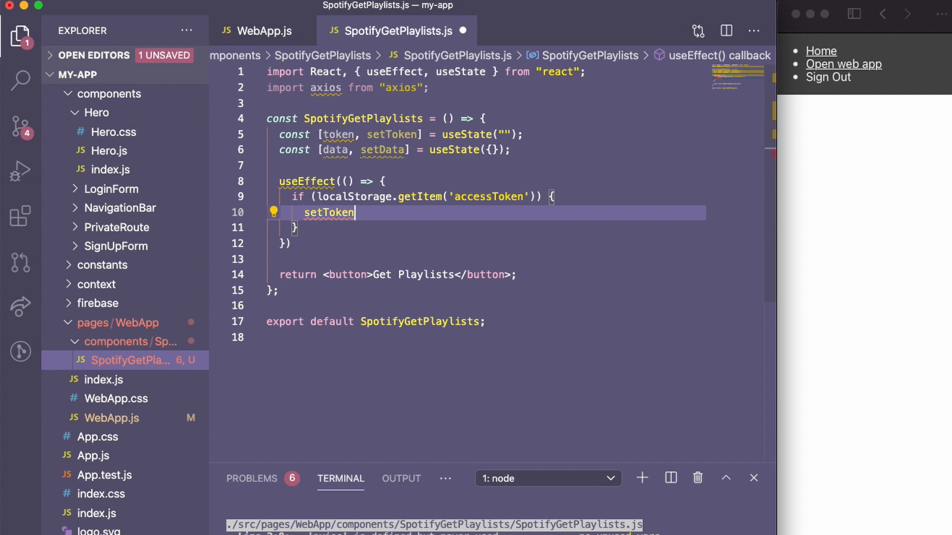
pyautogui.write('(localStorage.')
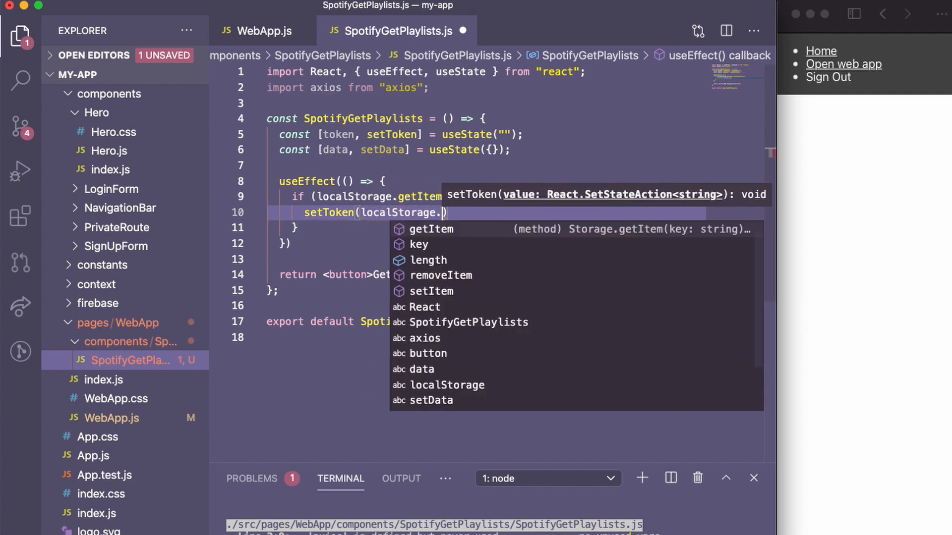
pyautogui.write('getItem("accessToken')
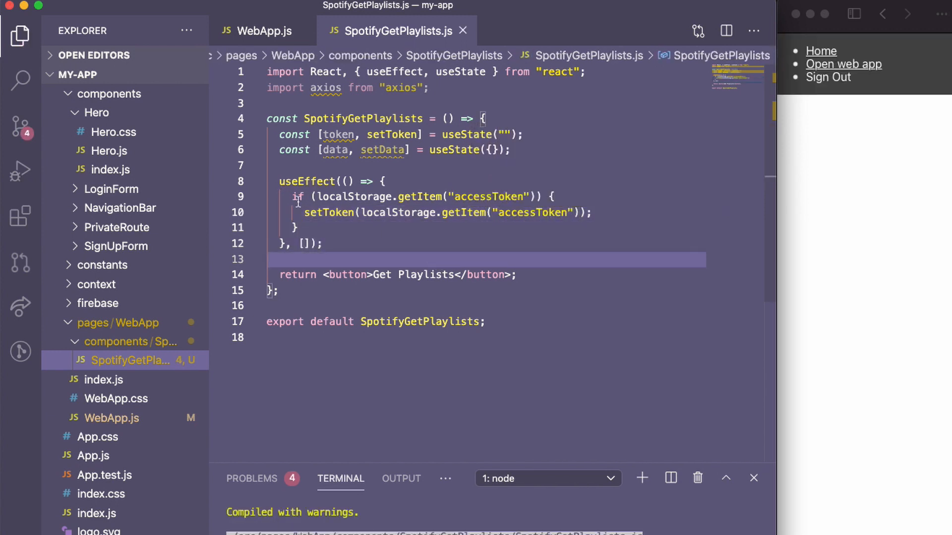
pyautogui.click(307, 245)
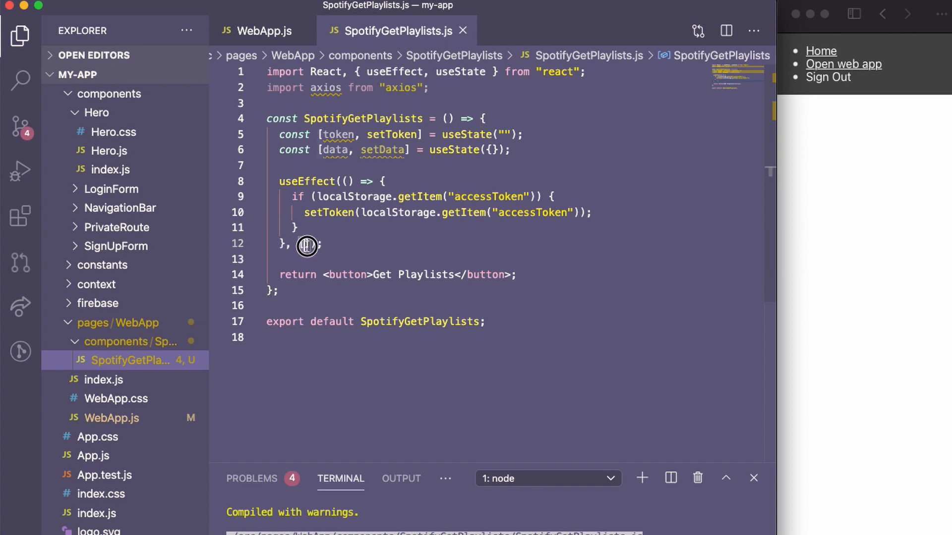
pyautogui.write('[]')
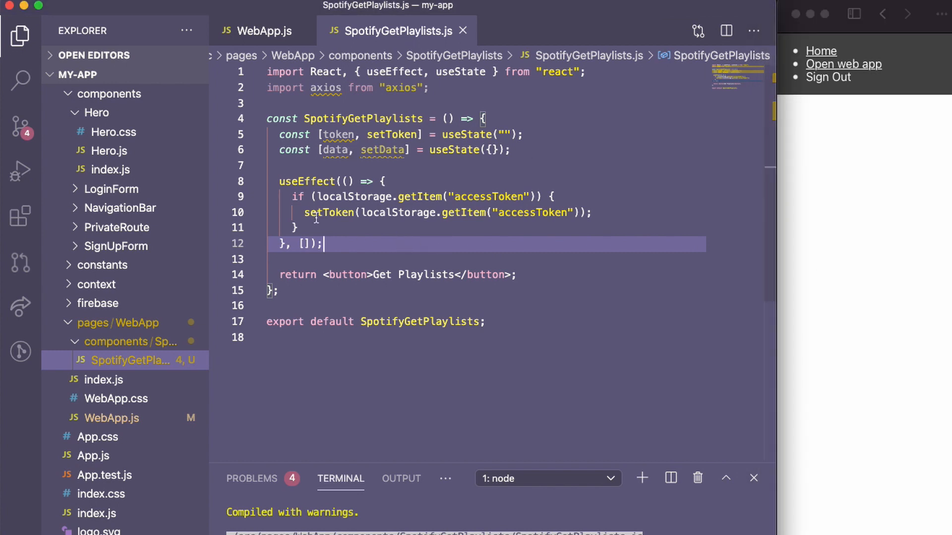
pyautogui.click(384, 306)
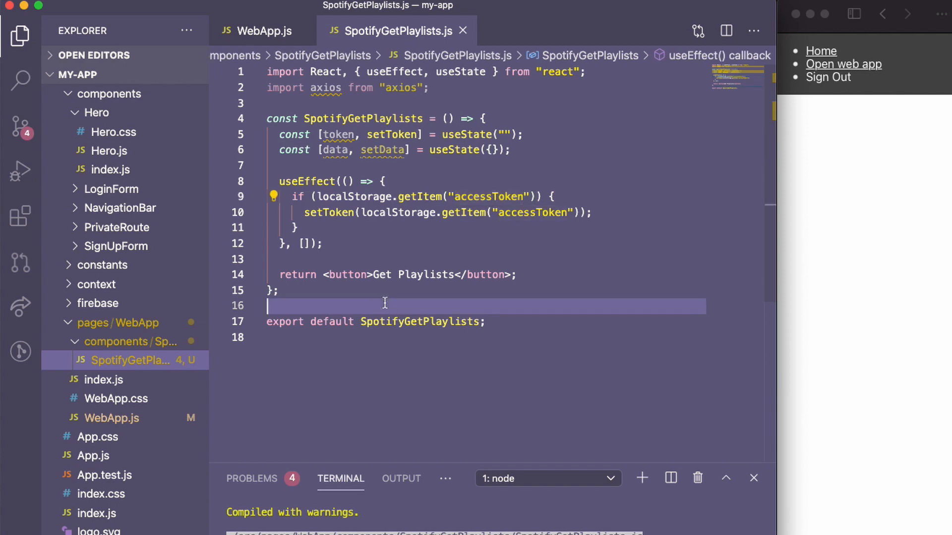
pyautogui.click(261, 31)
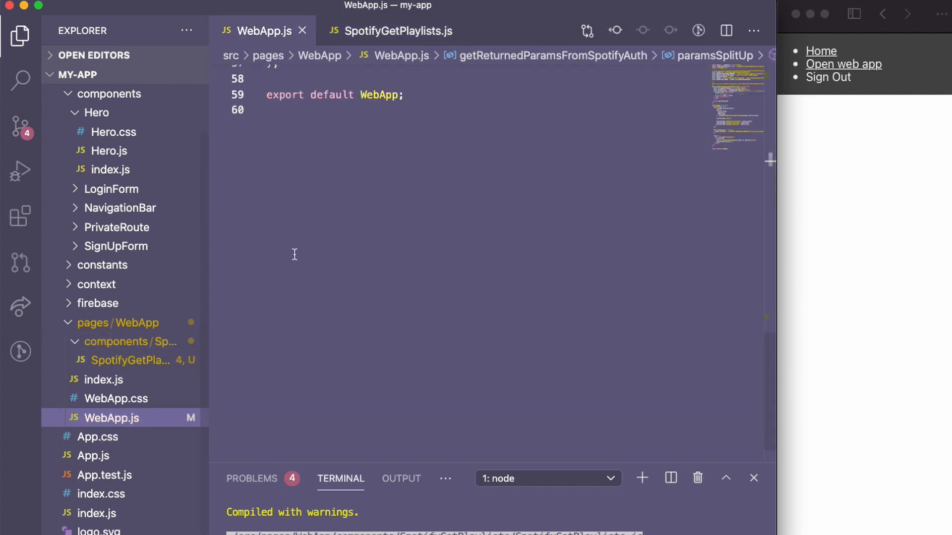
pyautogui.scroll(3)
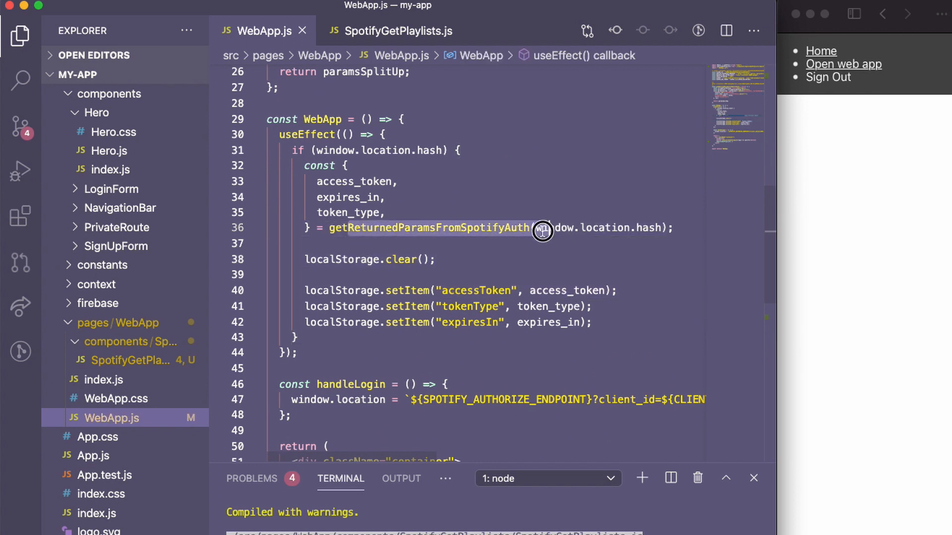
pyautogui.scroll(3)
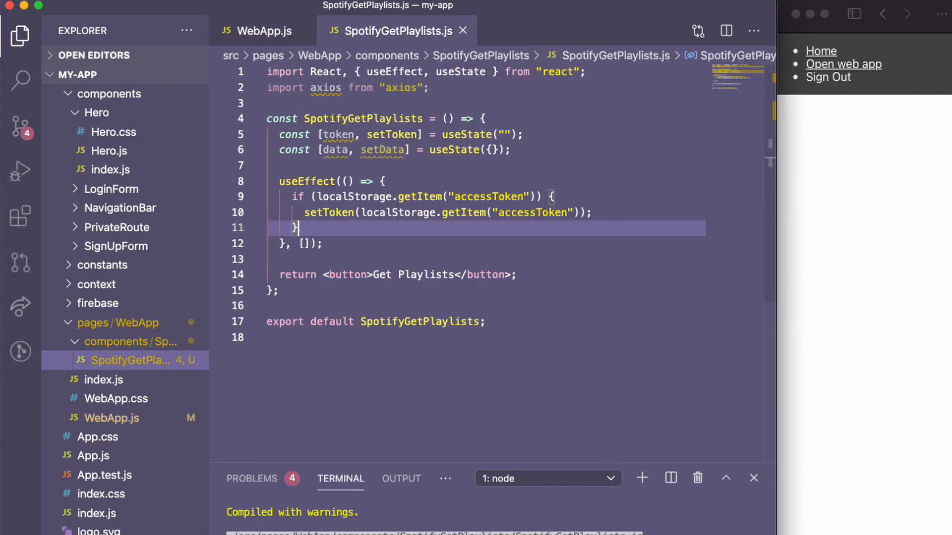
# Define a handleGetPlaylists arrow function that calls axios.get
pyautogui.press('Enter')
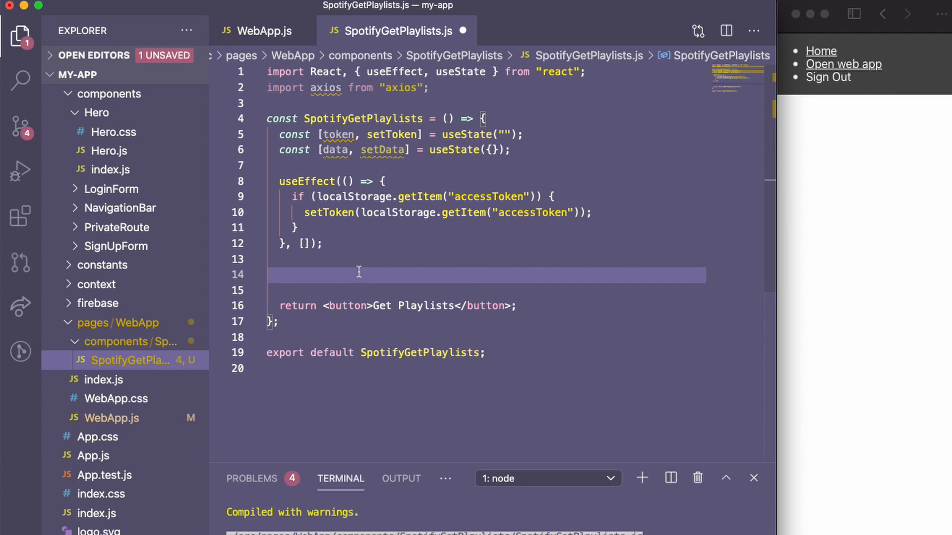
pyautogui.write('const handleGetPlaylists')
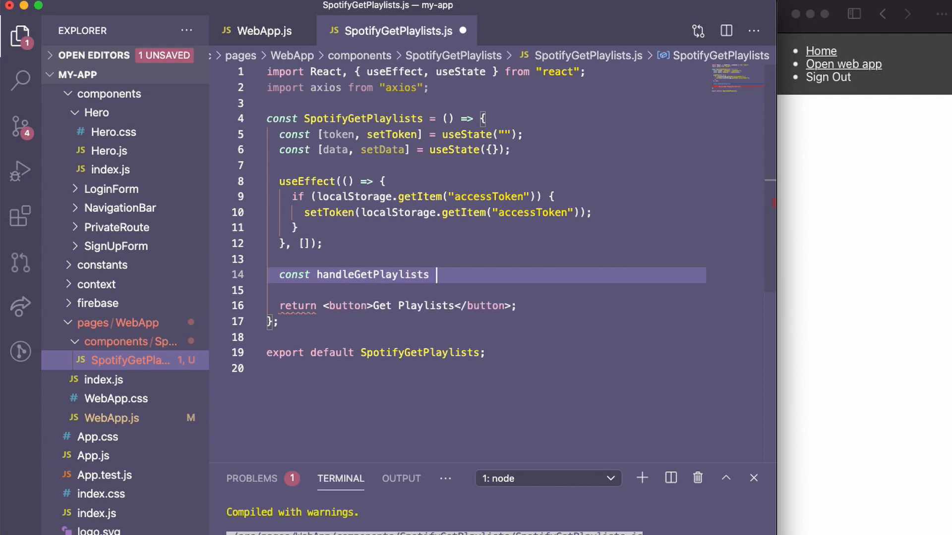
pyautogui.write('= () => {}')
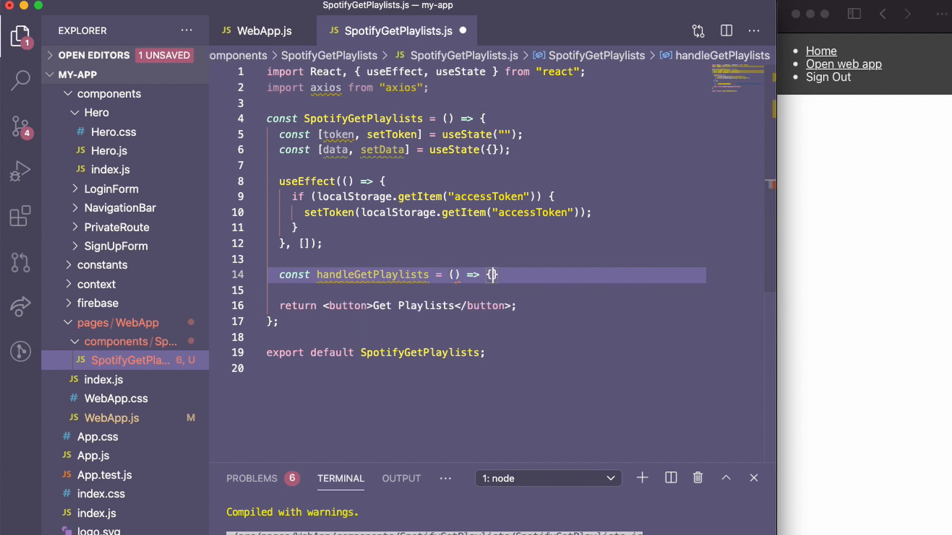
pyautogui.write('axios')
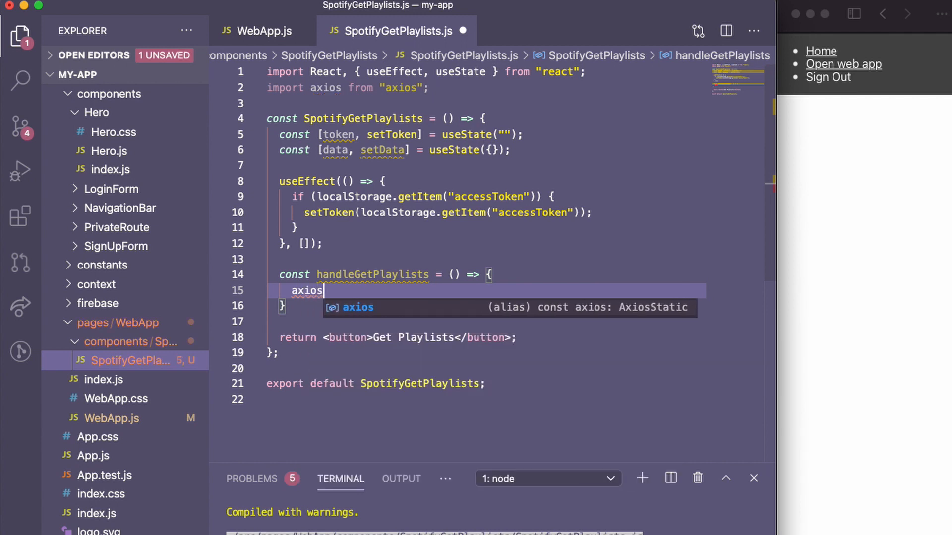
pyautogui.write('.get(')
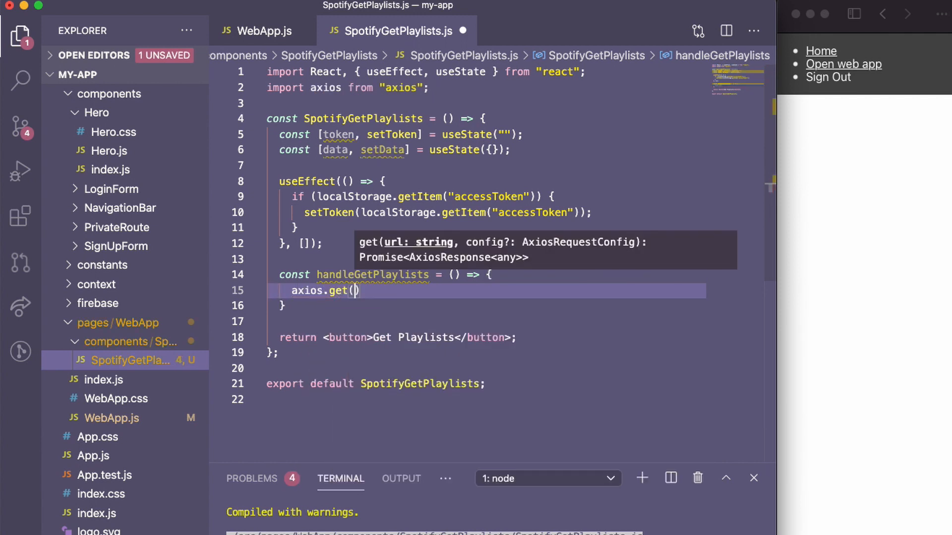
pyautogui.write('"h')
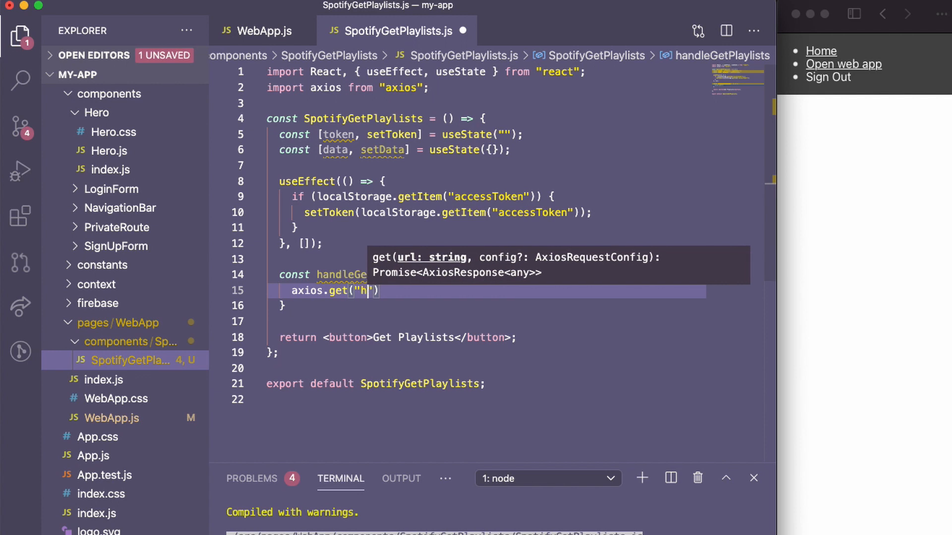
pyautogui.write('ttps:')
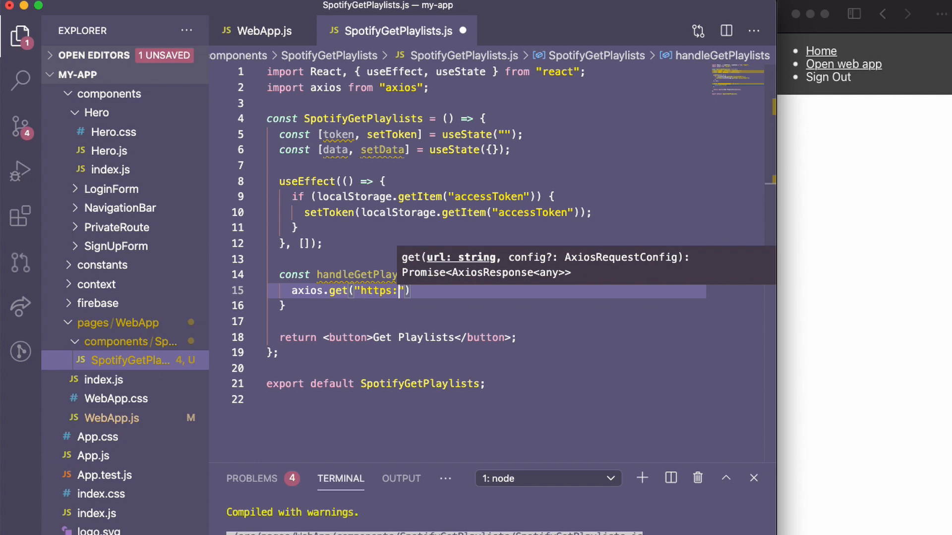
pyautogui.write('//api.spotify')
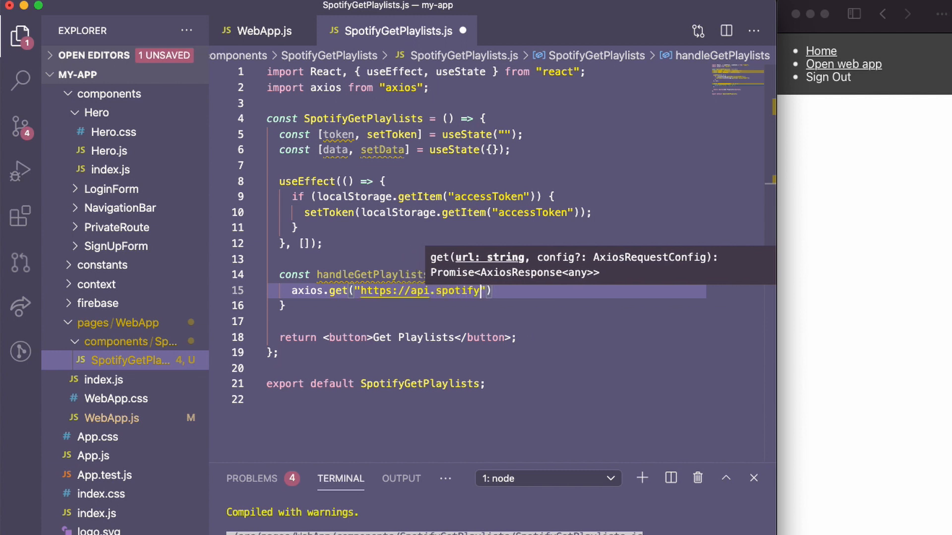
pyautogui.write('.com/v1/me/playlists')
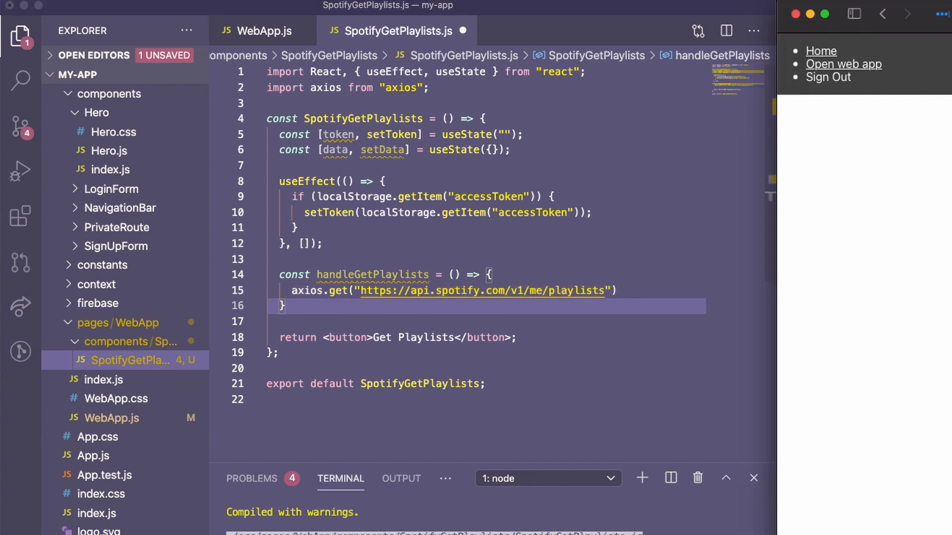
pyautogui.click(497, 291)
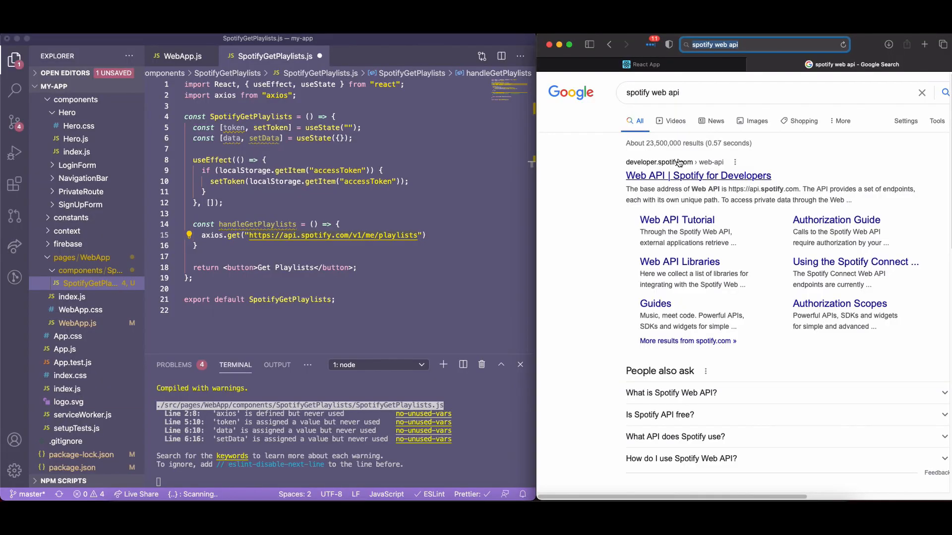
pyautogui.moveTo(680, 175)
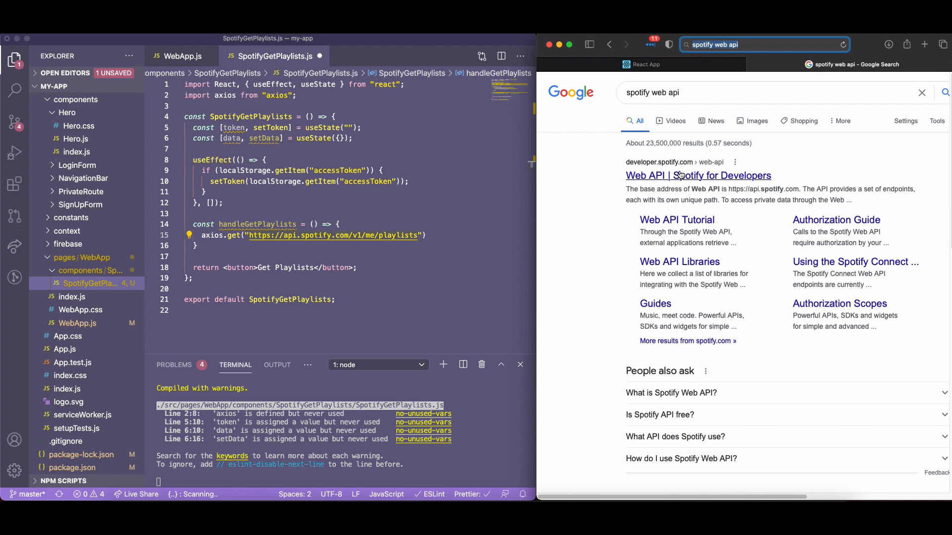
# Open the Spotify Web API documentation and its Quick Start tutorial
pyautogui.click(697, 175)
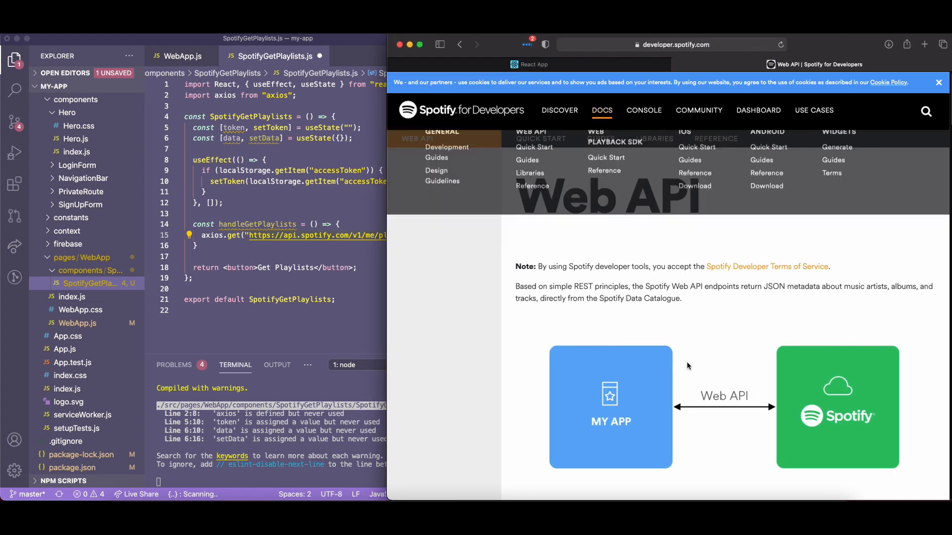
pyautogui.scroll(-3)
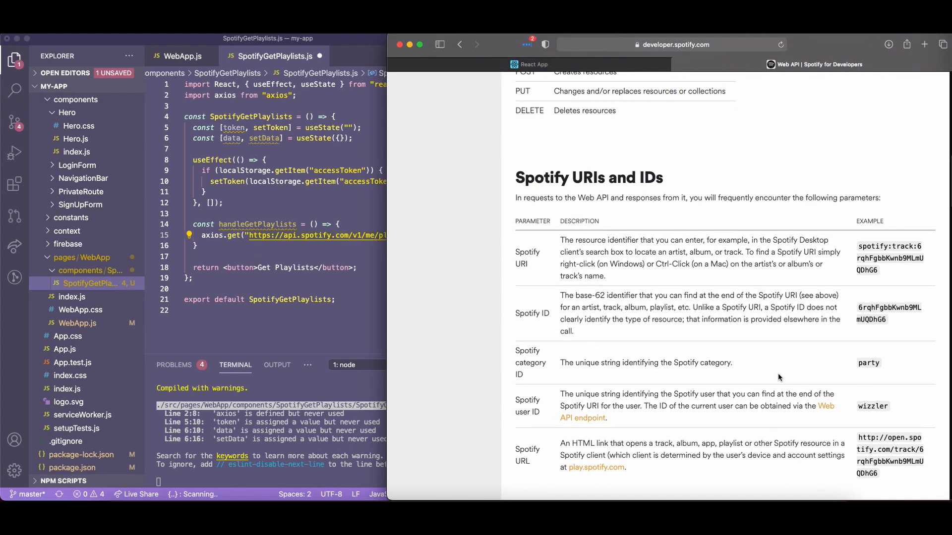
pyautogui.scroll(-3)
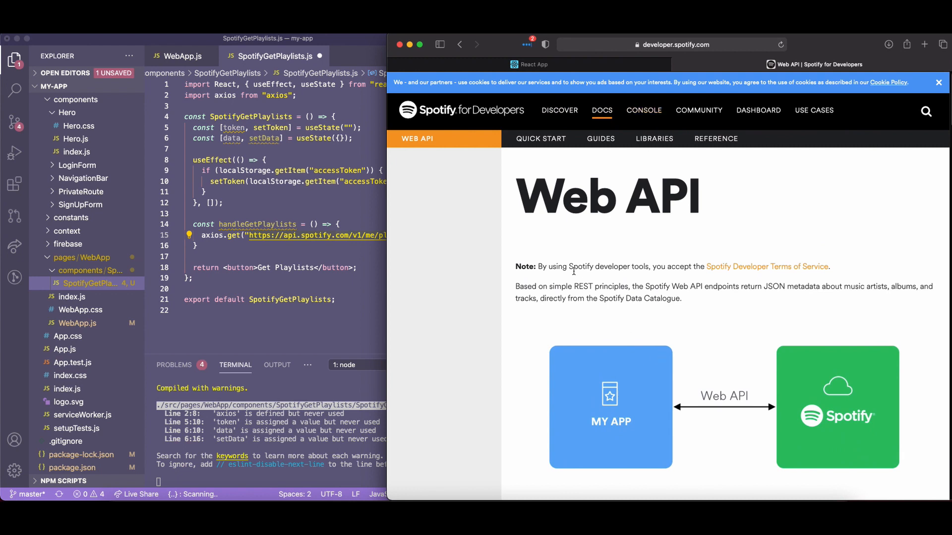
pyautogui.moveTo(552, 150)
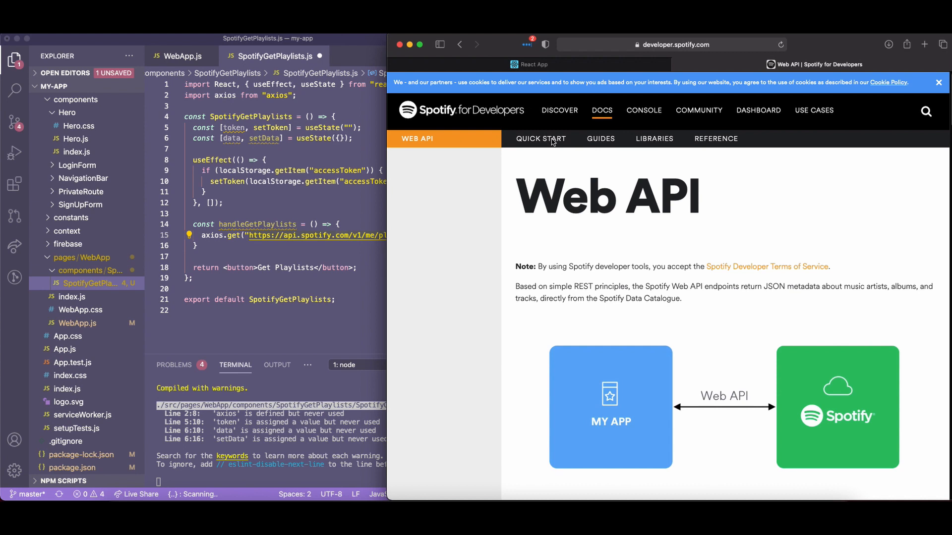
pyautogui.click(539, 139)
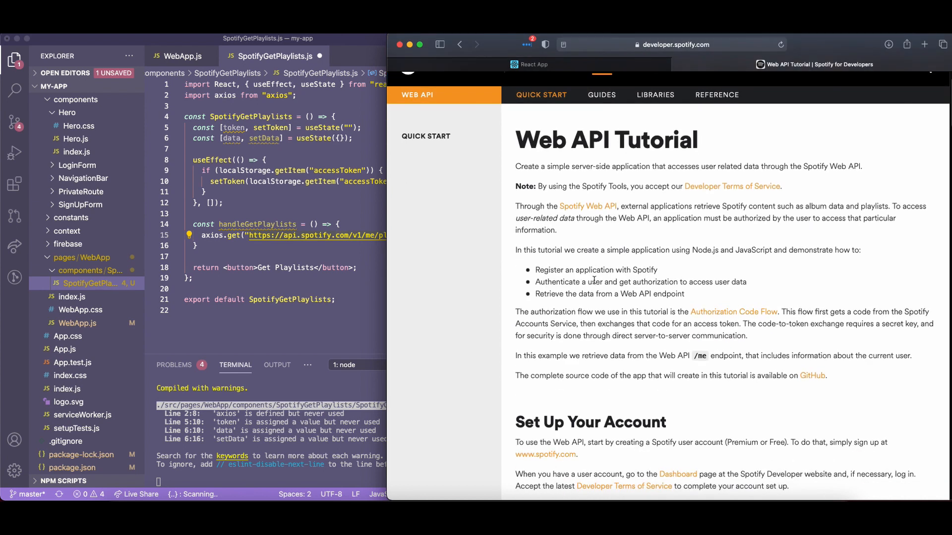
# Reach the page footer and open the Web API Console of endpoint categories
pyautogui.scroll(-3)
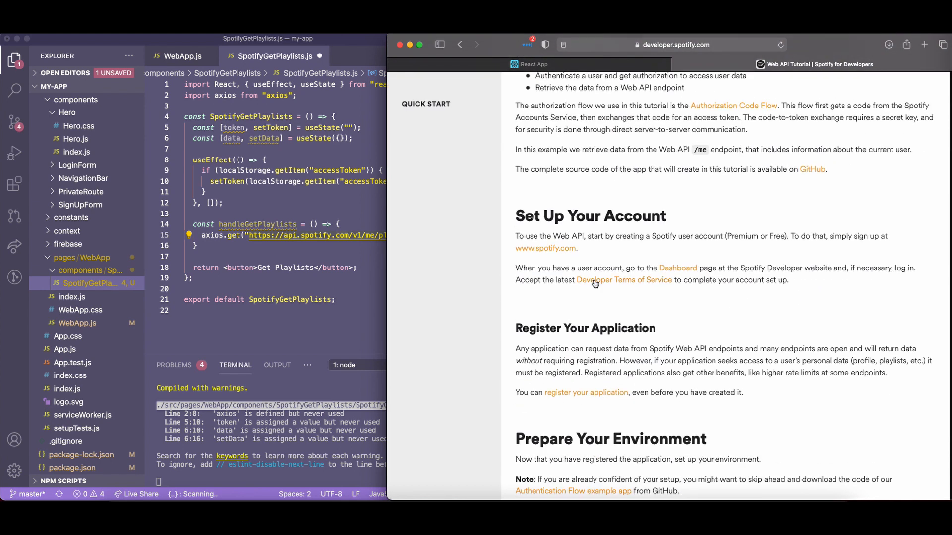
pyautogui.scroll(-3)
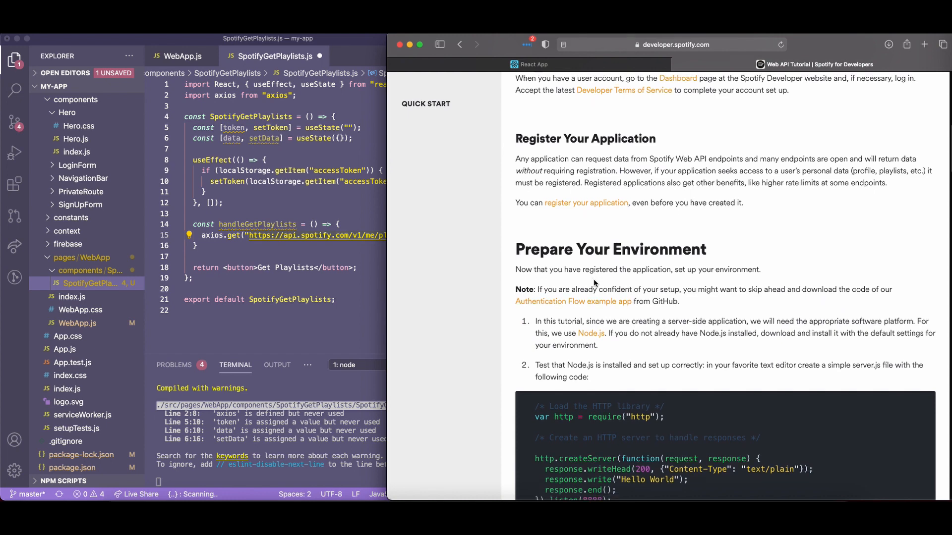
pyautogui.scroll(-3)
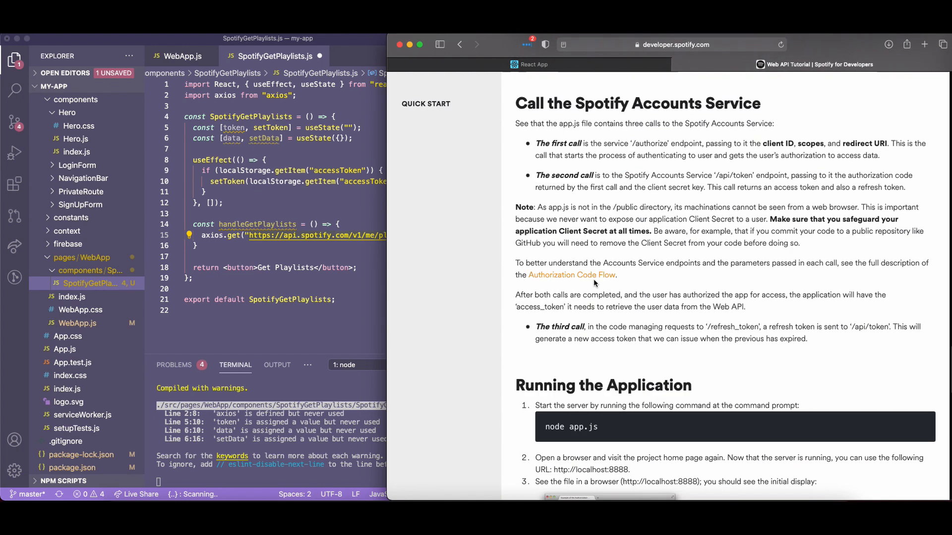
pyautogui.scroll(-3)
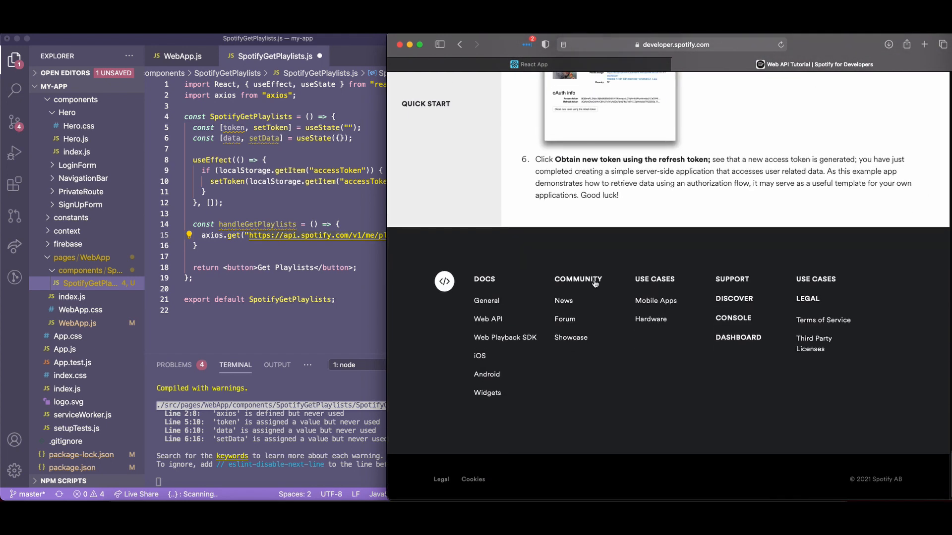
pyautogui.moveTo(732, 318)
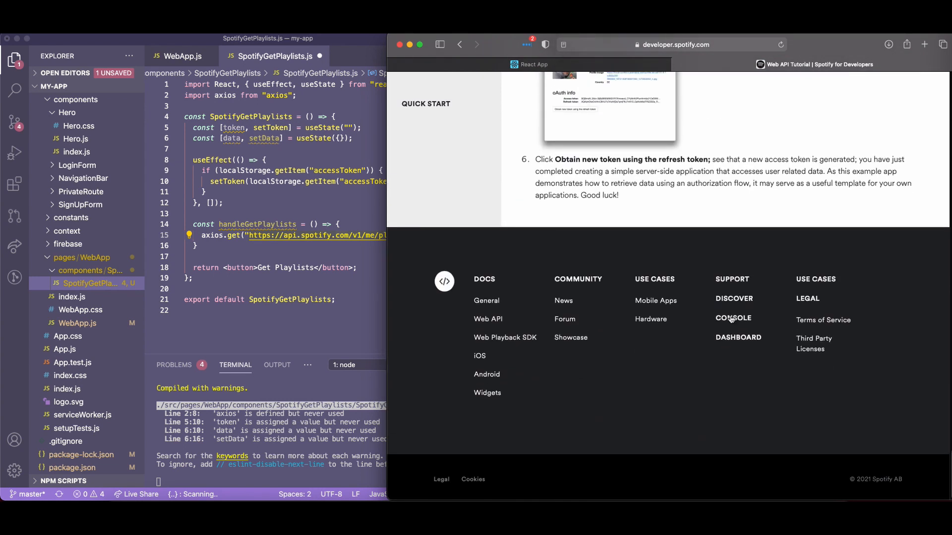
pyautogui.click(732, 317)
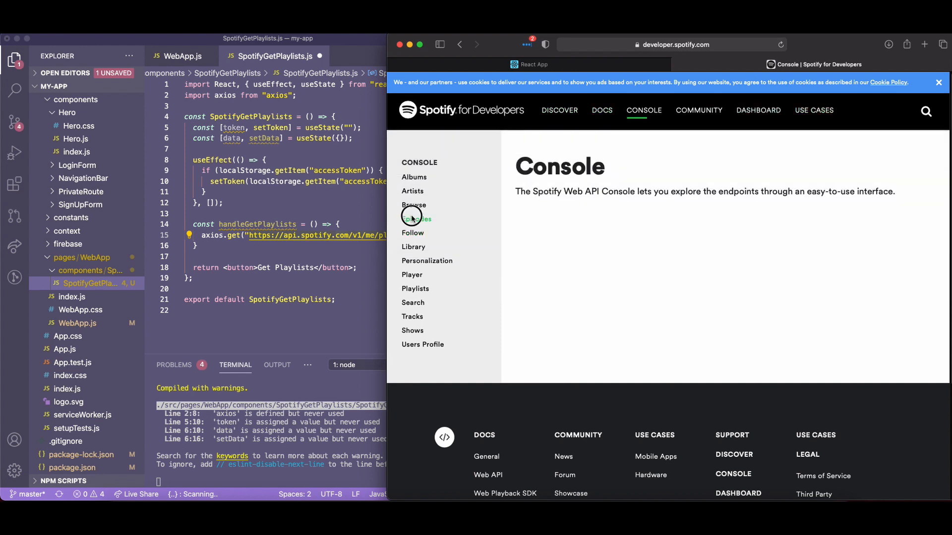
# Open the Playlists category and the GET /v1/me/playlists endpoint reference
pyautogui.click(416, 218)
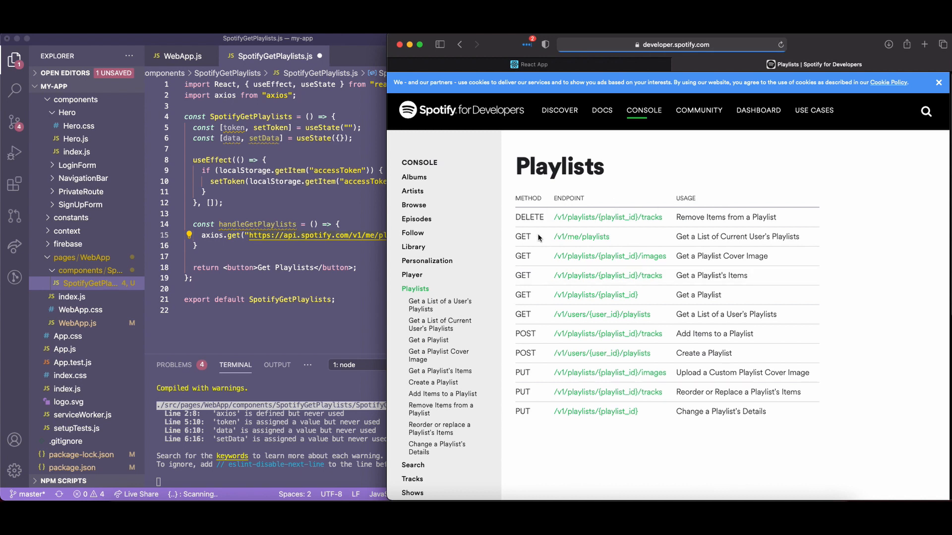
pyautogui.click(439, 325)
pyautogui.write('const')
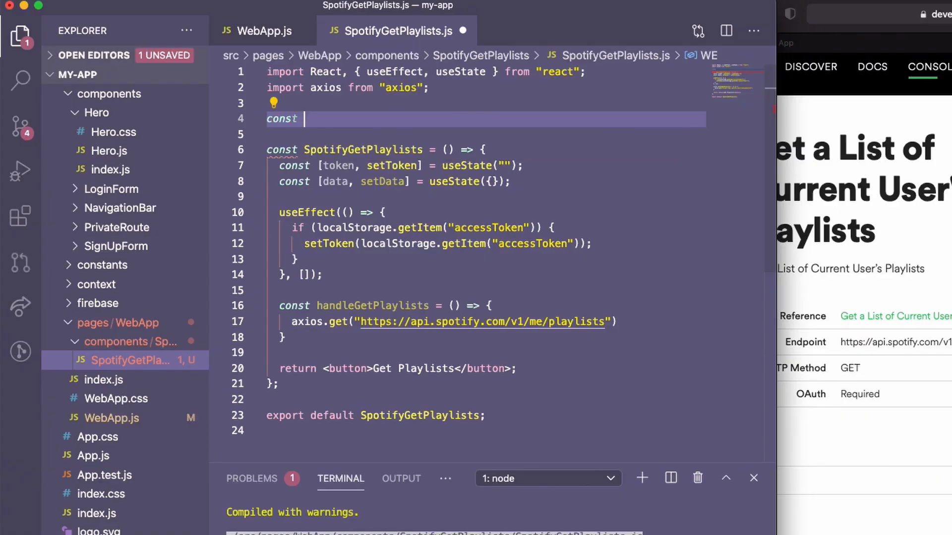
# Declare const PLAYLISTS_ENDPOINT with the playlists URL and use it in axios.get
pyautogui.write('PLAYLISTS_ENDP')
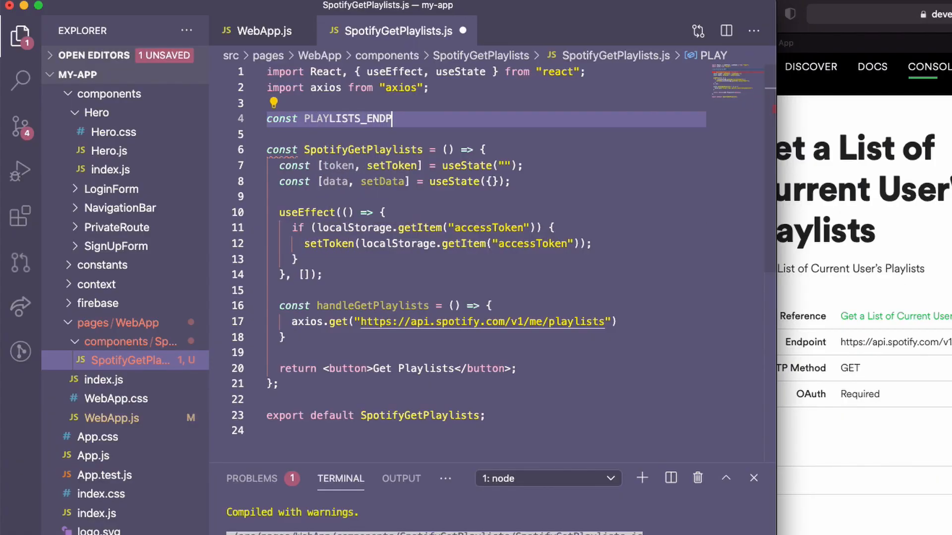
pyautogui.write('OINT = "https://api.spotify.com/v1/me/playlists";')
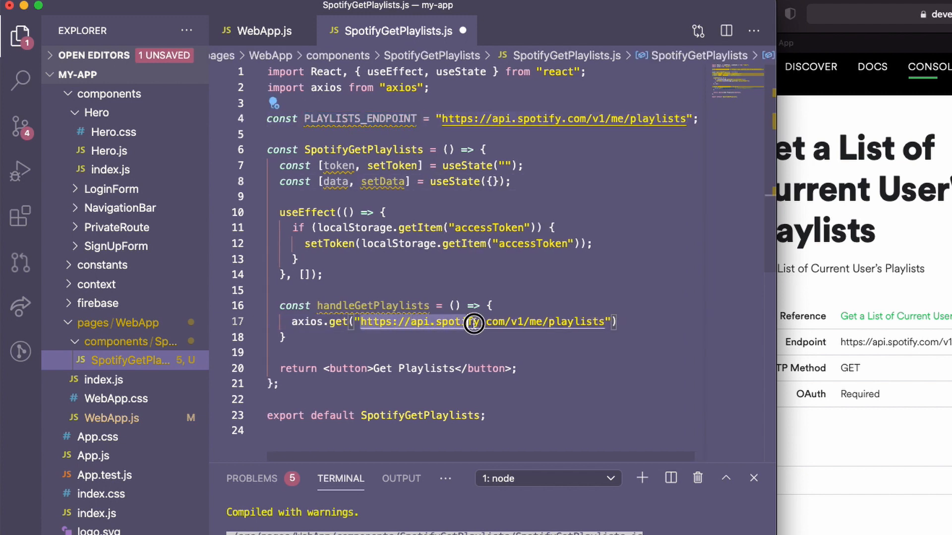
pyautogui.click(357, 321)
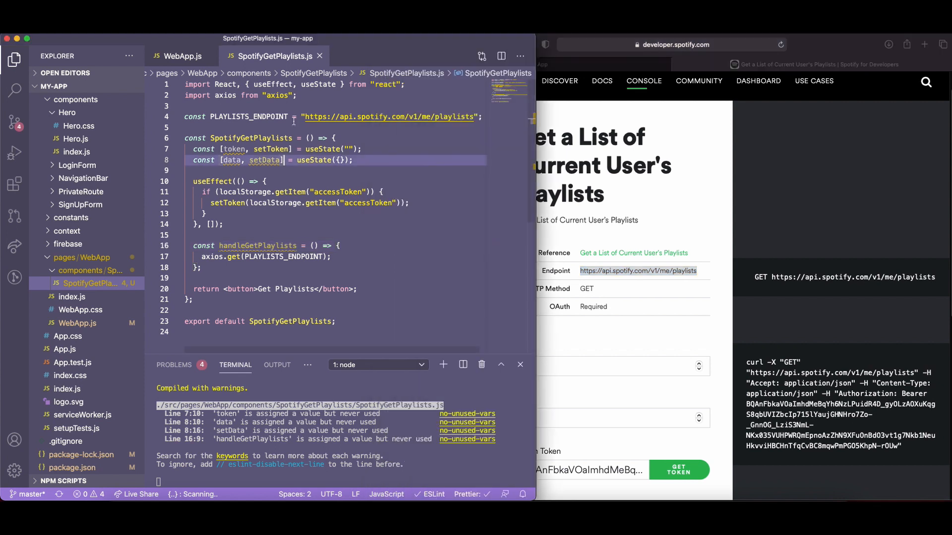
pyautogui.click(474, 117)
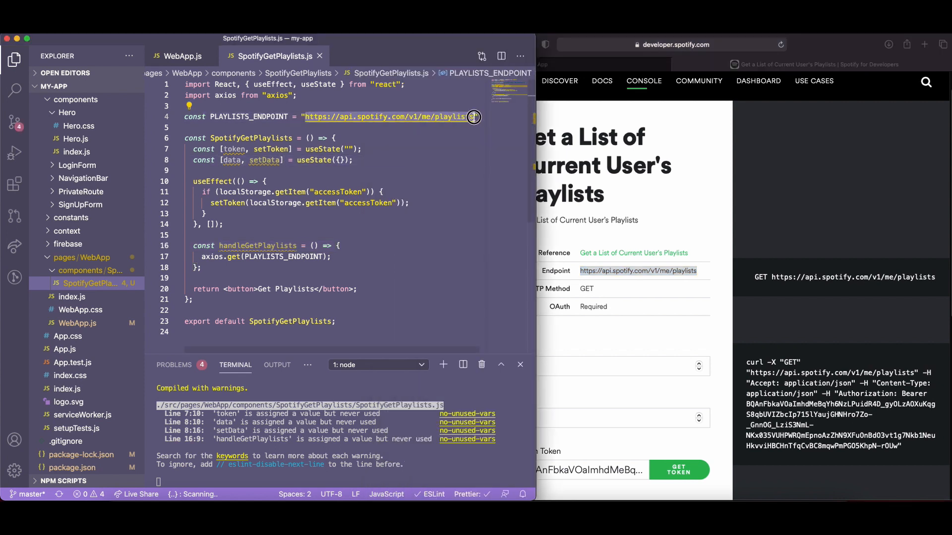
pyautogui.click(335, 278)
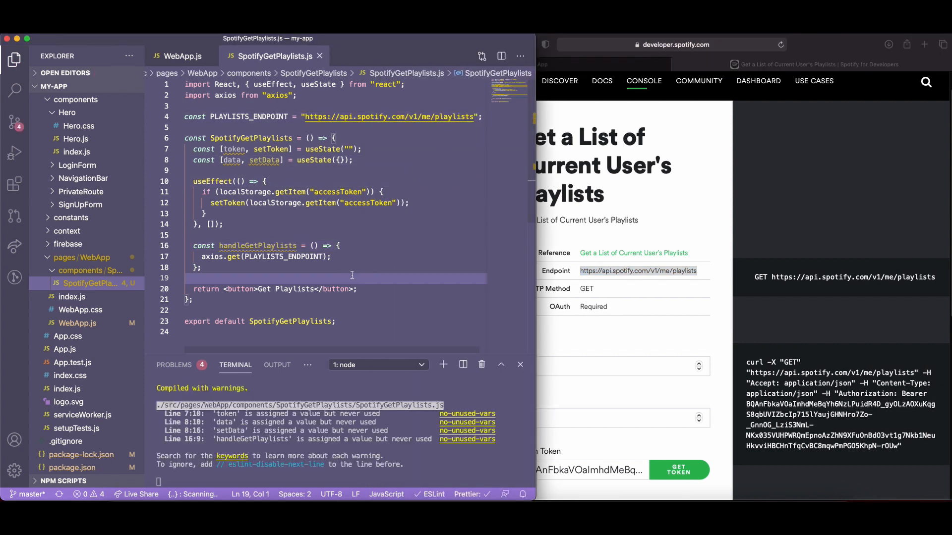
pyautogui.click(331, 255)
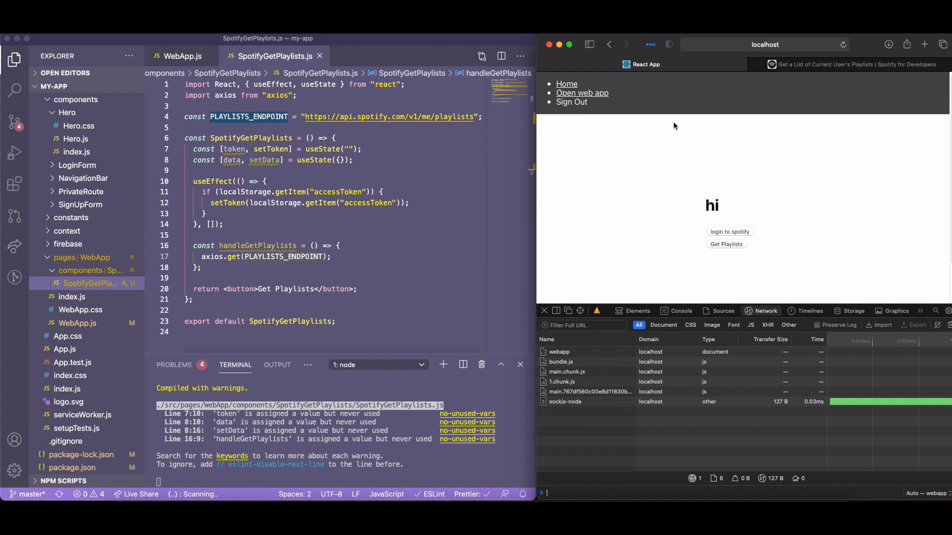
pyautogui.click(854, 64)
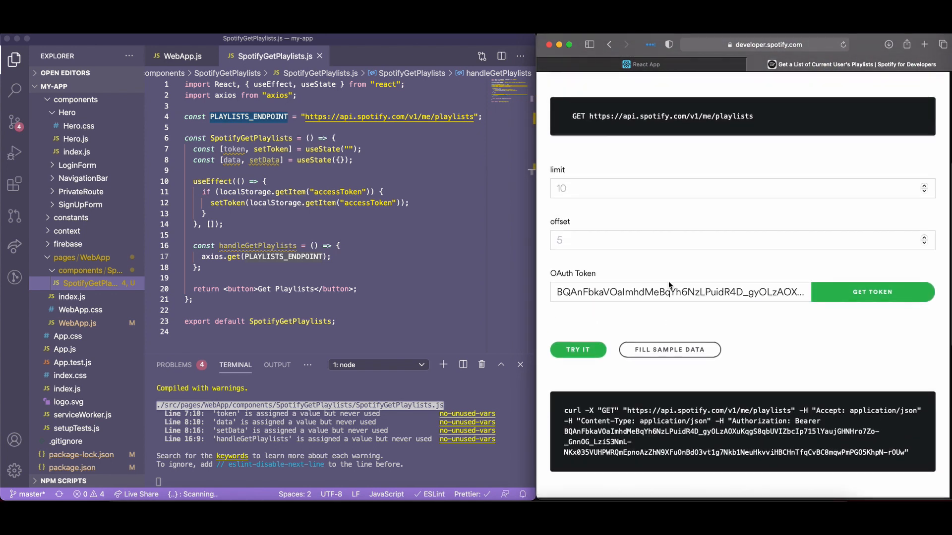
pyautogui.scroll(-3)
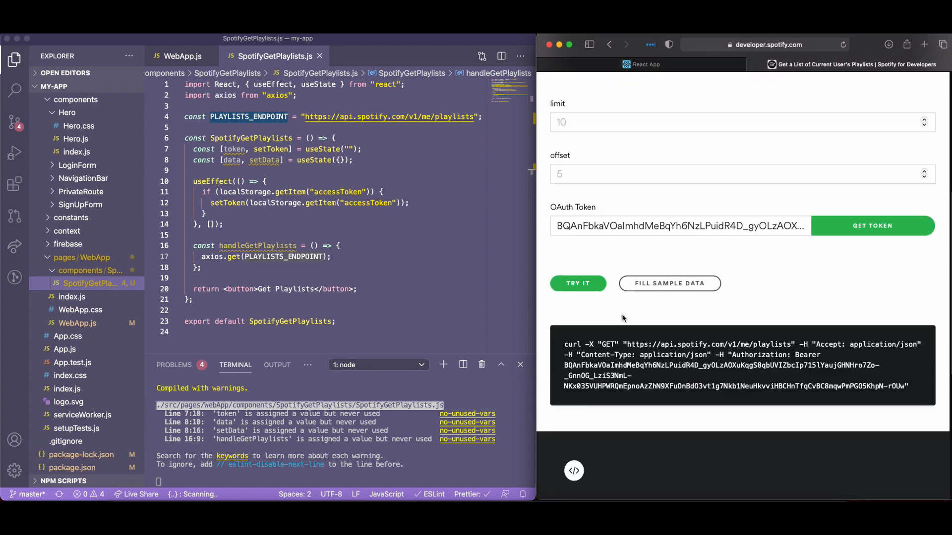
pyautogui.scroll(3)
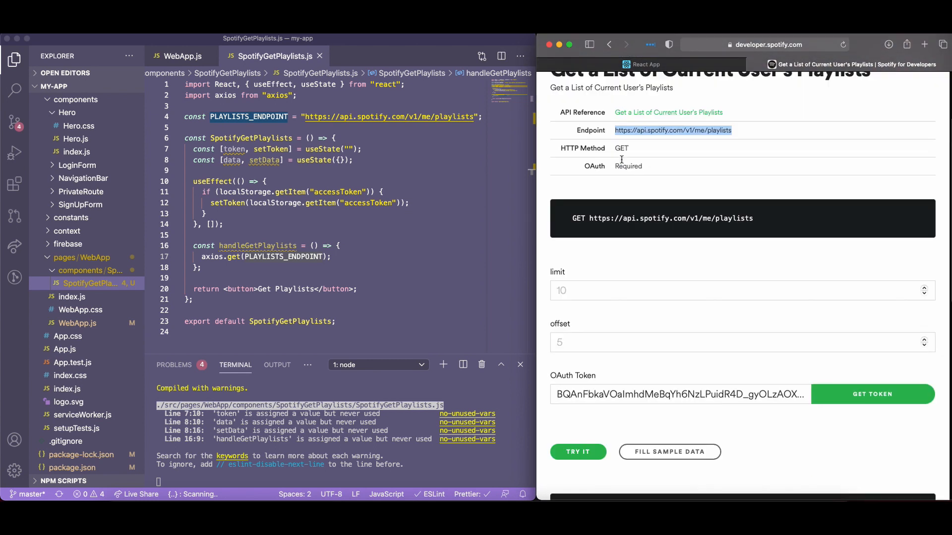
pyautogui.scroll(3)
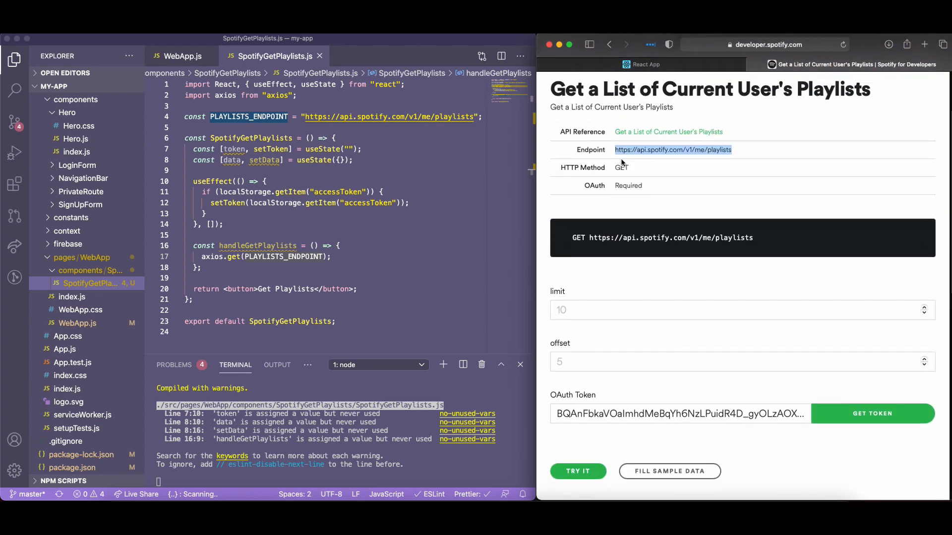
pyautogui.scroll(3)
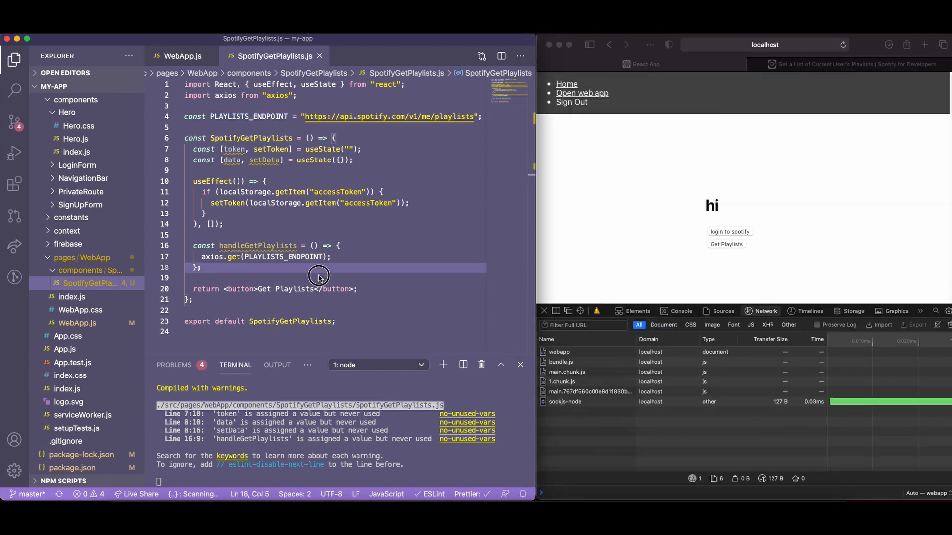
# Give axios.get a headers option with Authorization: "Bearer " + token
pyautogui.click(245, 256)
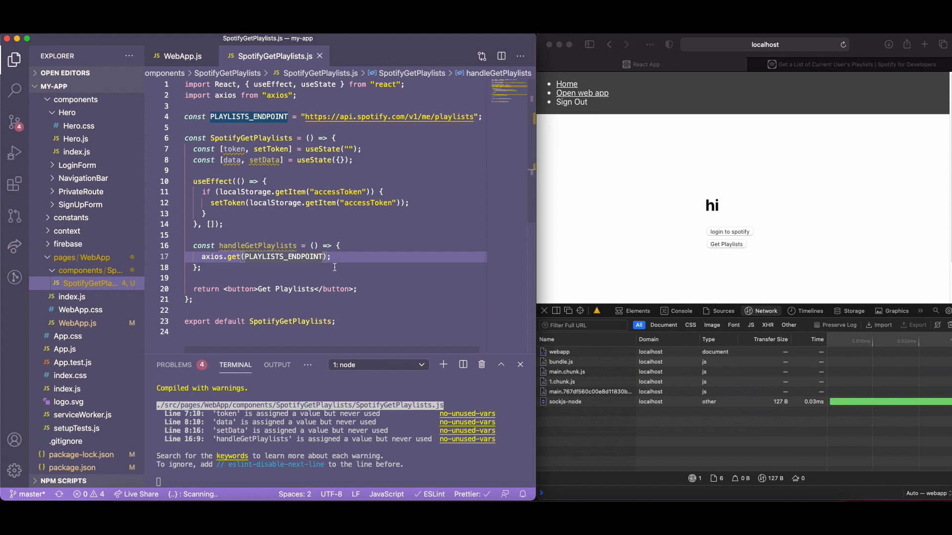
pyautogui.press('enter')
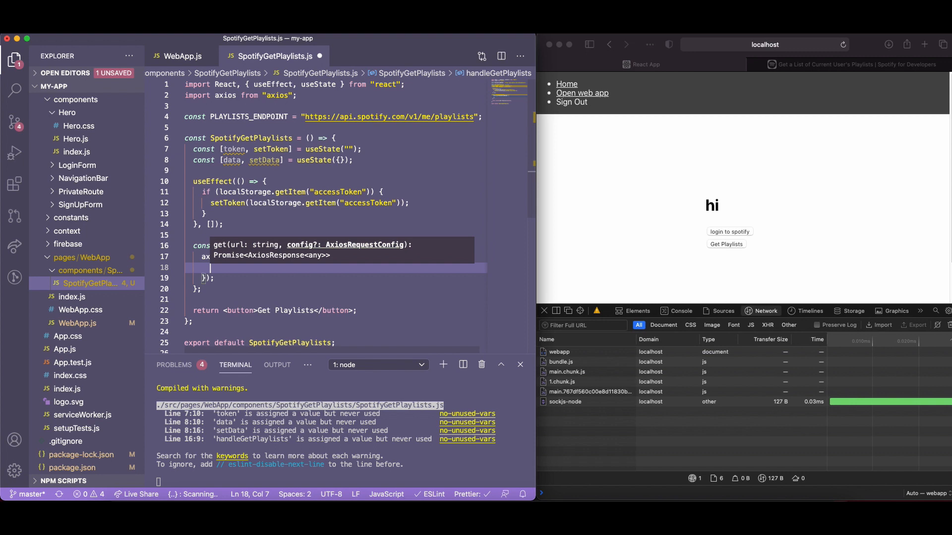
pyautogui.write('HEADER')
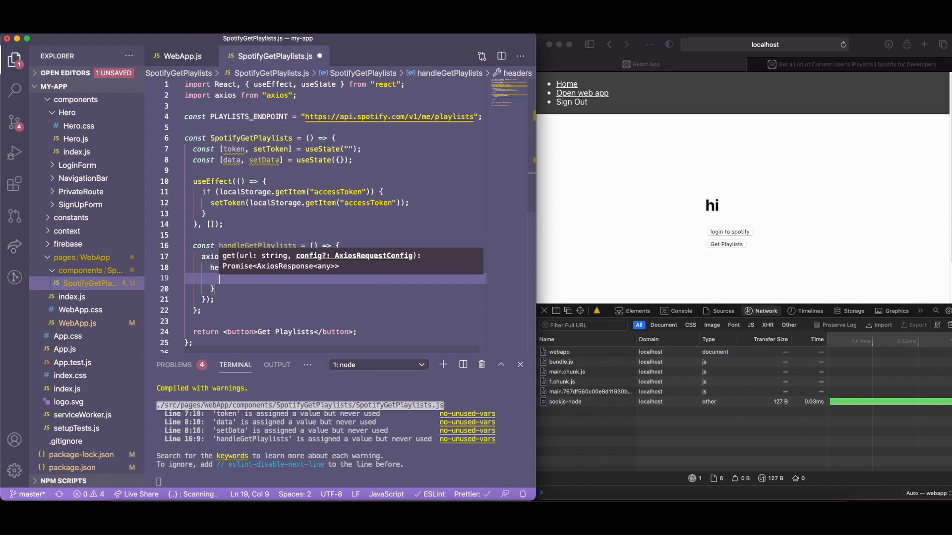
pyautogui.write('Authorization:')
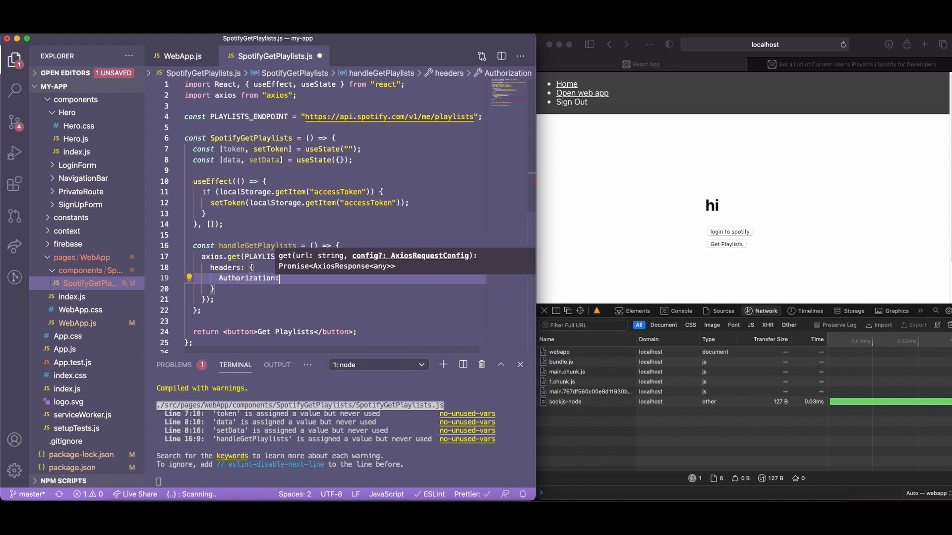
pyautogui.write('"Bearer"')
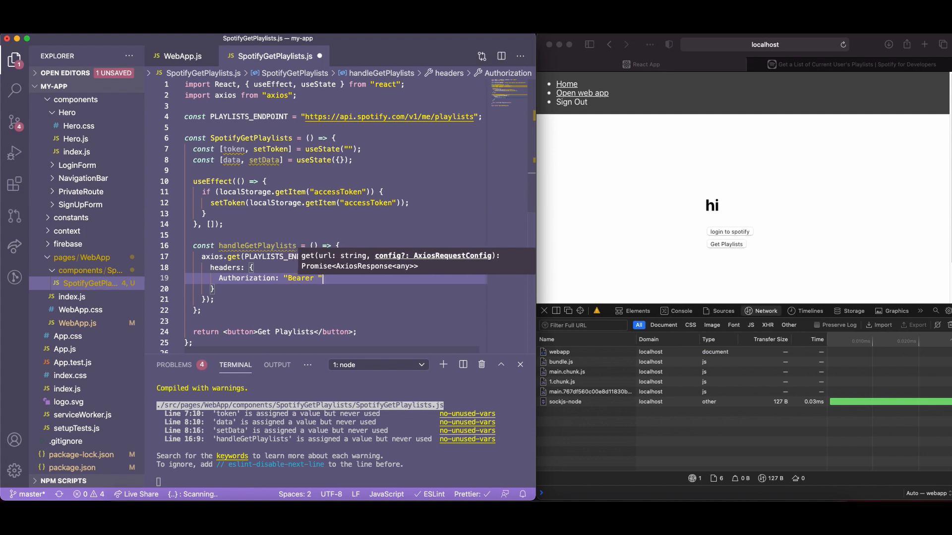
pyautogui.write('+ token,')
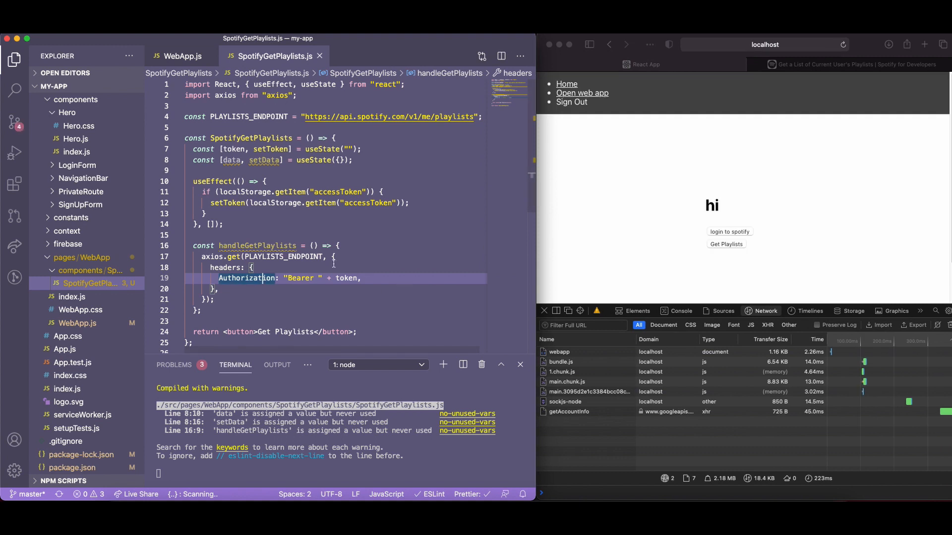
# Begin chaining a .then onto the playlists request
pyautogui.click(332, 256)
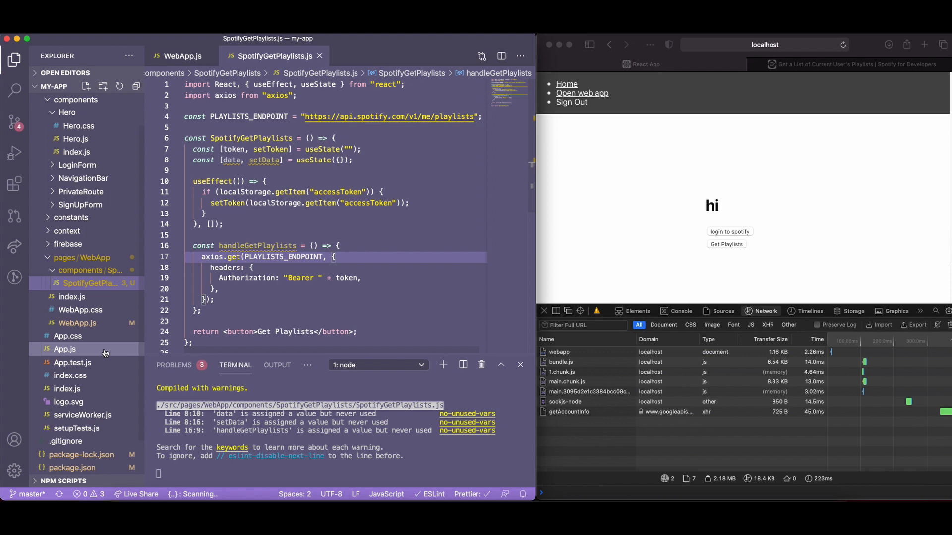
pyautogui.click(209, 300)
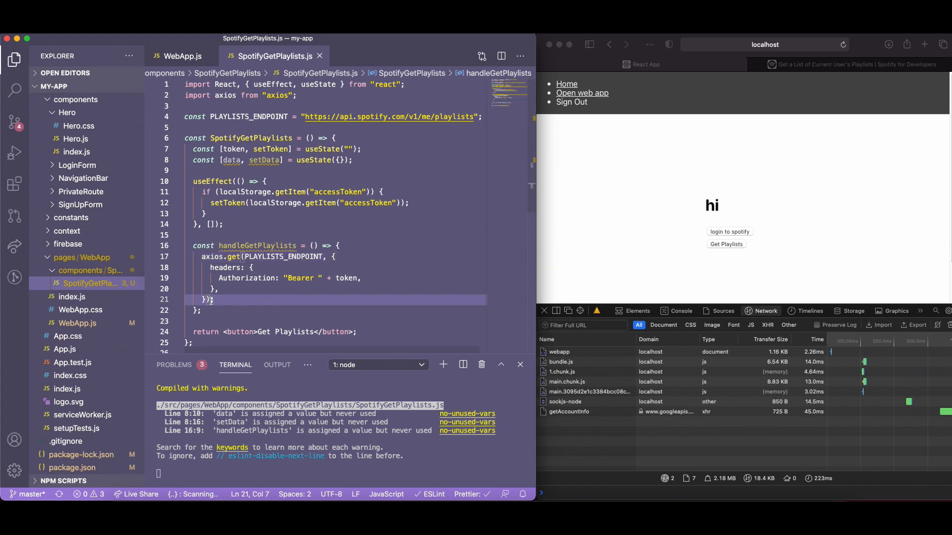
pyautogui.write('.then')
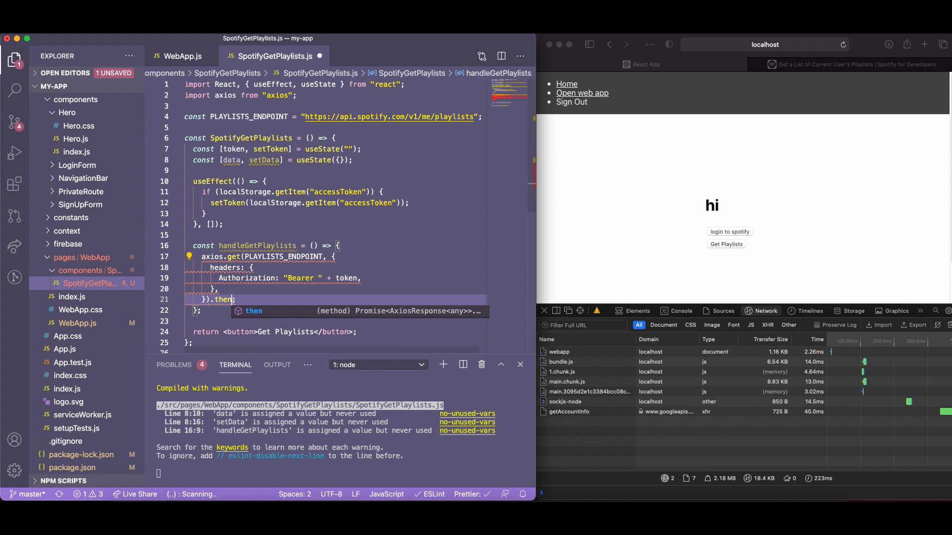
# Chain .then(response => setData(response.data)) and a .catch logging the error
pyautogui.write('(')
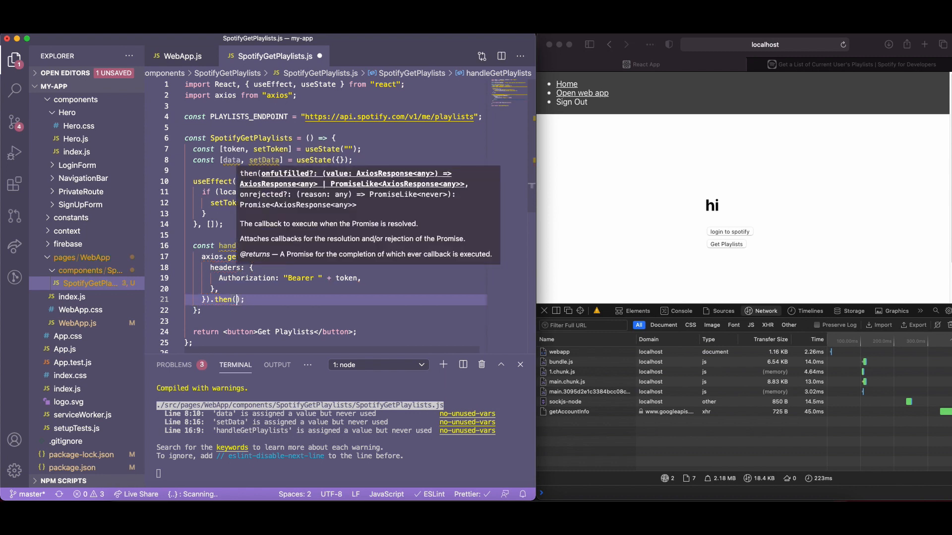
pyautogui.write('response => {')
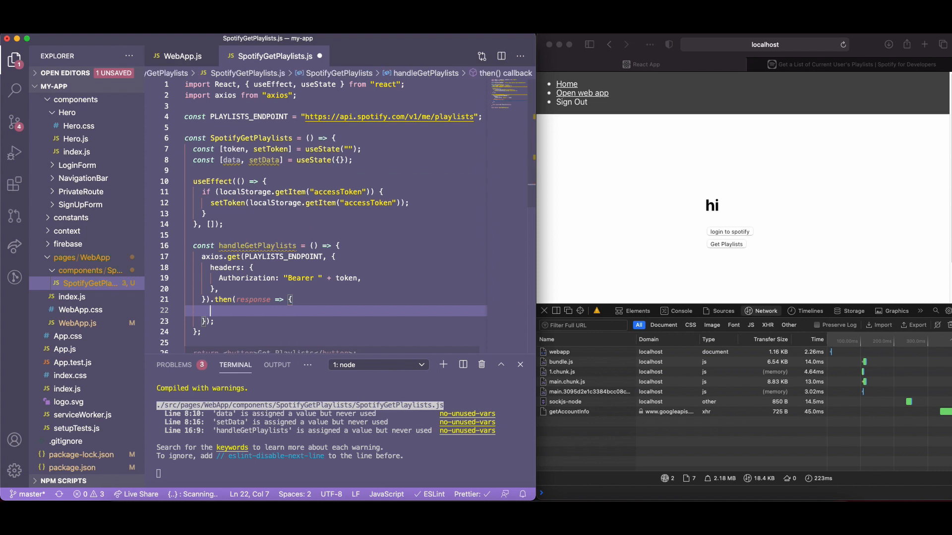
pyautogui.write('setData')
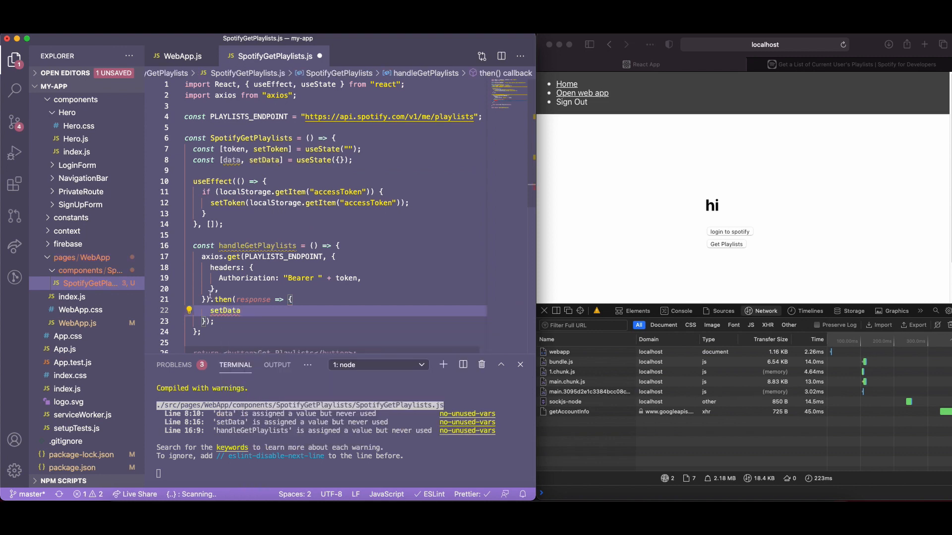
pyautogui.moveTo(225, 310)
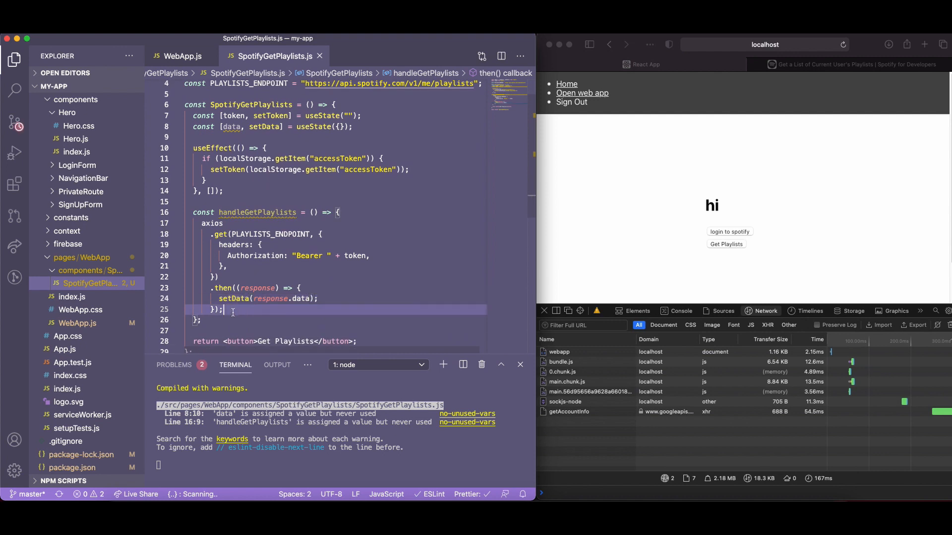
pyautogui.press('enter')
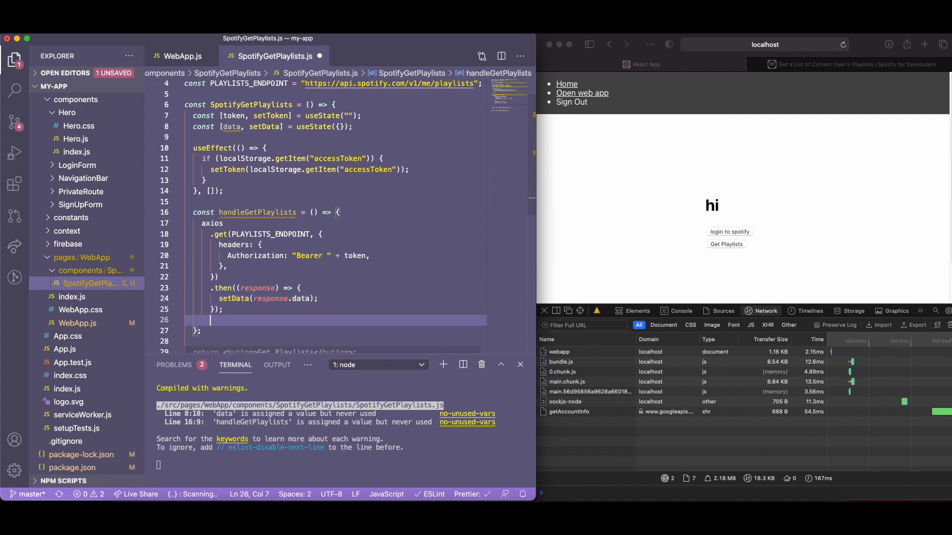
pyautogui.write('.catch((error) => {')
pyautogui.write('console.log(error);')
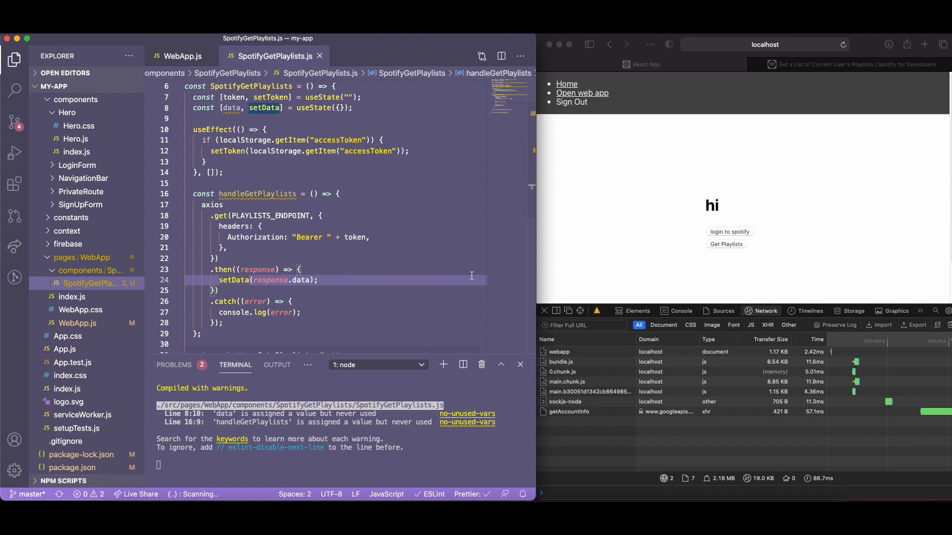
pyautogui.scroll(-3)
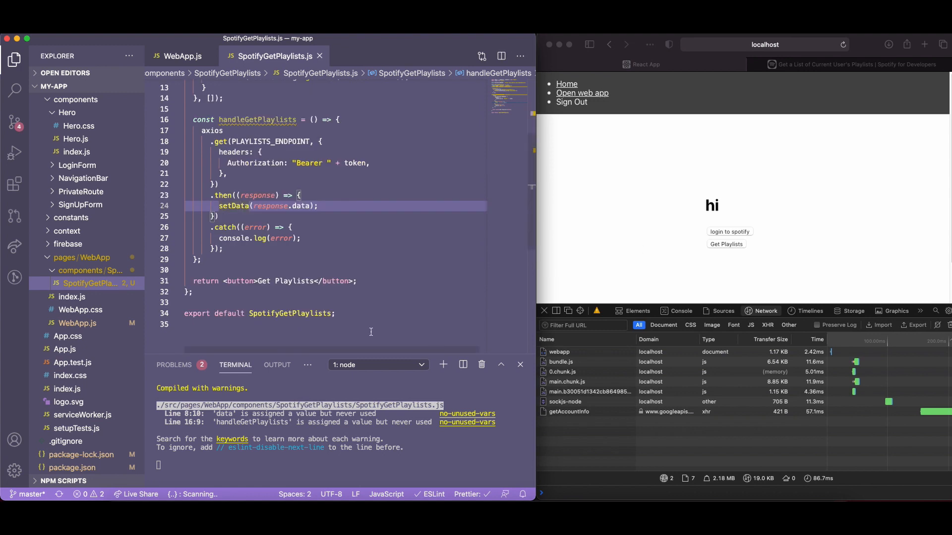
# Add onClick={handleGetPlaylists} to the Get Playlists button
pyautogui.click(254, 280)
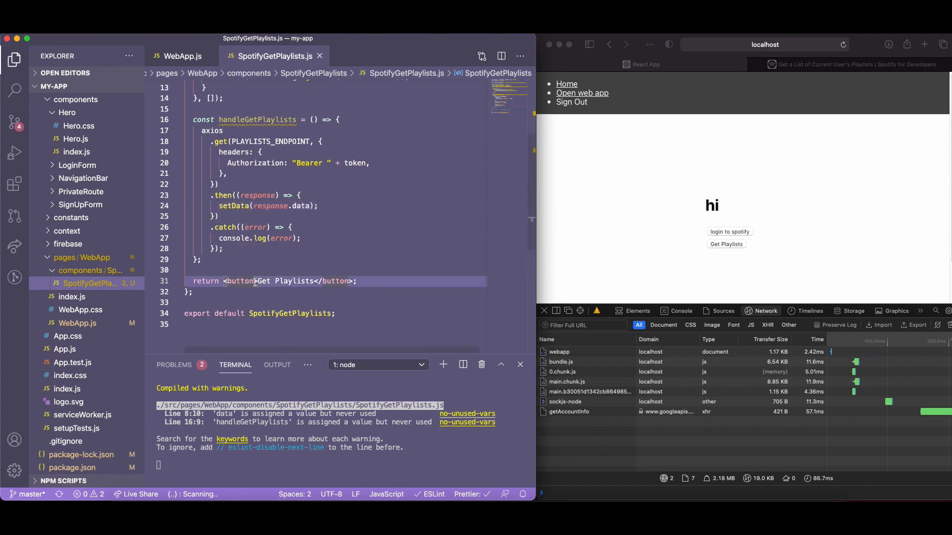
pyautogui.write('onClick={handleGetPlaylists')
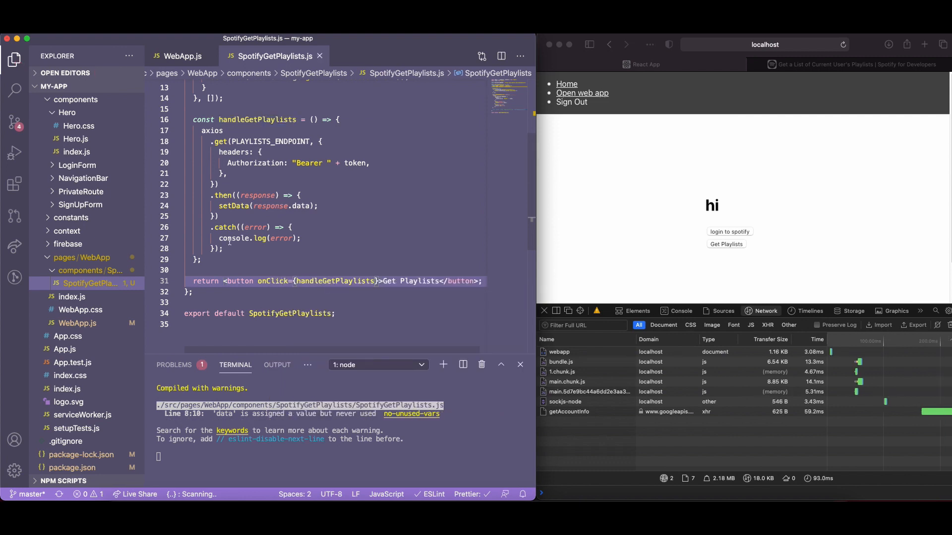
pyautogui.click(296, 280)
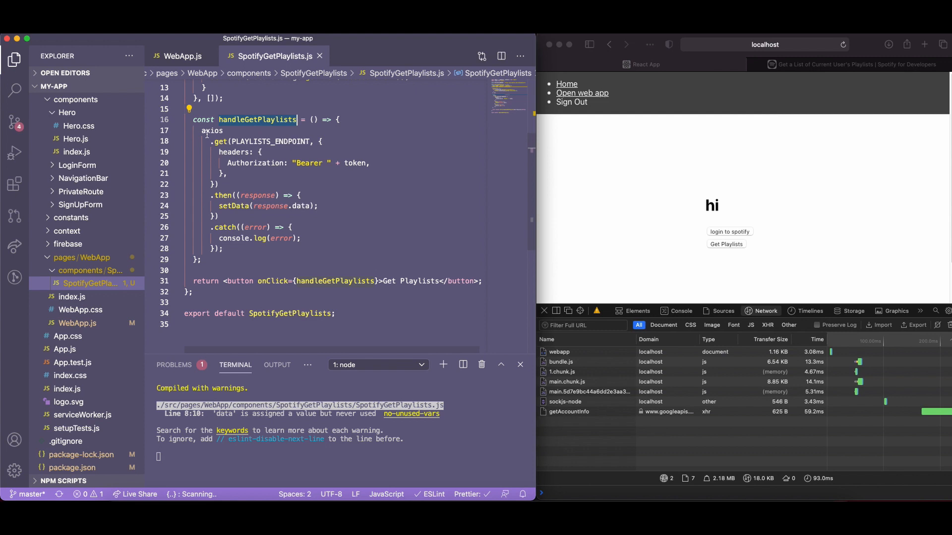
pyautogui.scroll(3)
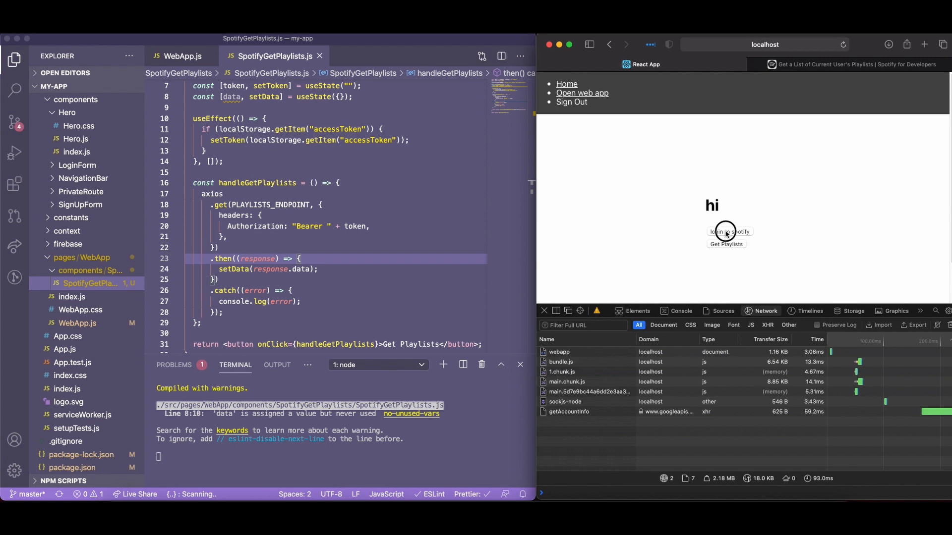
# Log in to Spotify, agree, fetch playlists and inspect the 401 expired-token response
pyautogui.click(727, 232)
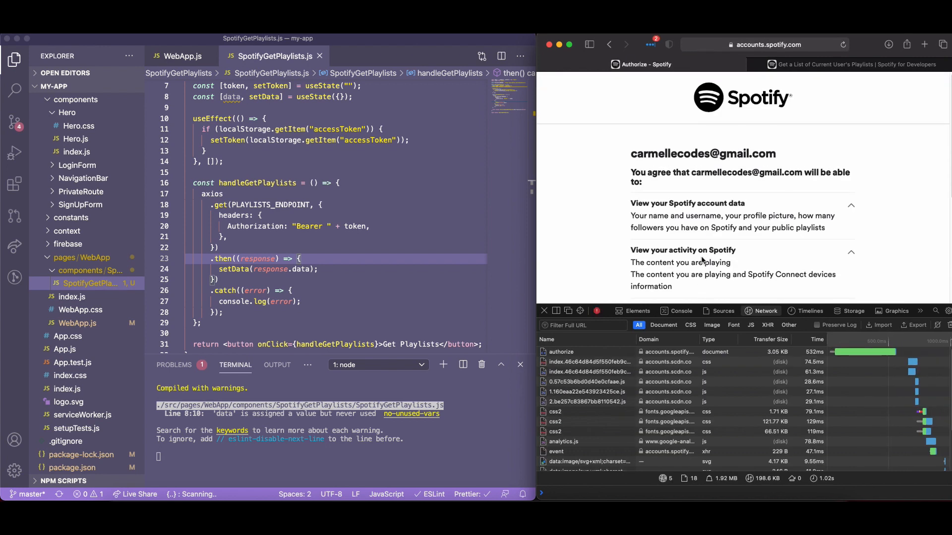
pyautogui.click(742, 260)
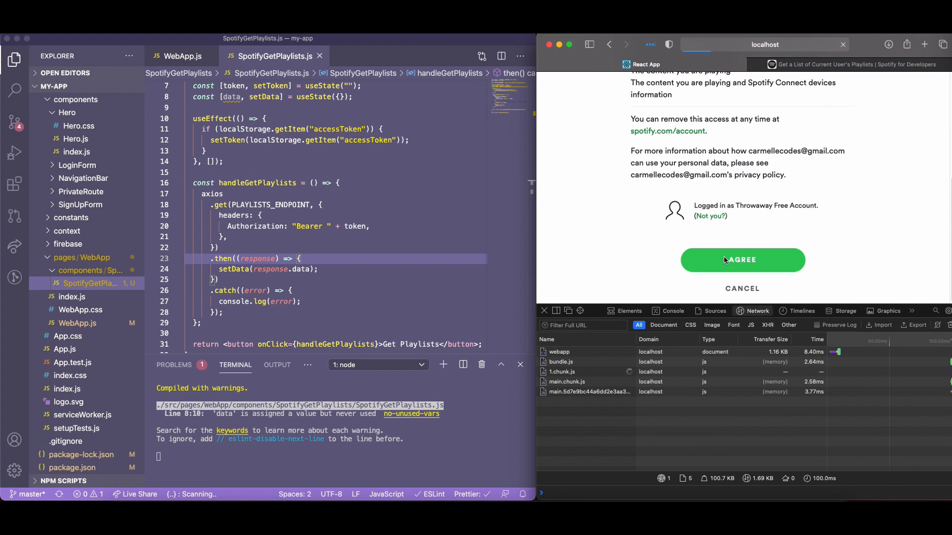
pyautogui.click(741, 259)
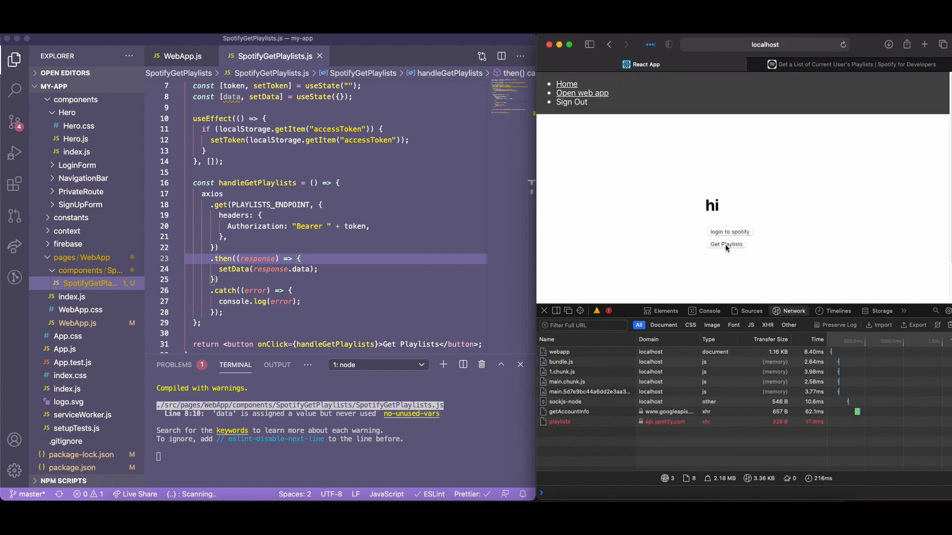
pyautogui.moveTo(559, 421)
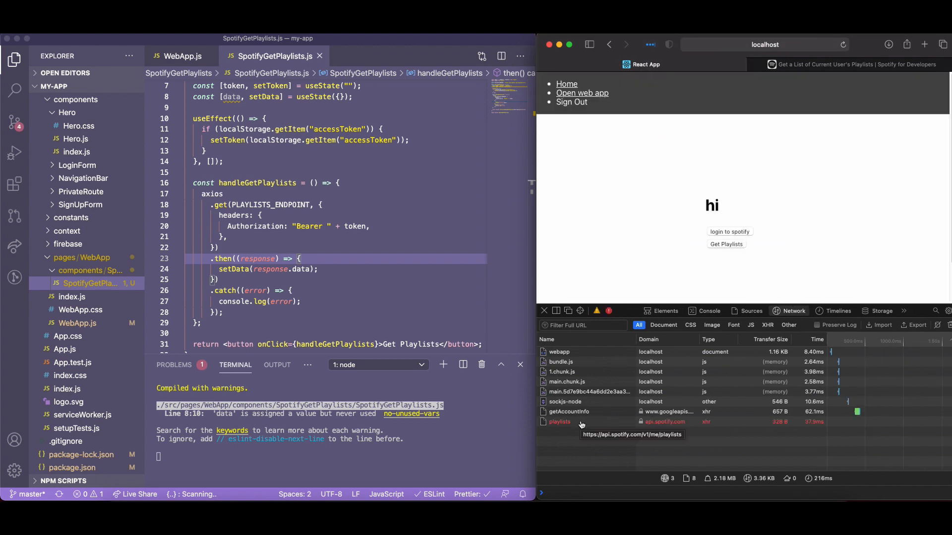
pyautogui.click(559, 421)
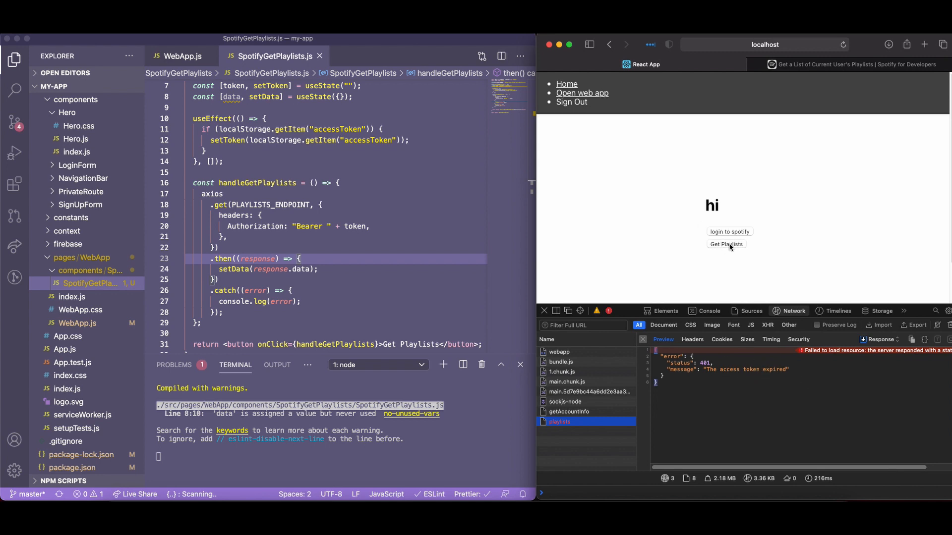
pyautogui.moveTo(745, 53)
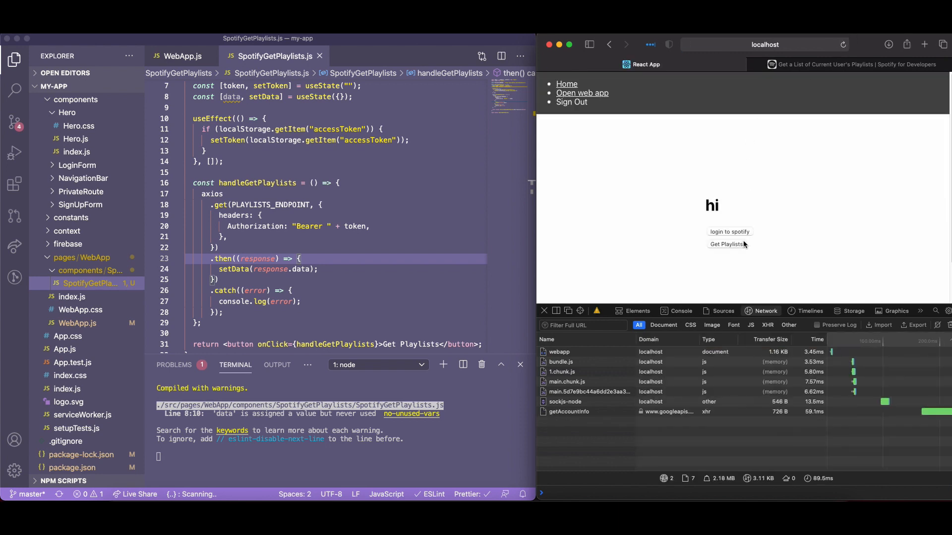
pyautogui.click(726, 244)
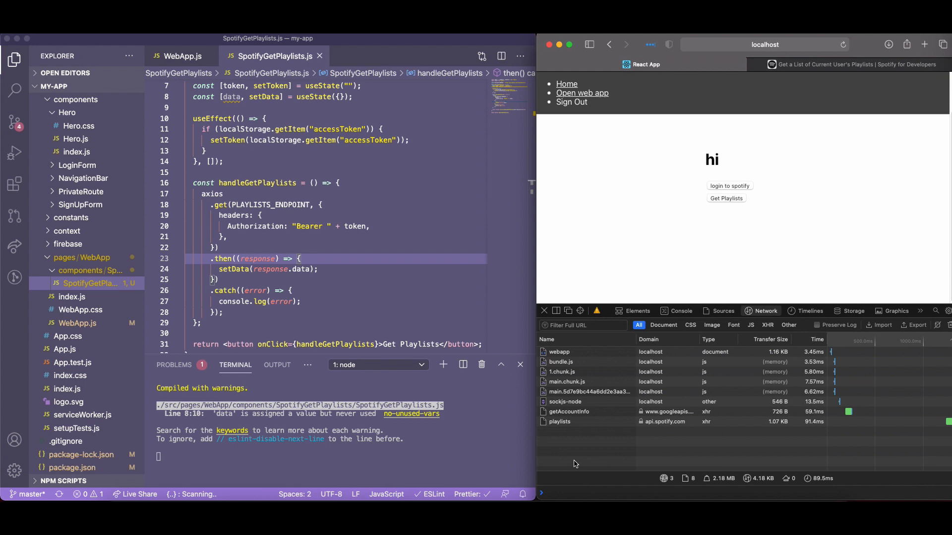
pyautogui.click(558, 423)
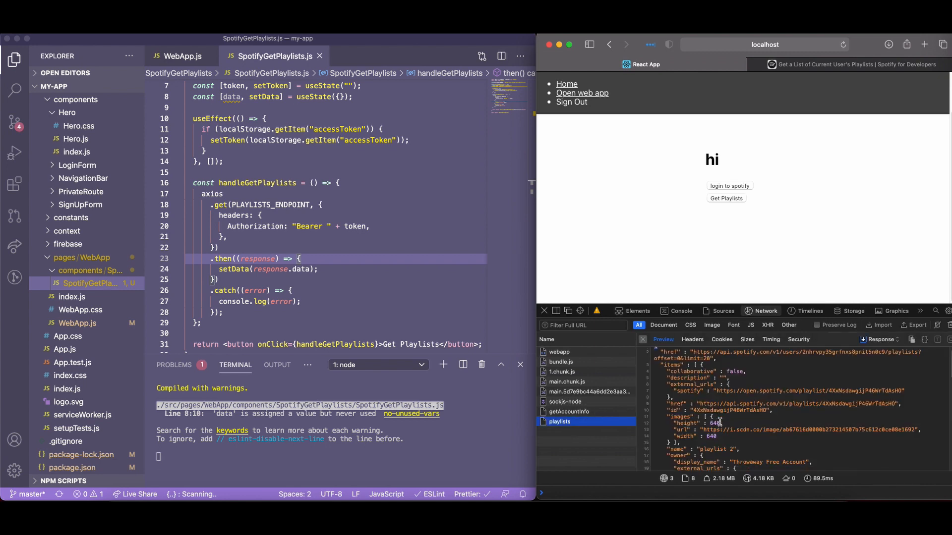
pyautogui.scroll(-3)
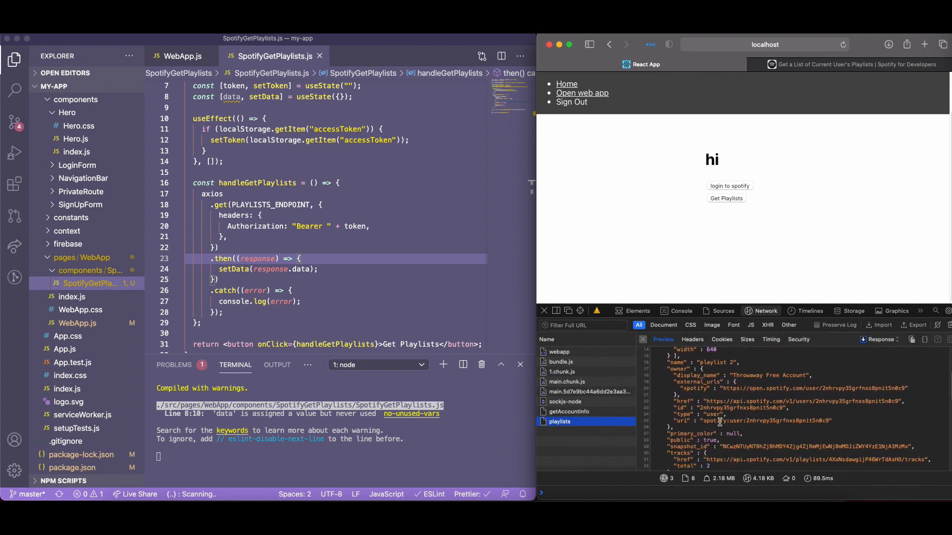
pyautogui.scroll(-3)
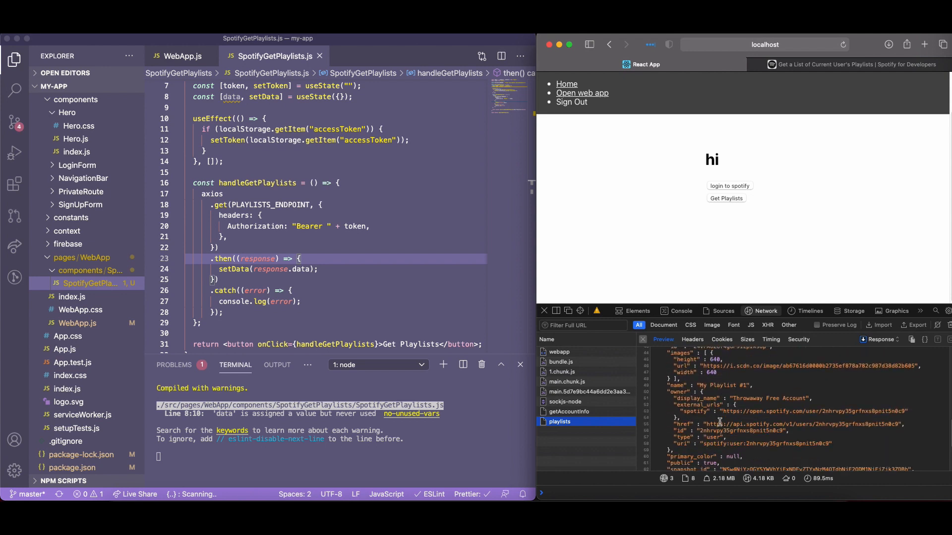
pyautogui.scroll(-3)
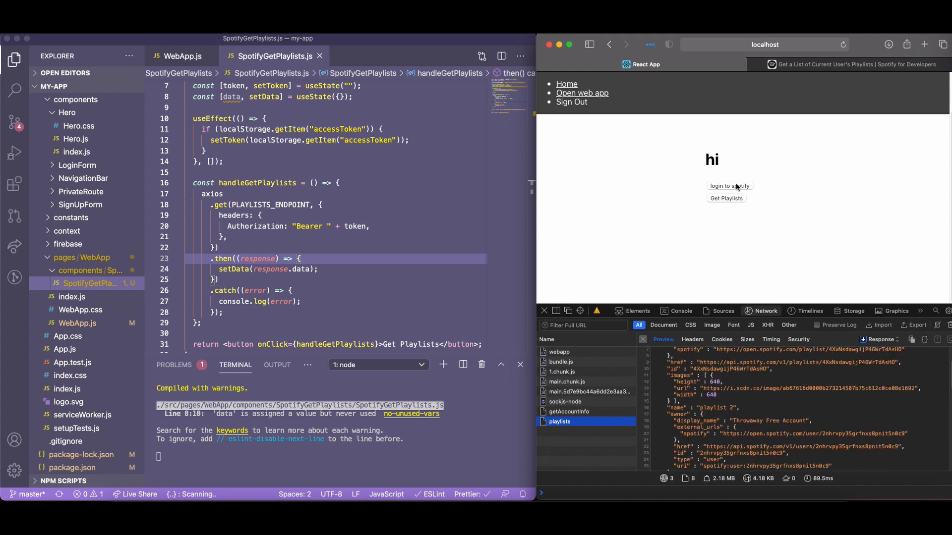
pyautogui.scroll(-3)
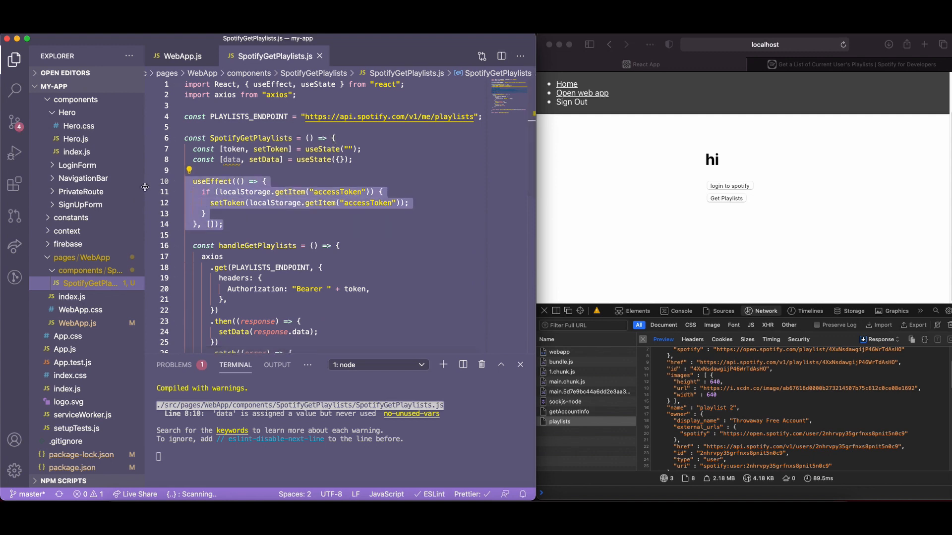
pyautogui.click(243, 224)
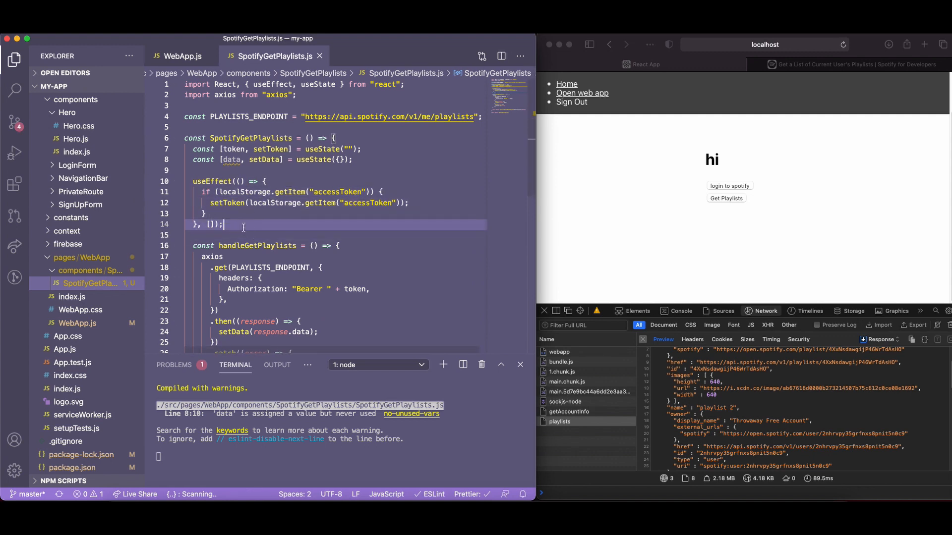
pyautogui.moveTo(258, 192)
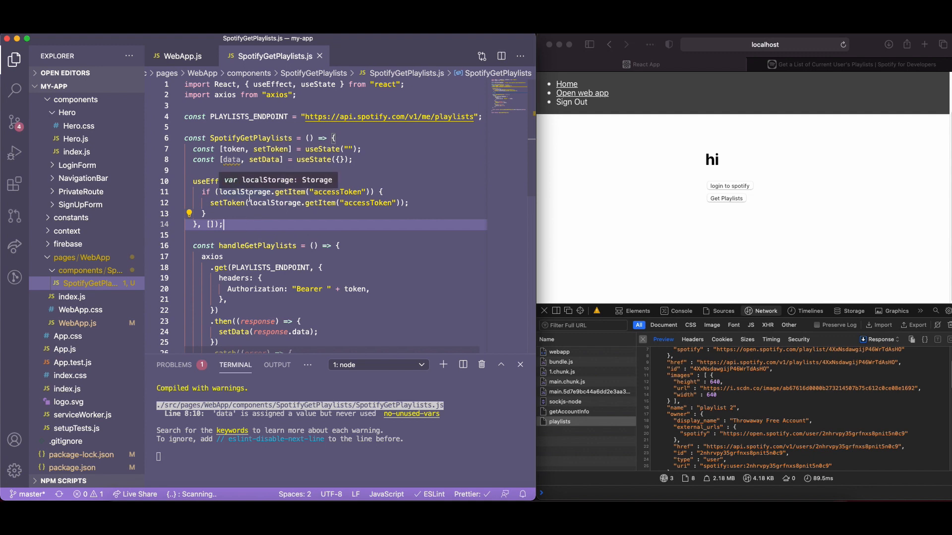
pyautogui.click(214, 225)
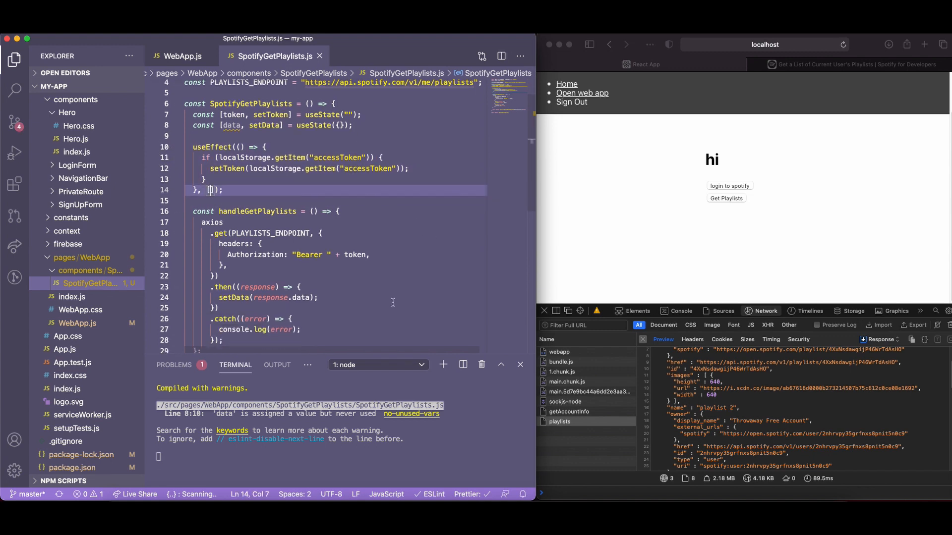
pyautogui.scroll(3)
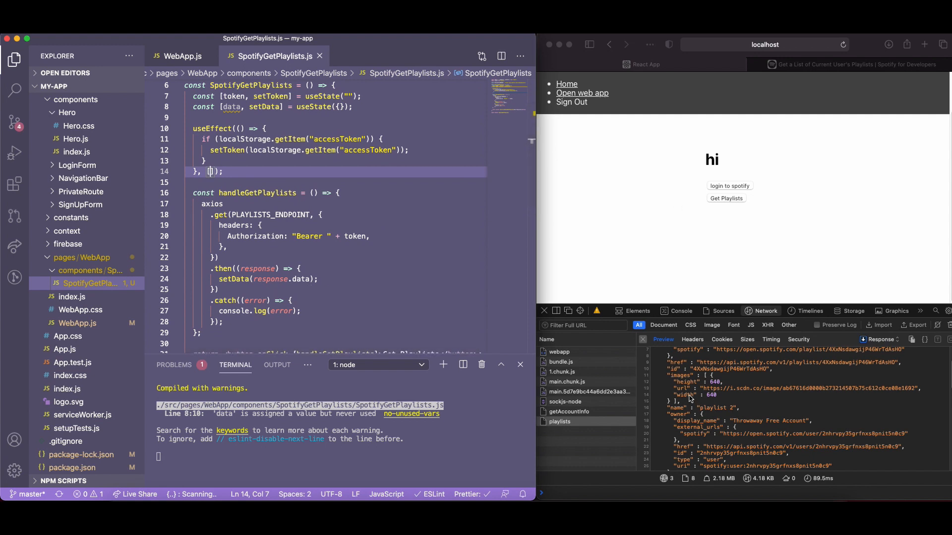
pyautogui.click(749, 64)
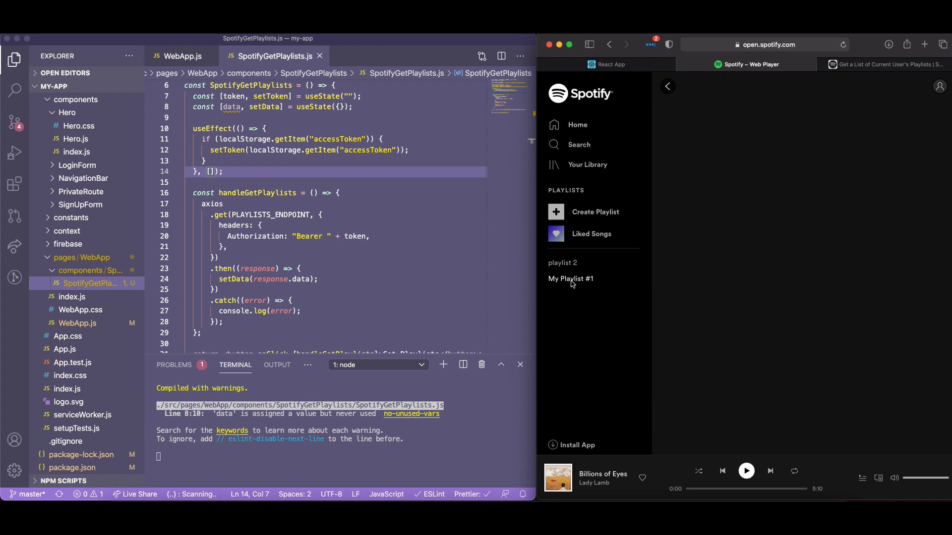
# View My Playlist #1 and playlist 2, then return to the playlists endpoint reference
pyautogui.click(571, 278)
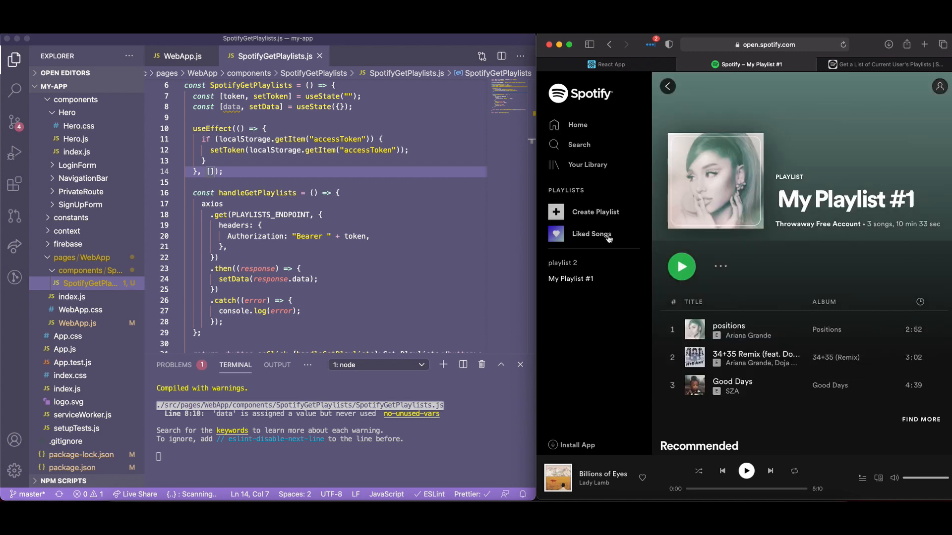
pyautogui.click(562, 261)
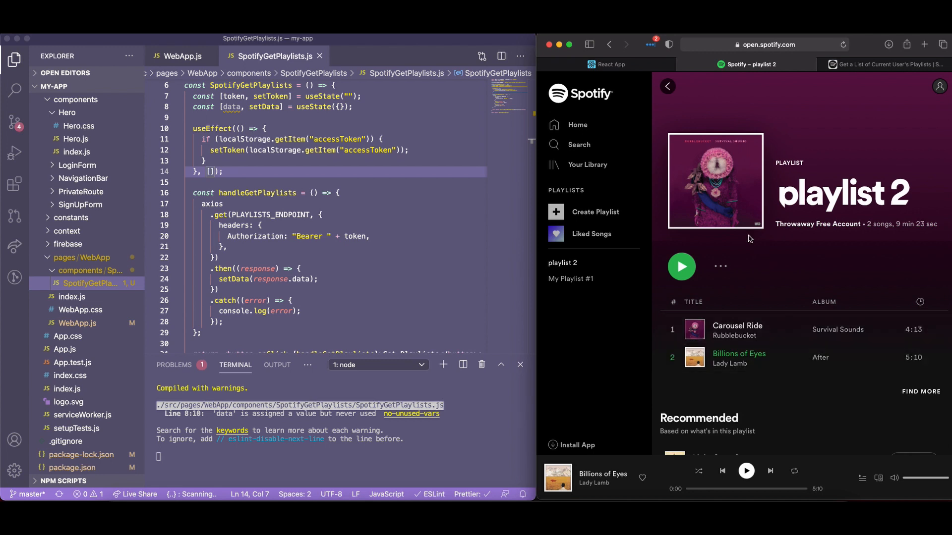
pyautogui.moveTo(539, 238)
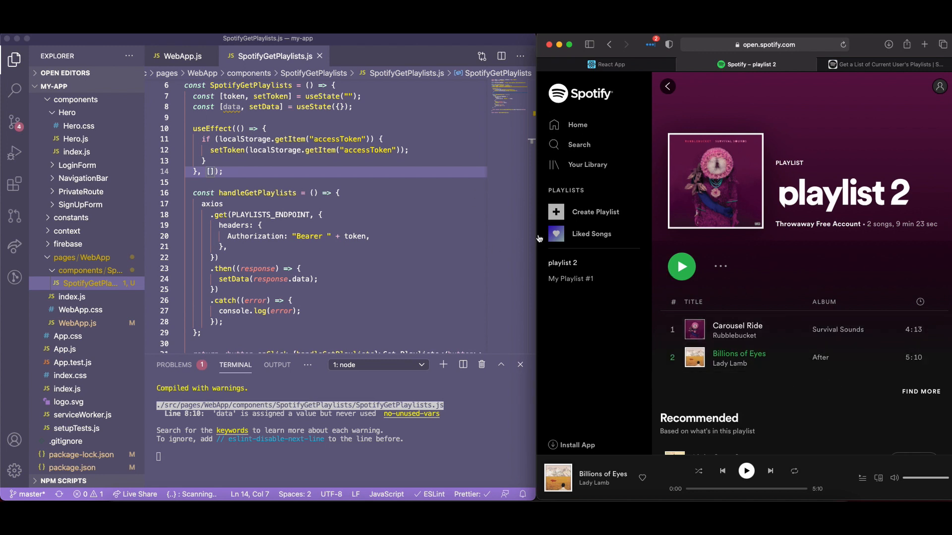
pyautogui.click(222, 258)
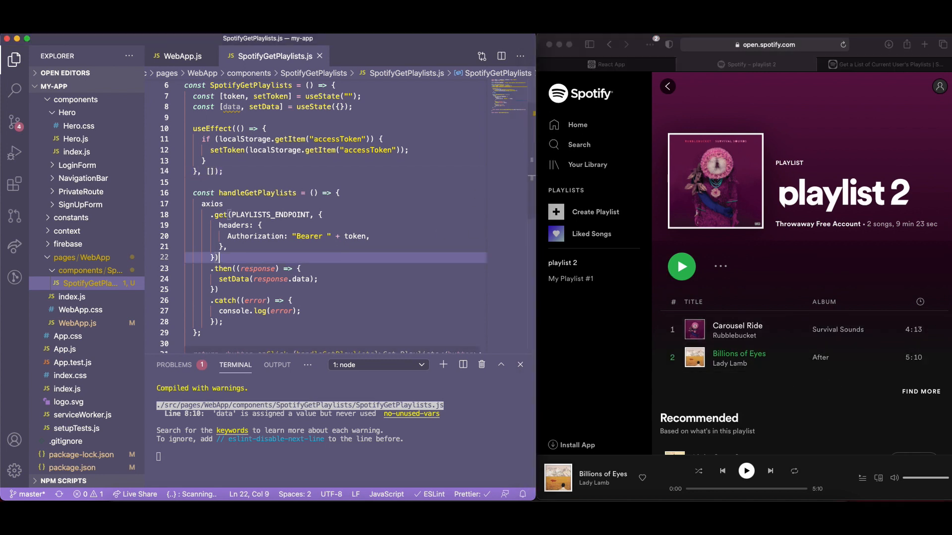
pyautogui.click(879, 64)
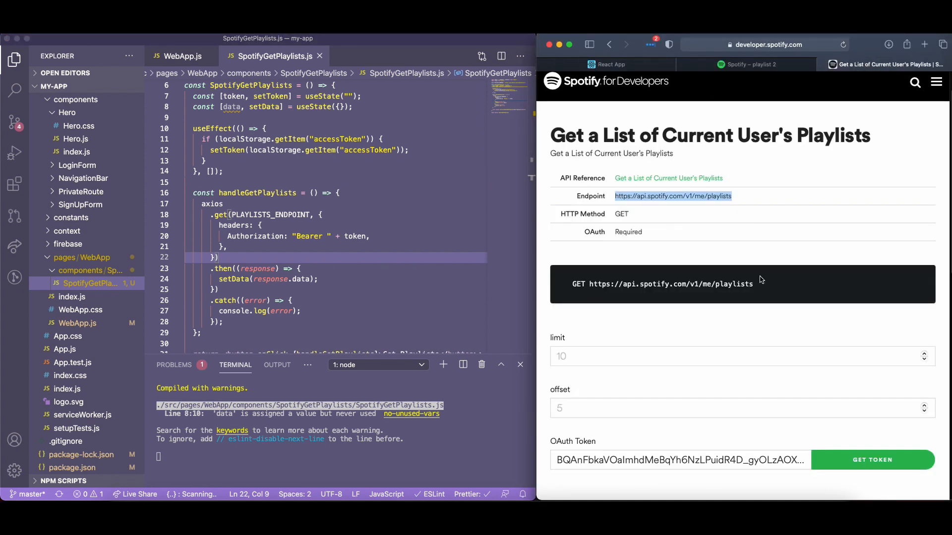
# Select the playlists request in Web Inspector and scroll its response JSON
pyautogui.click(609, 65)
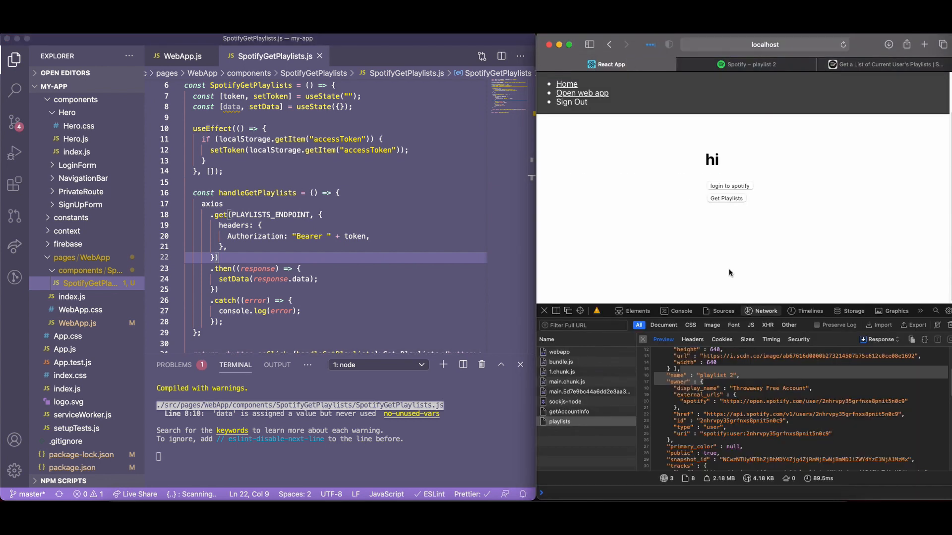
pyautogui.click(331, 321)
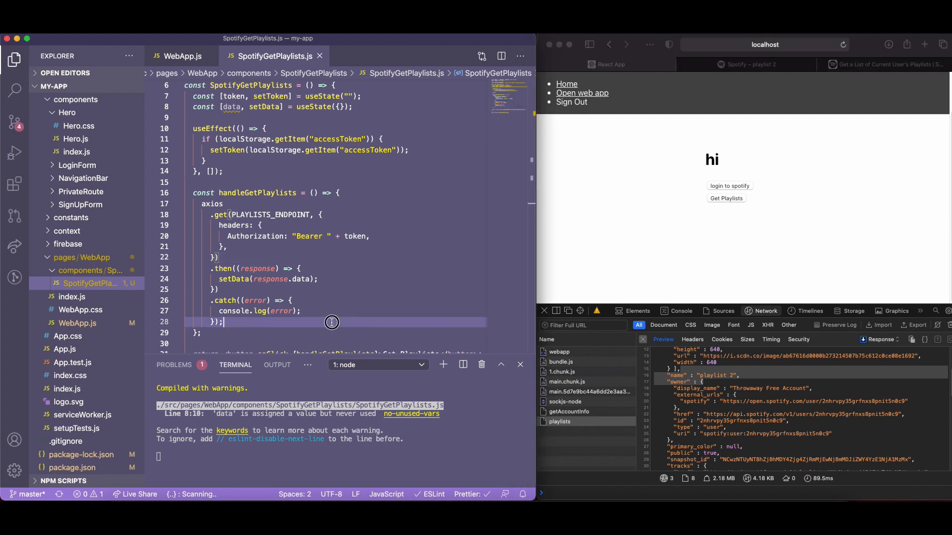
pyautogui.scroll(-3)
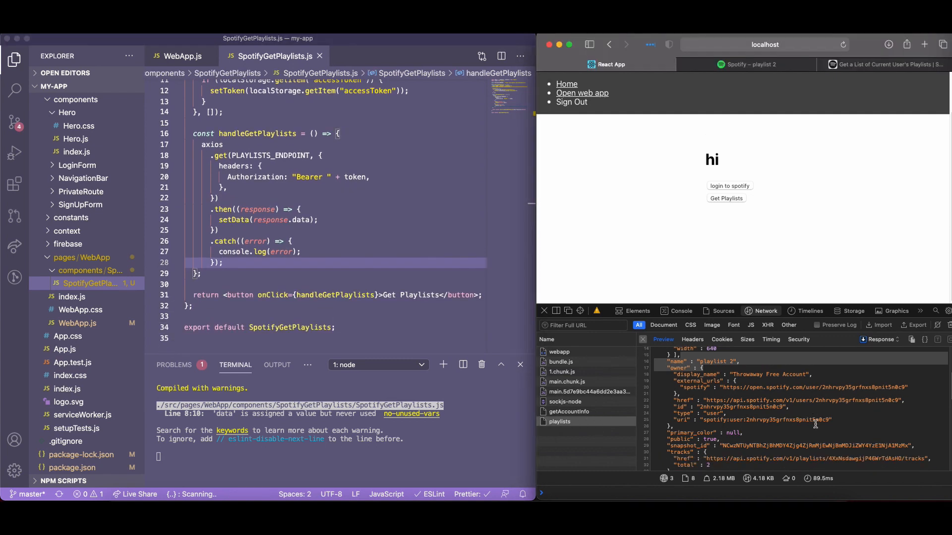
pyautogui.scroll(-3)
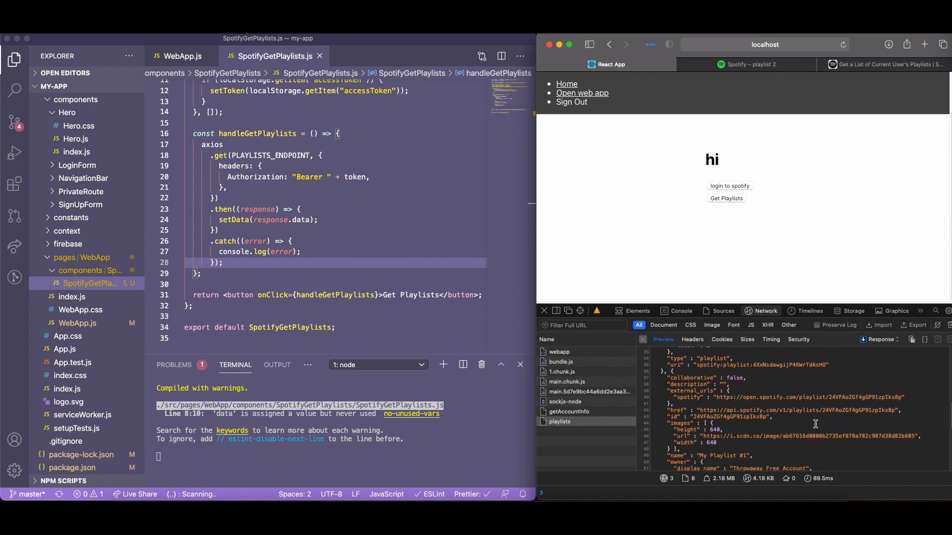
pyautogui.scroll(-3)
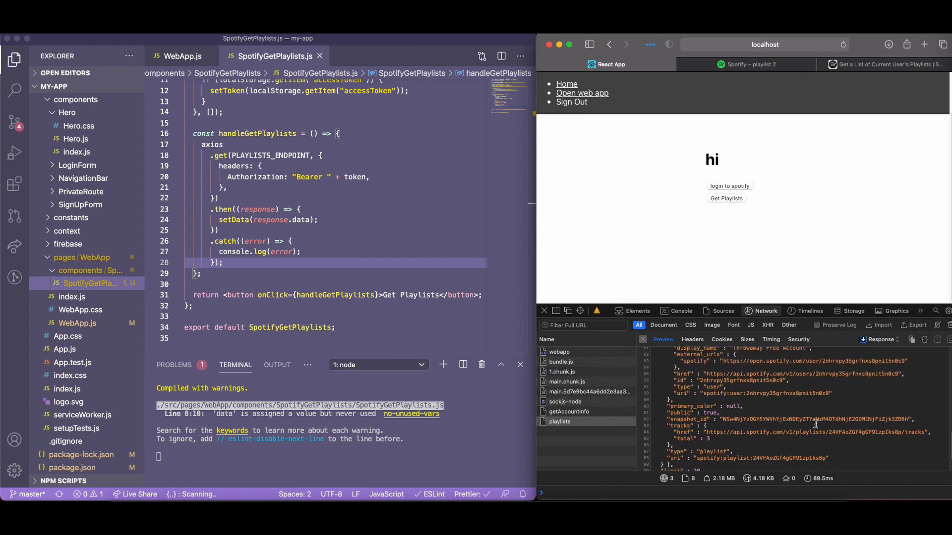
pyautogui.click(558, 421)
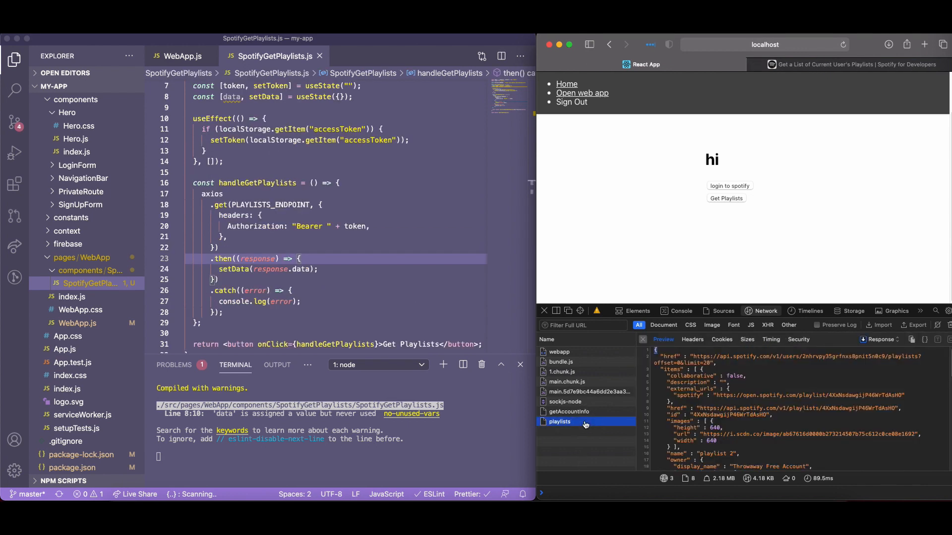
pyautogui.scroll(-3)
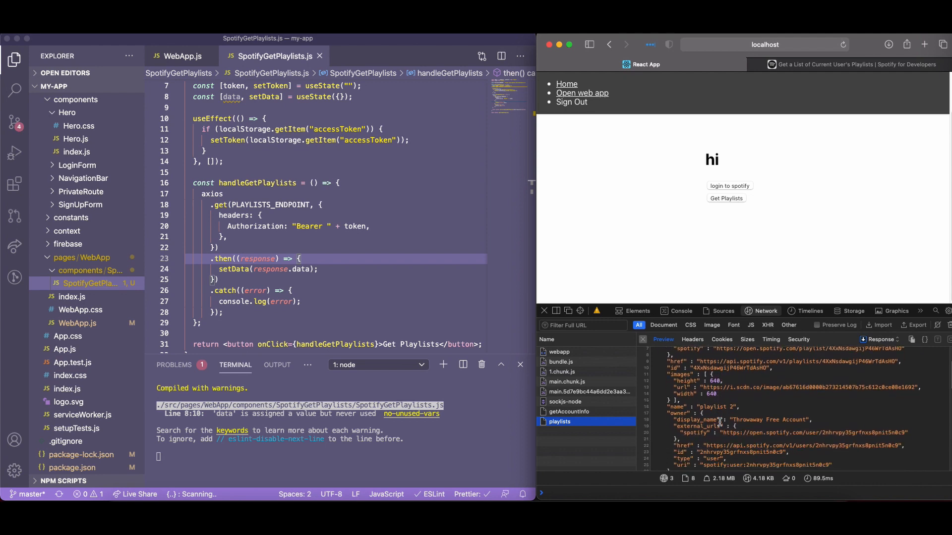
pyautogui.scroll(-3)
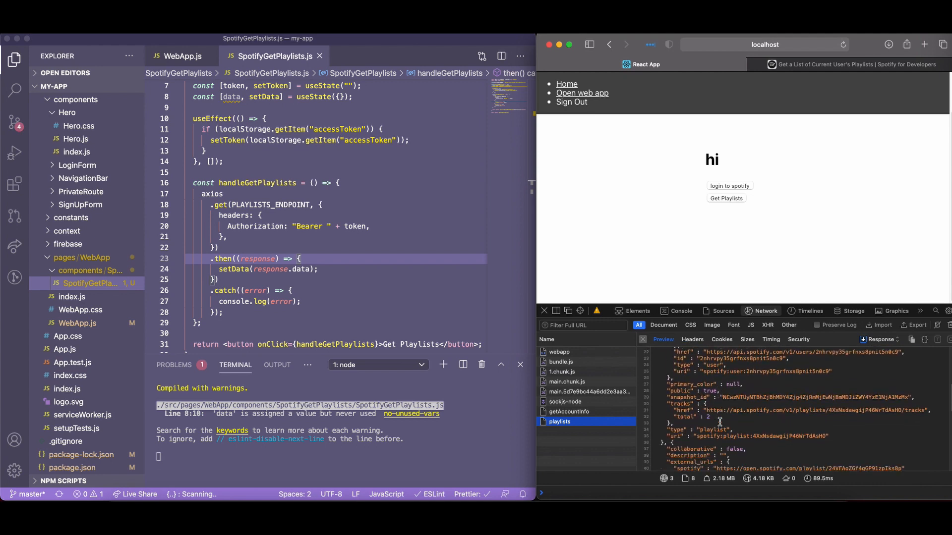
pyautogui.scroll(-3)
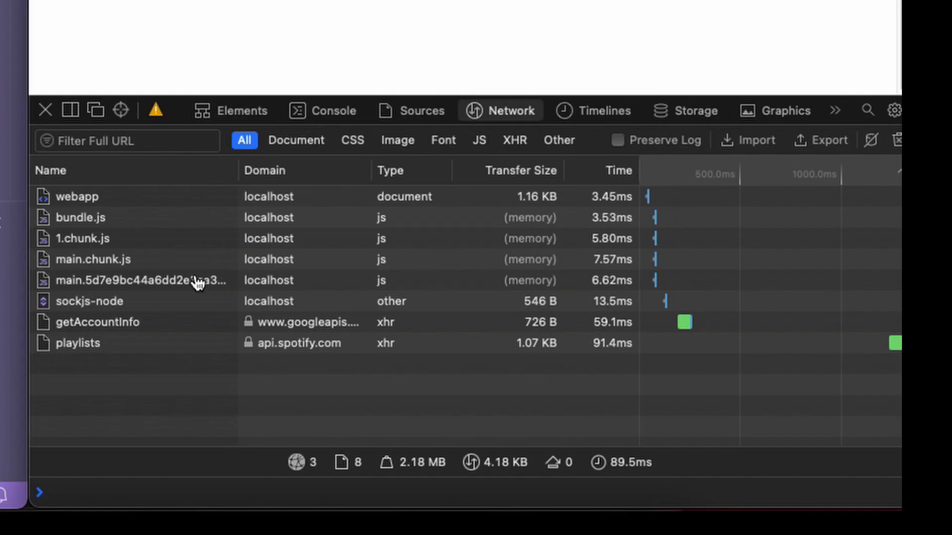
# Review the Preview JSON's items array, including playlist 2 with track totals of two and three
pyautogui.click(77, 343)
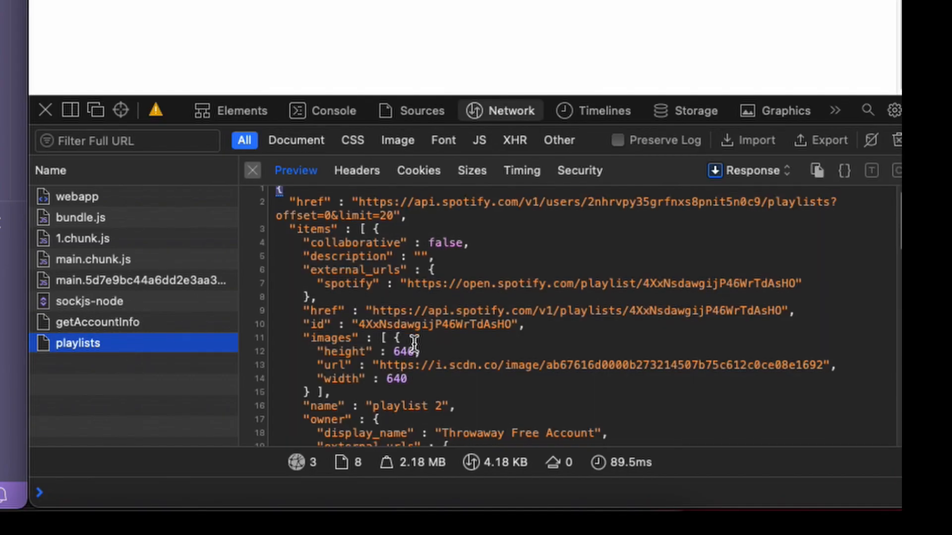
pyautogui.scroll(-3)
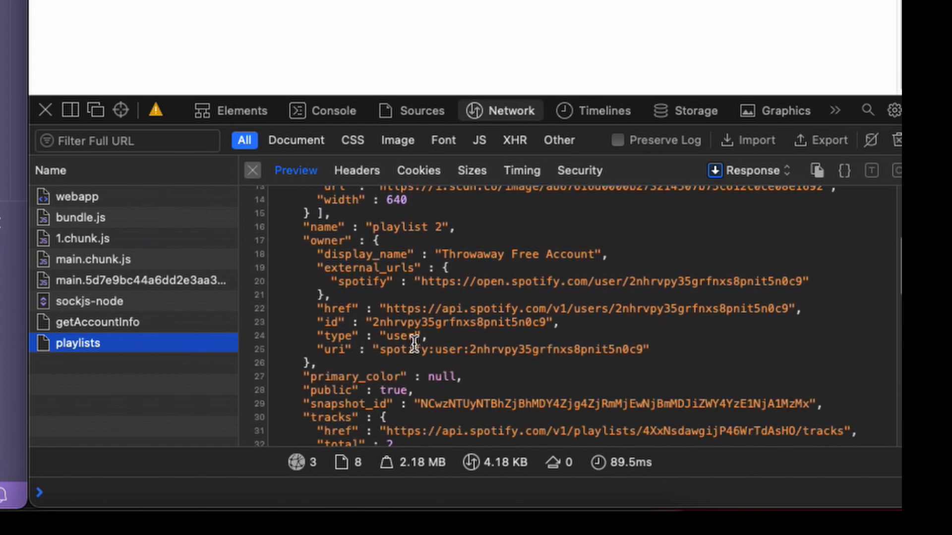
pyautogui.scroll(-3)
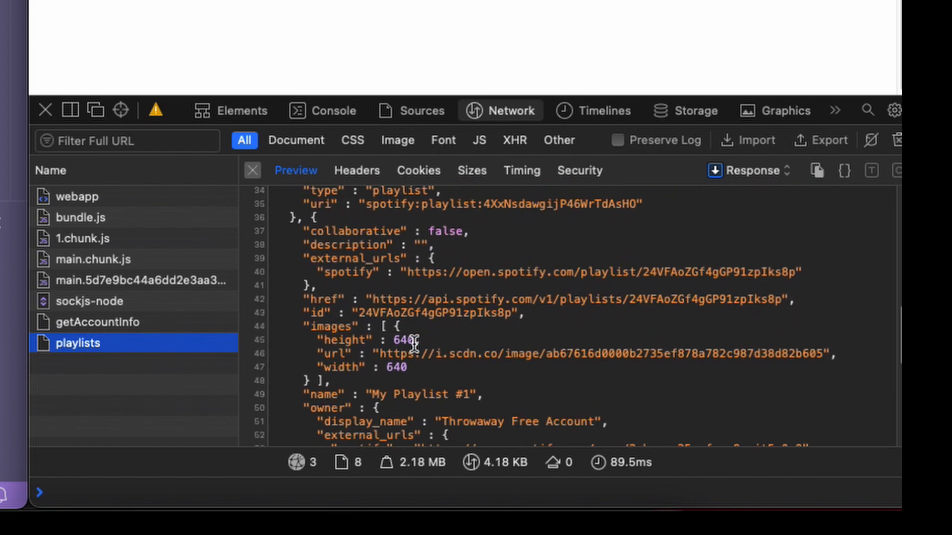
pyautogui.scroll(-3)
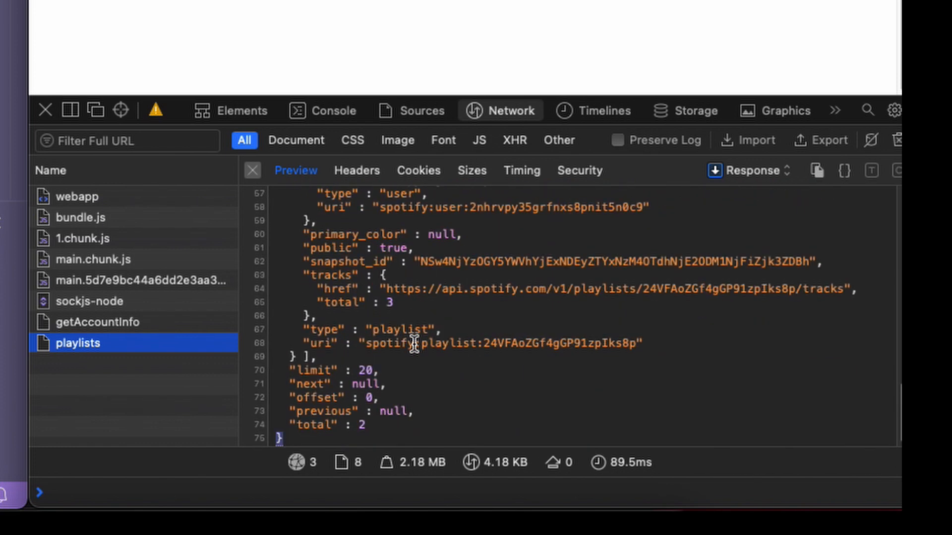
pyautogui.scroll(3)
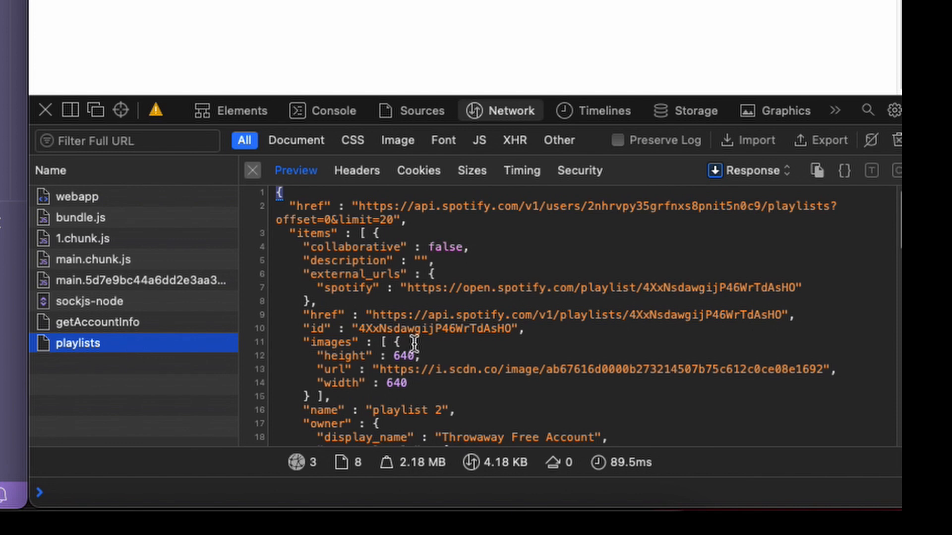
pyautogui.scroll(-3)
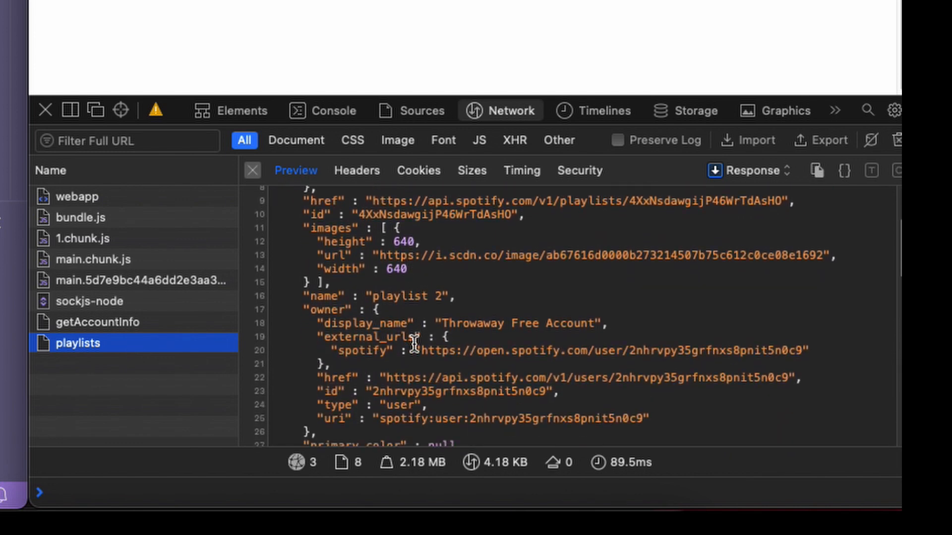
pyautogui.scroll(-3)
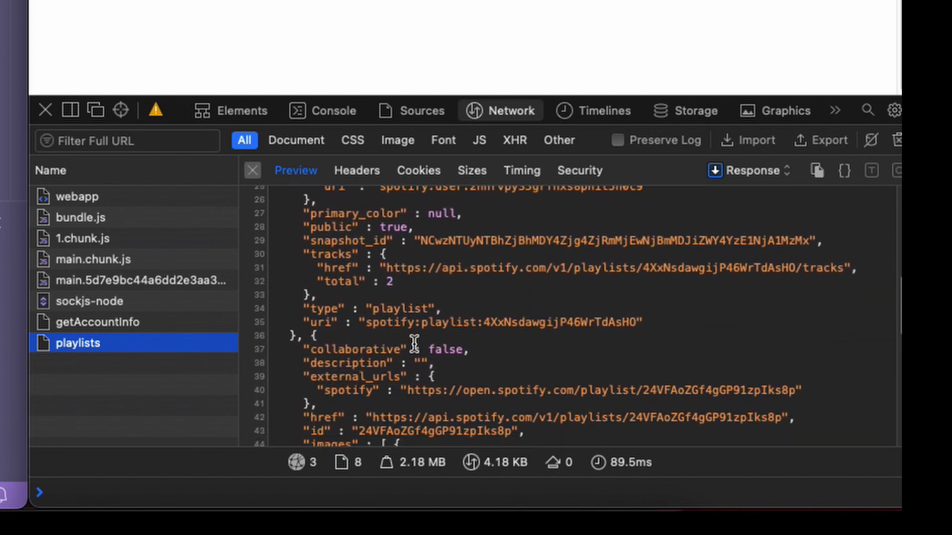
pyautogui.scroll(-3)
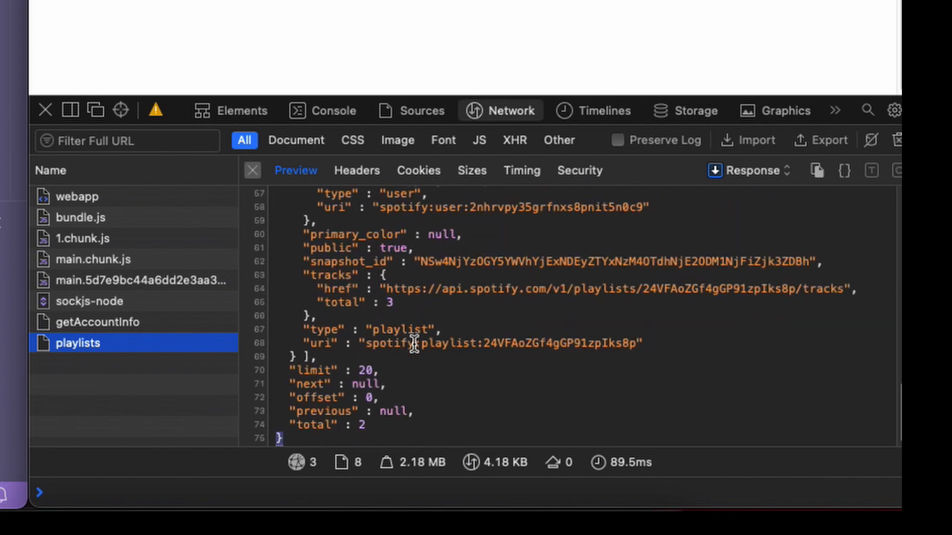
pyautogui.scroll(3)
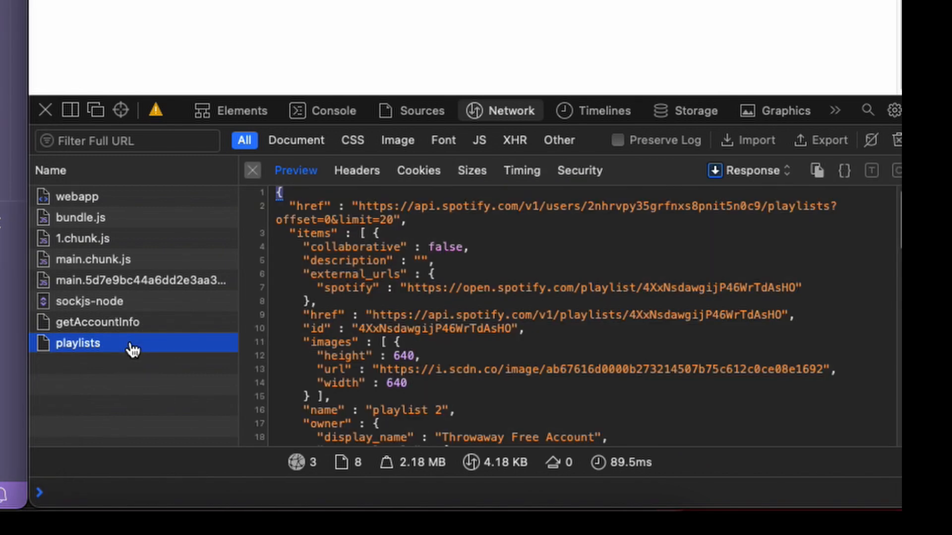
pyautogui.scroll(-3)
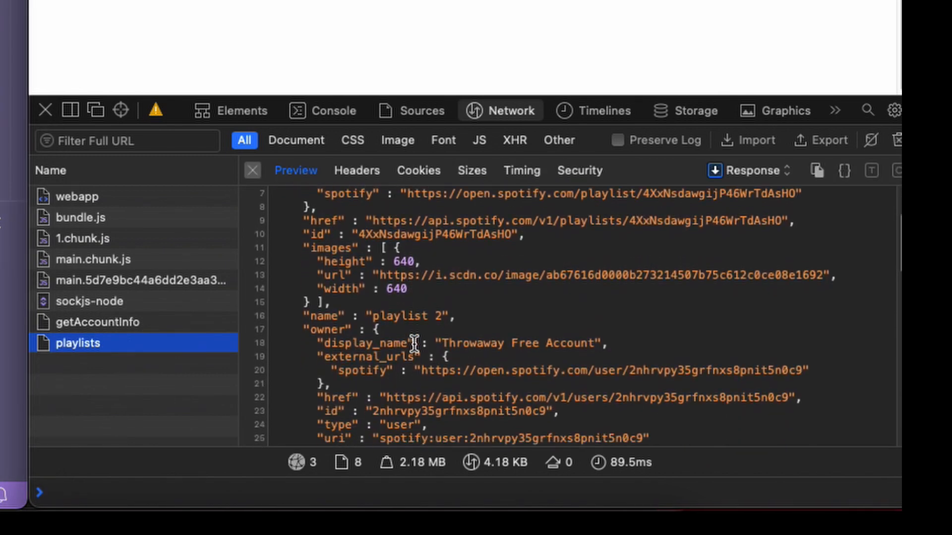
pyautogui.scroll(-3)
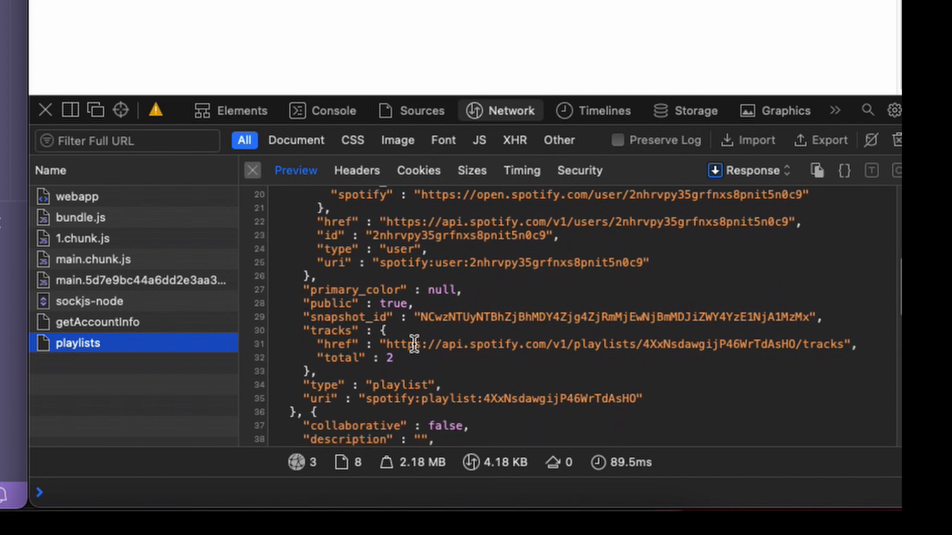
pyautogui.scroll(-3)
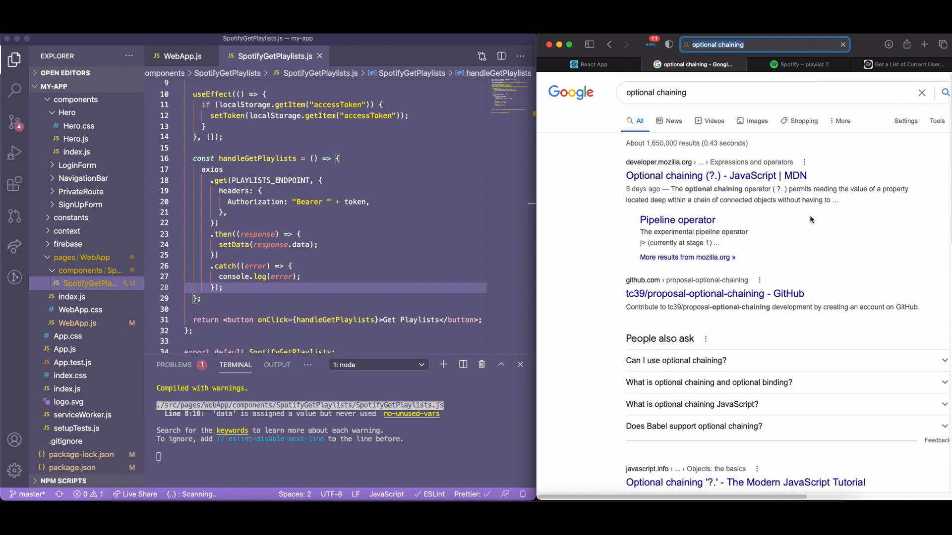
pyautogui.moveTo(827, 211)
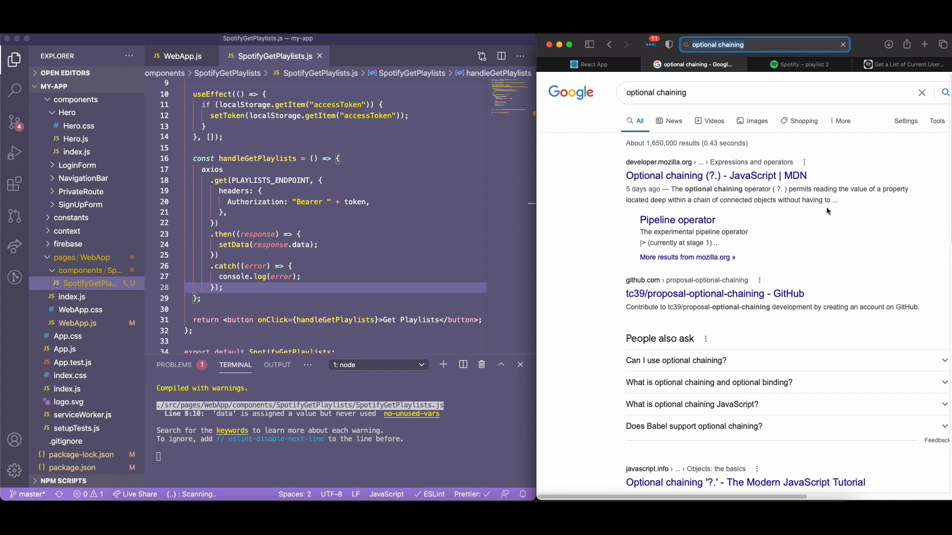
# Open MDN's Optional chaining (?.) page, dismiss the survey banner and scroll to the demo
pyautogui.click(716, 175)
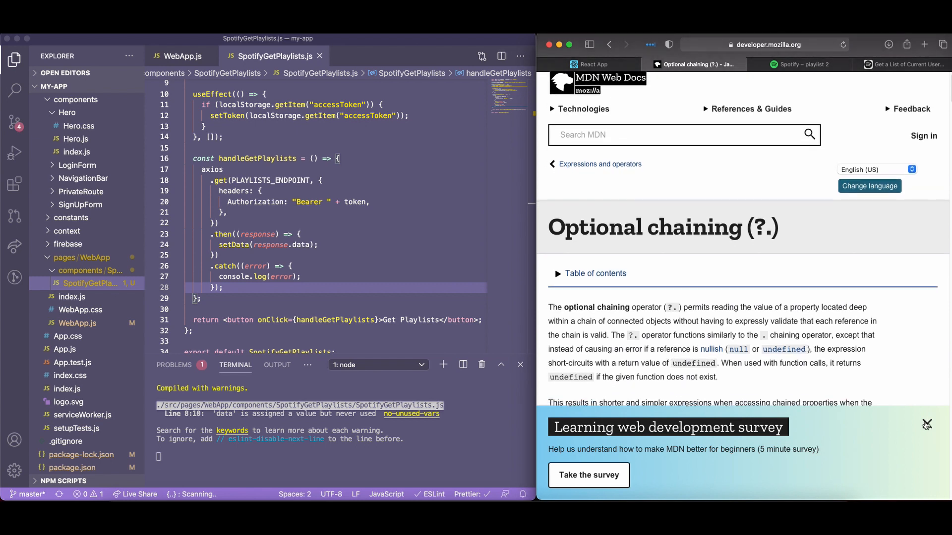
pyautogui.click(926, 423)
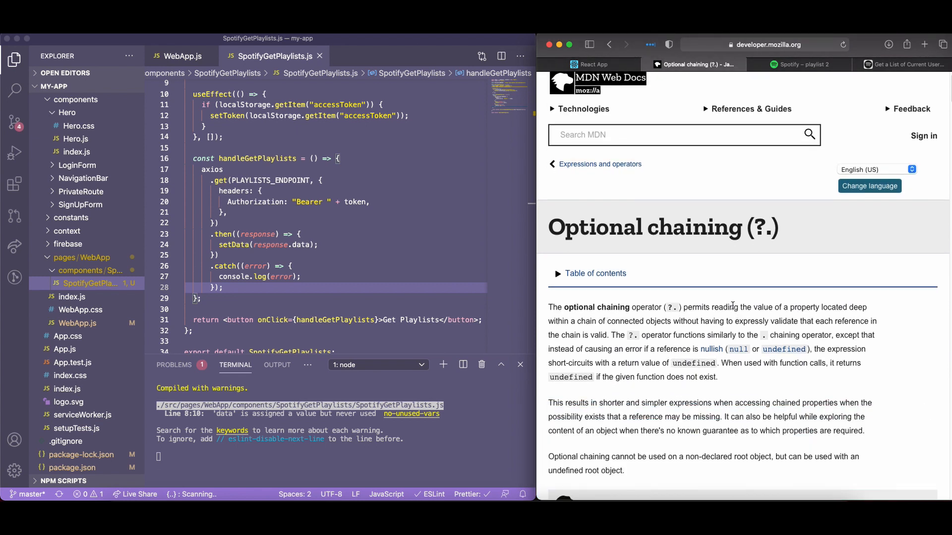
pyautogui.scroll(-3)
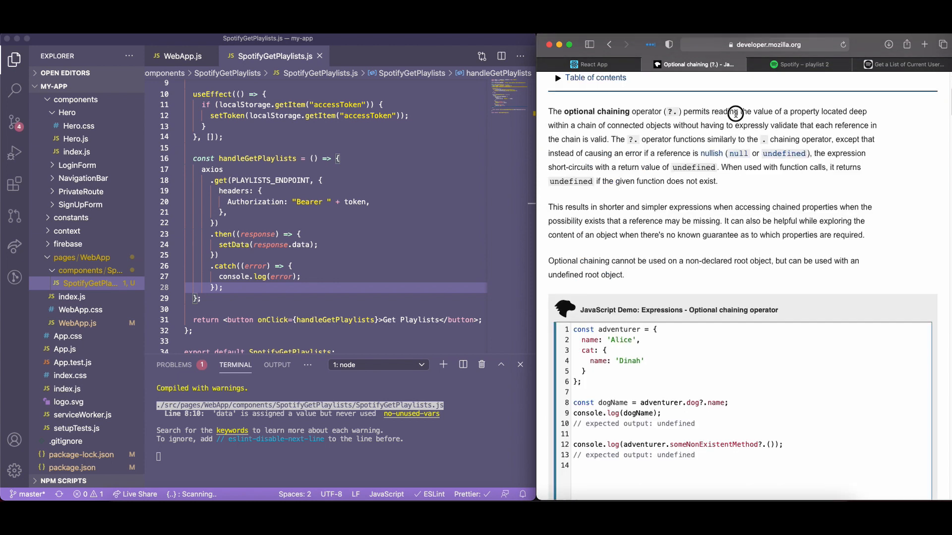
pyautogui.moveTo(623, 111)
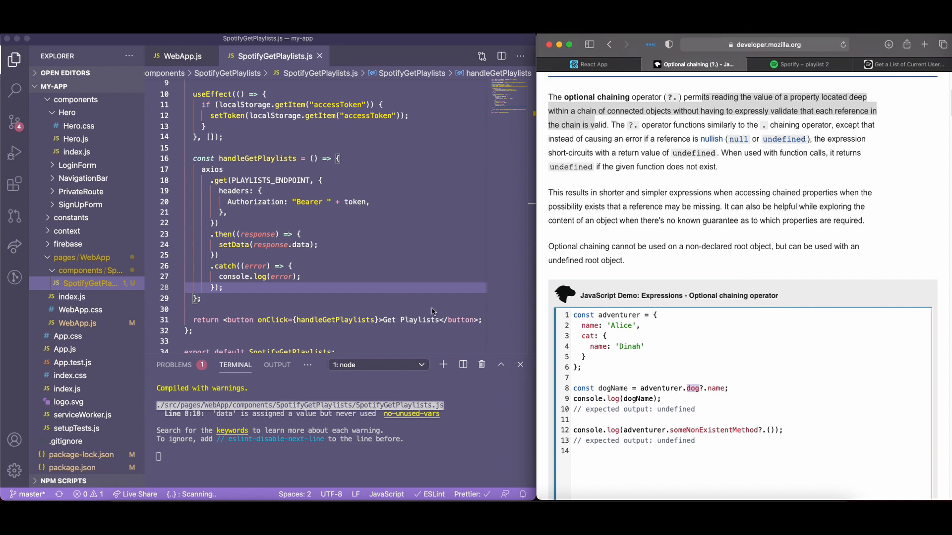
# After the button, write {data?.items ? data.items.map((item) => <p>{item.name}</p>) : null}
pyautogui.write('{data};')
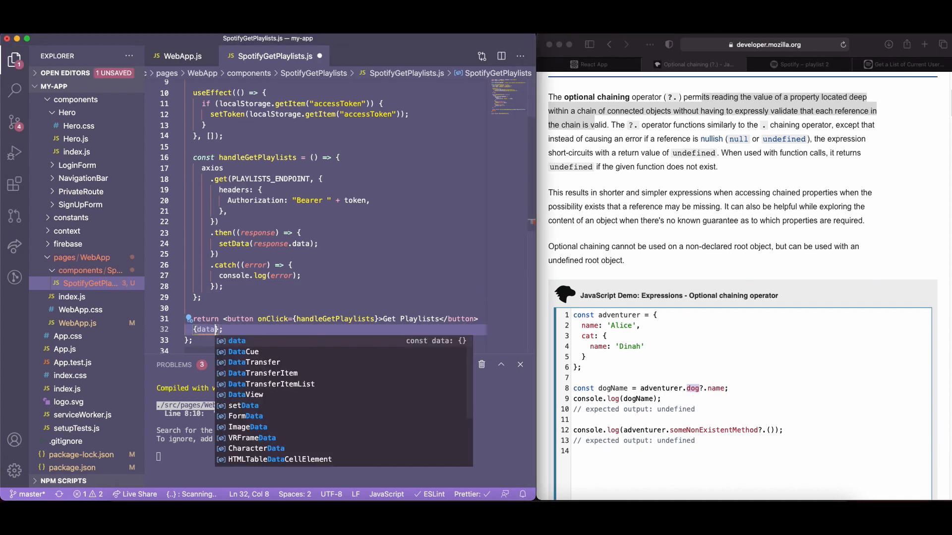
pyautogui.write('?.')
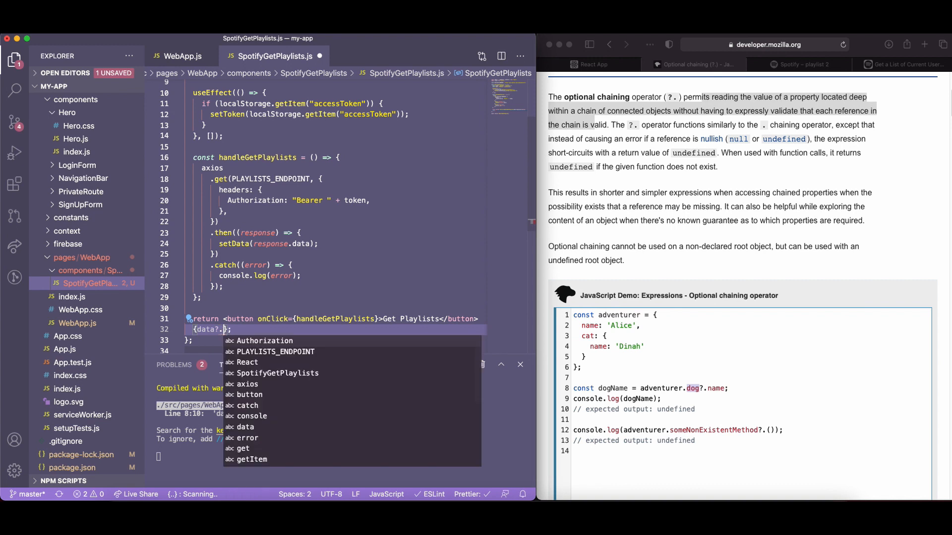
pyautogui.write('items')
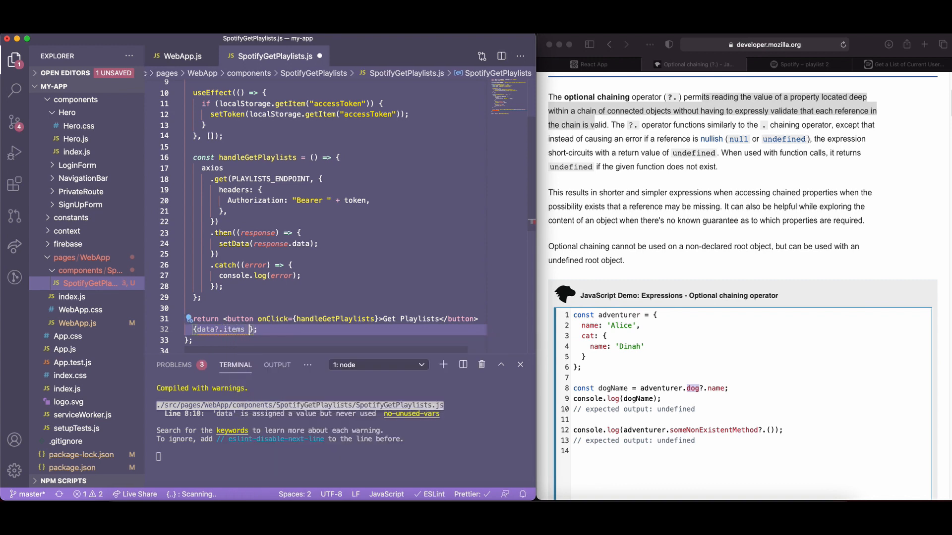
pyautogui.write('?')
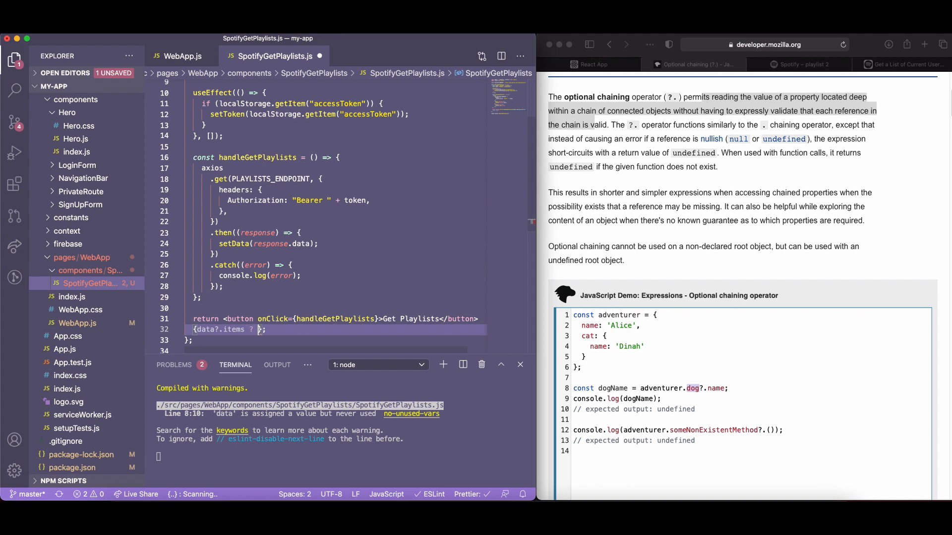
pyautogui.write('data.')
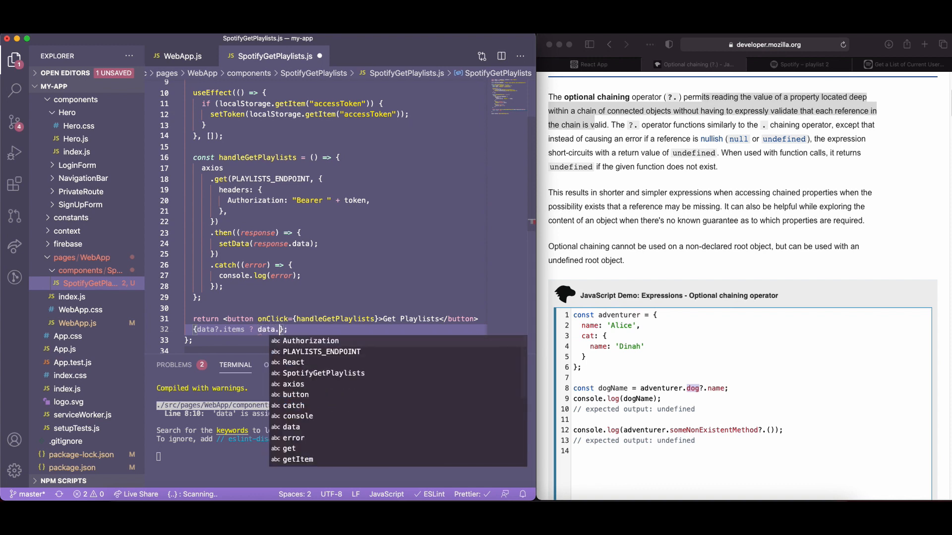
pyautogui.write('items.')
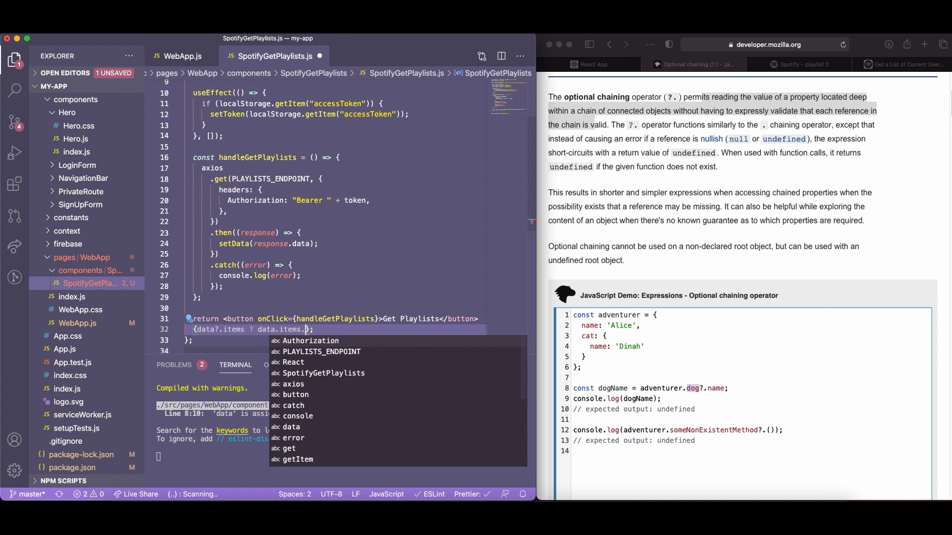
pyautogui.write('map((item) => <p>{item.name')
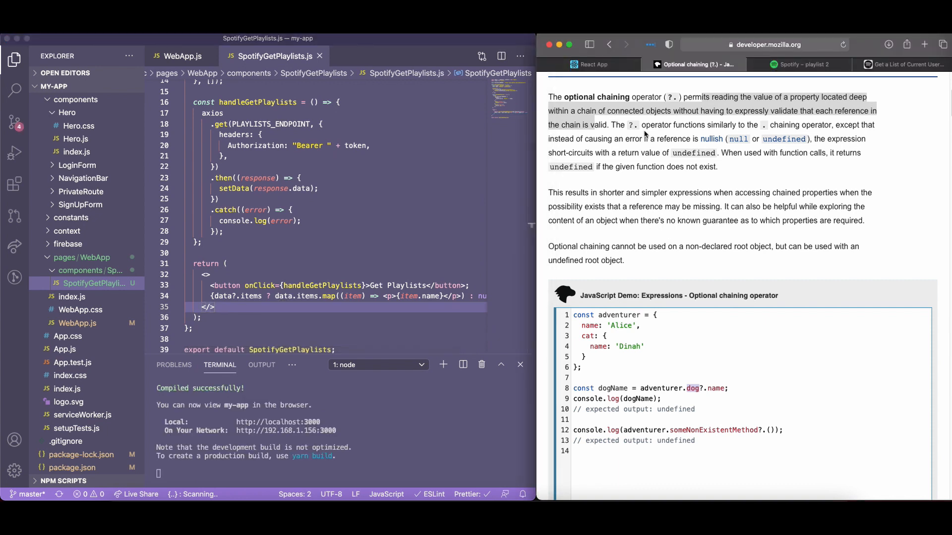
# Reload the localhost React App page, then review the return's fragment and button click handler lines
pyautogui.click(594, 64)
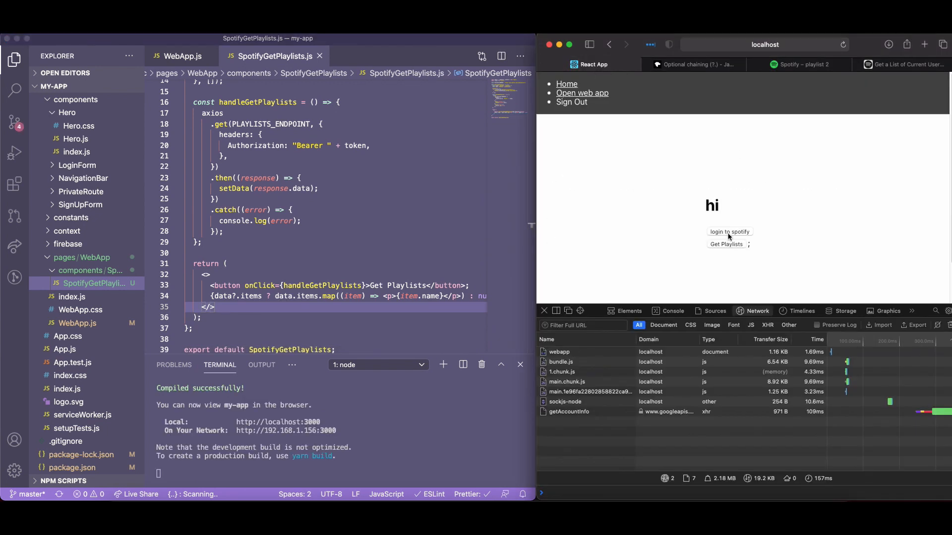
pyautogui.click(388, 318)
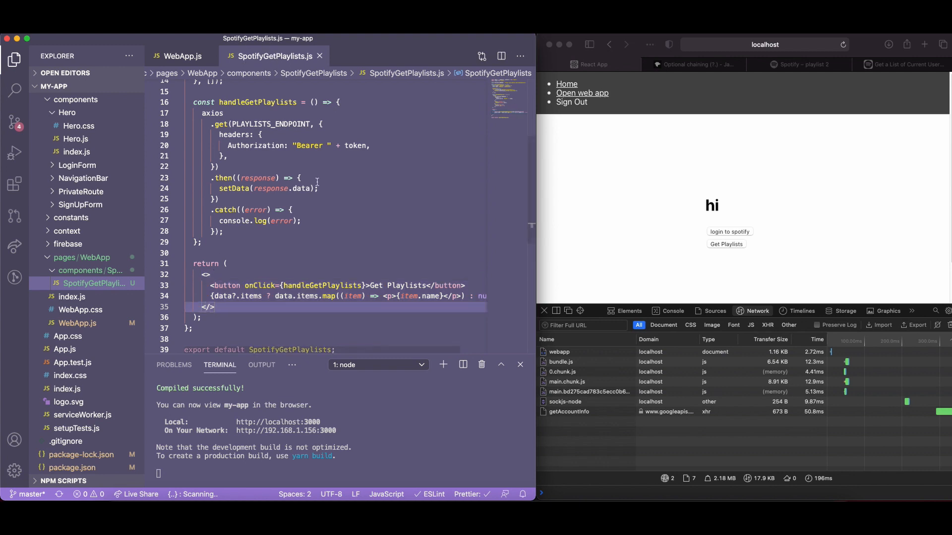
pyautogui.click(204, 274)
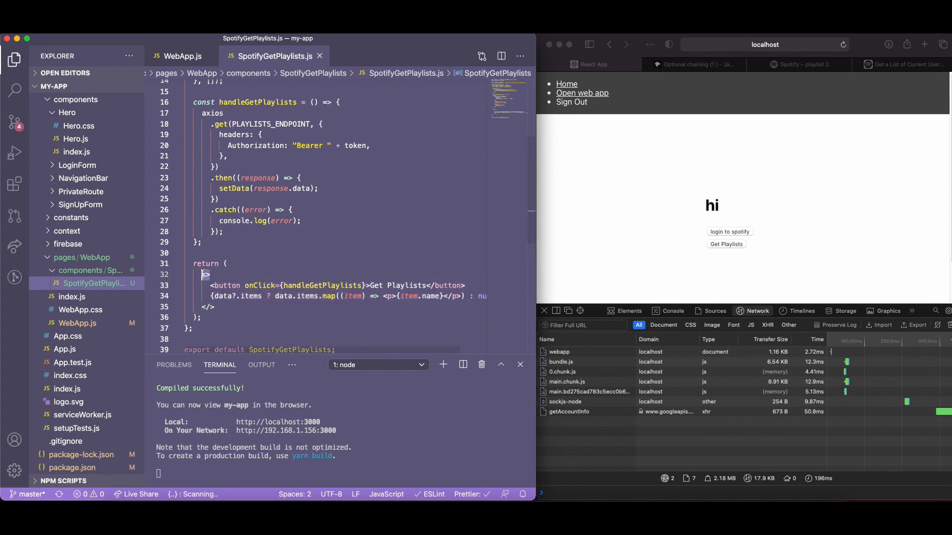
pyautogui.click(301, 285)
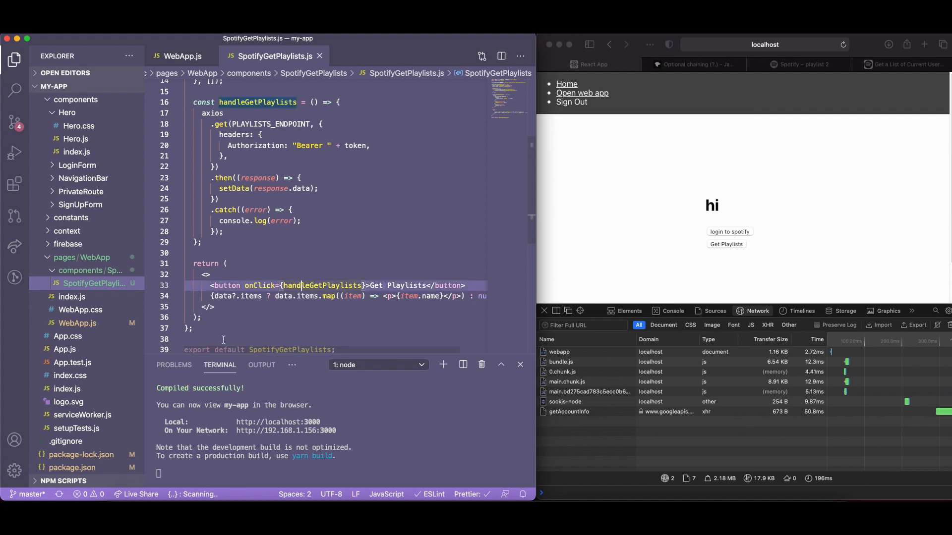
pyautogui.click(240, 285)
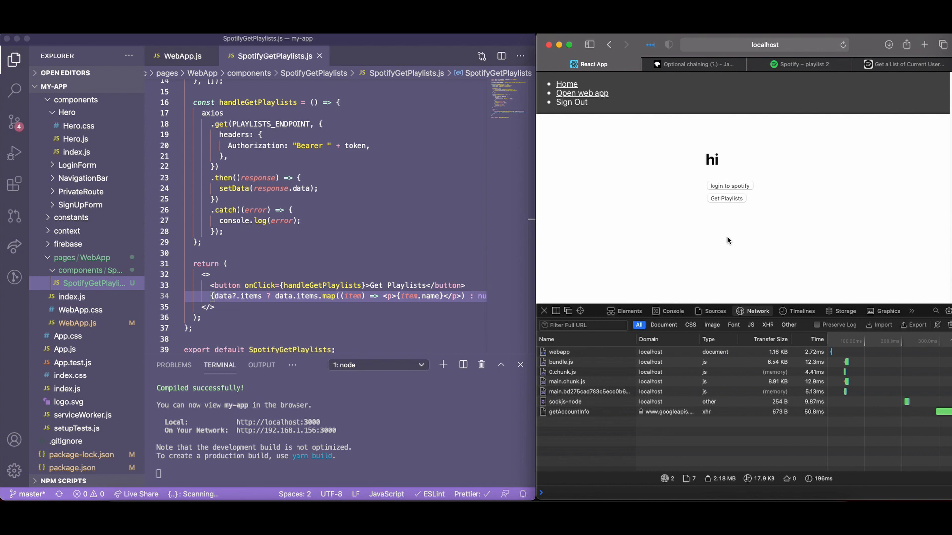
# Use Get Playlists so the page lists playlist 2 and My Playlist #1, glancing at the Spotify API tab
pyautogui.click(726, 198)
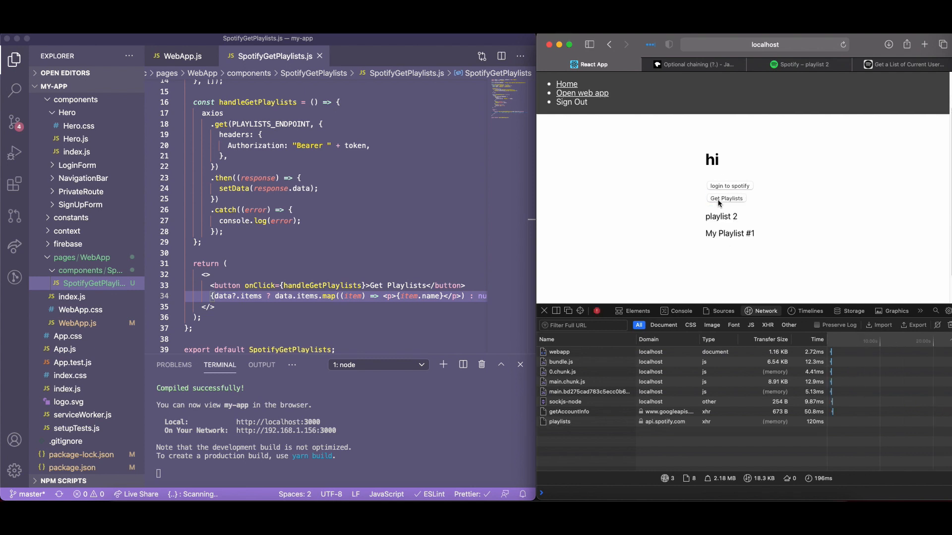
pyautogui.moveTo(765, 128)
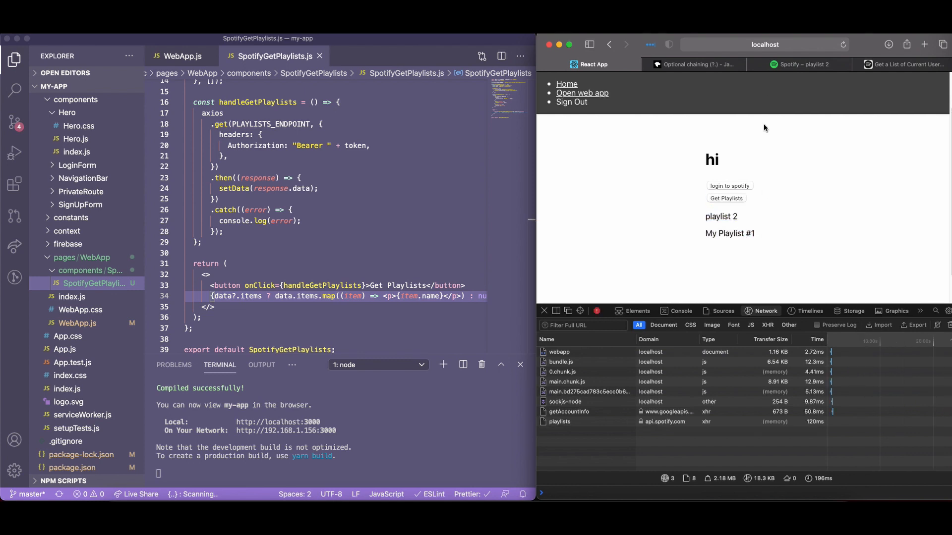
pyautogui.click(904, 64)
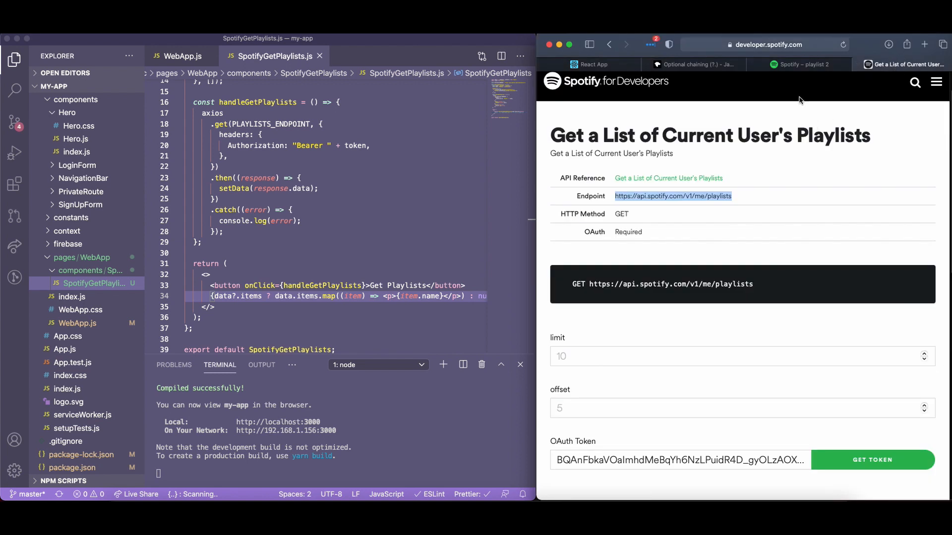
pyautogui.click(588, 65)
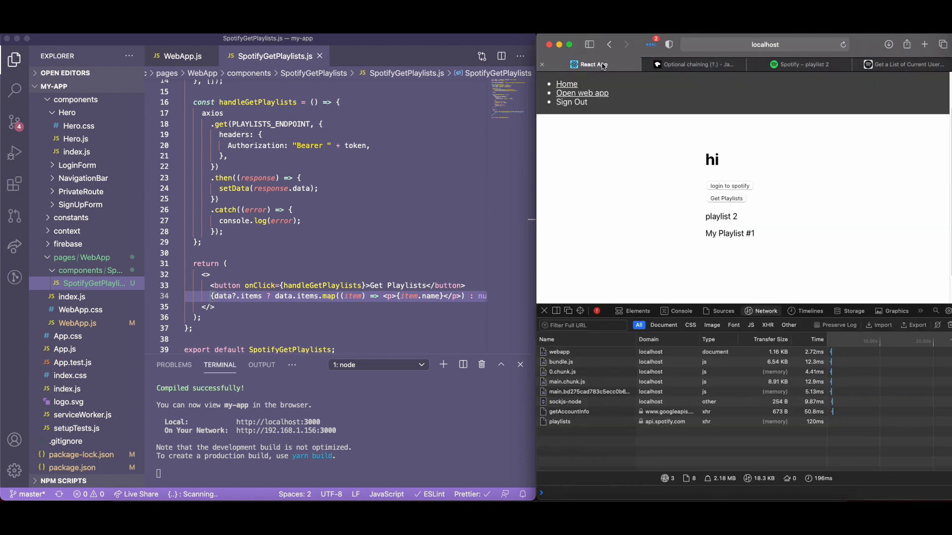